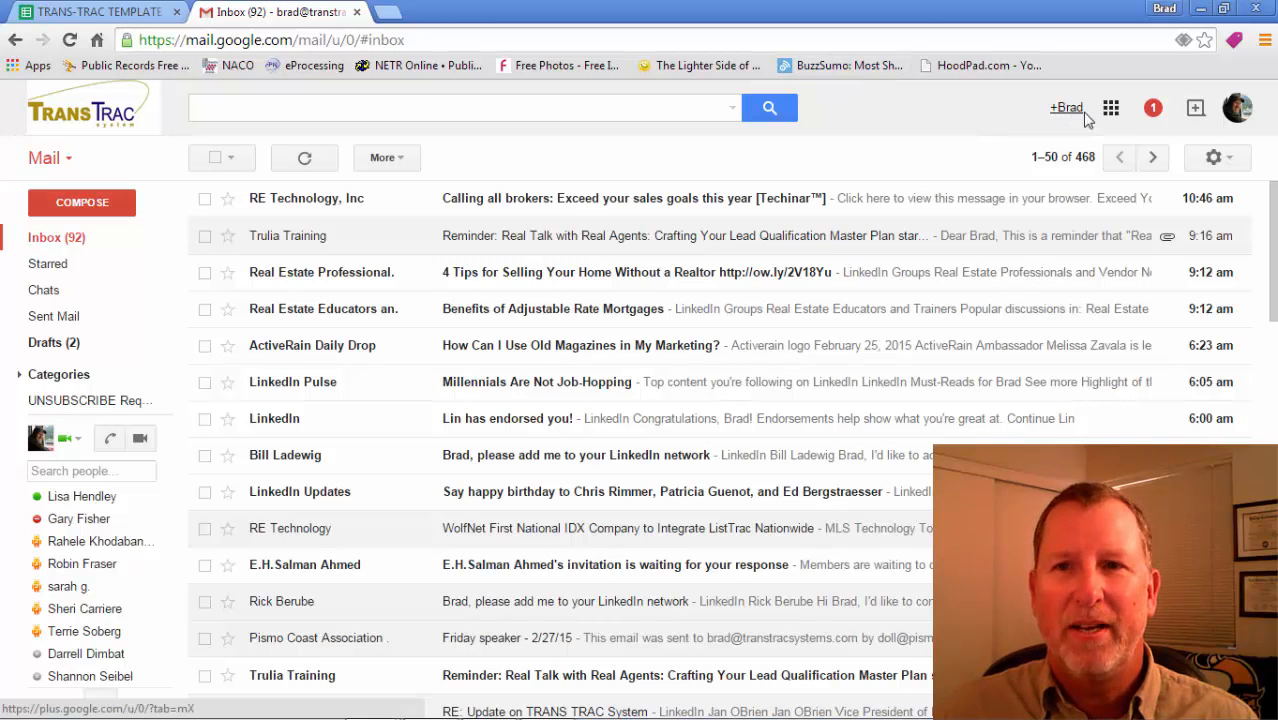
pyautogui.moveTo(1111, 107)
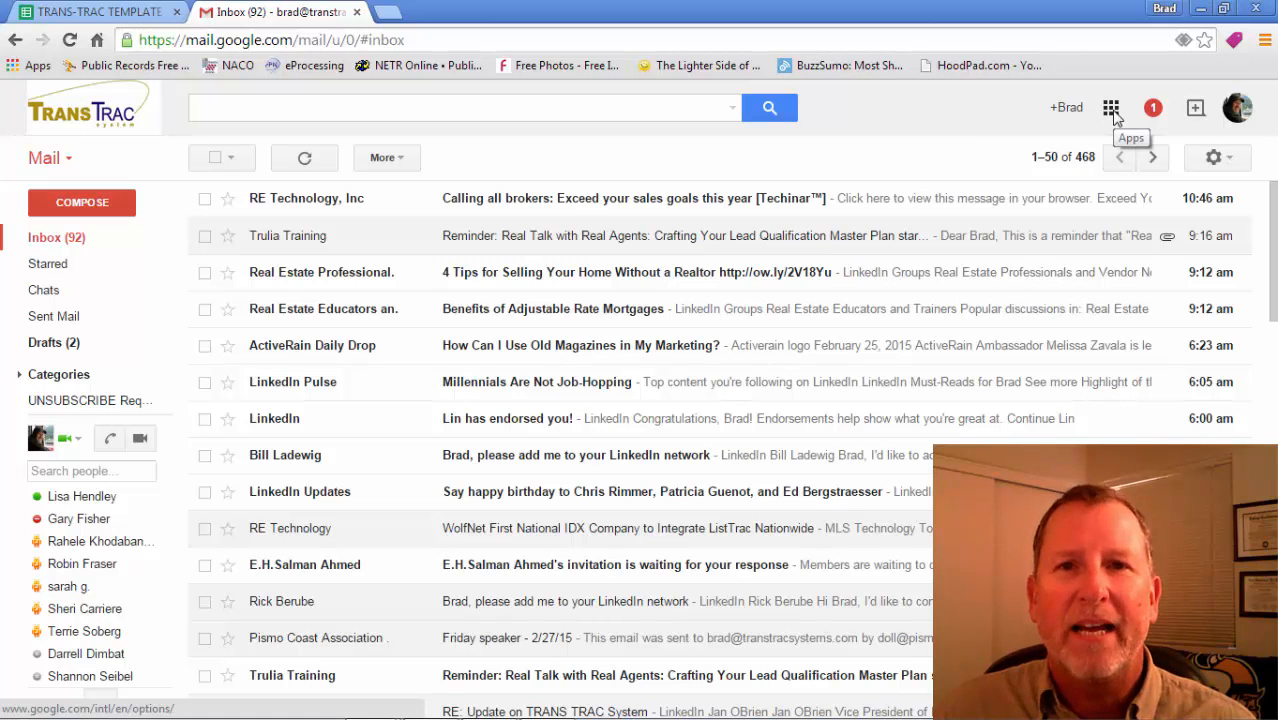
# Step: Open Google Drive from Gmail's Google apps grid
pyautogui.click(1110, 107)
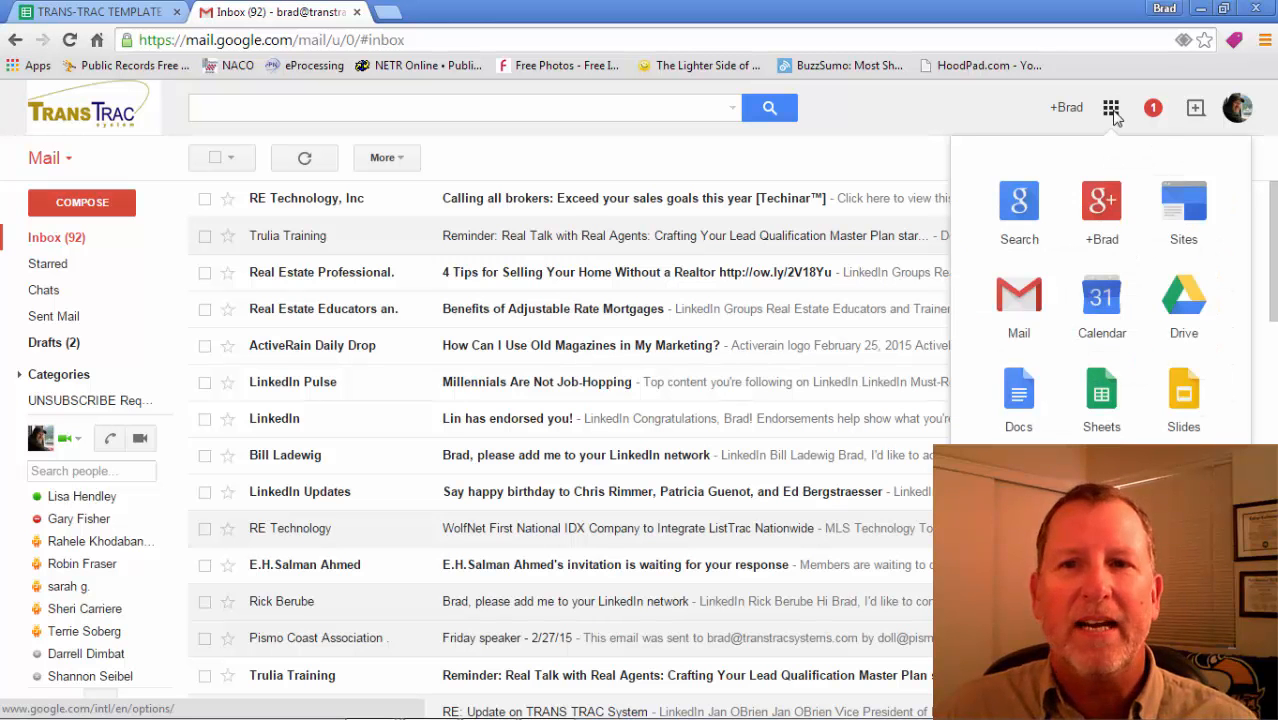
pyautogui.moveTo(1101, 300)
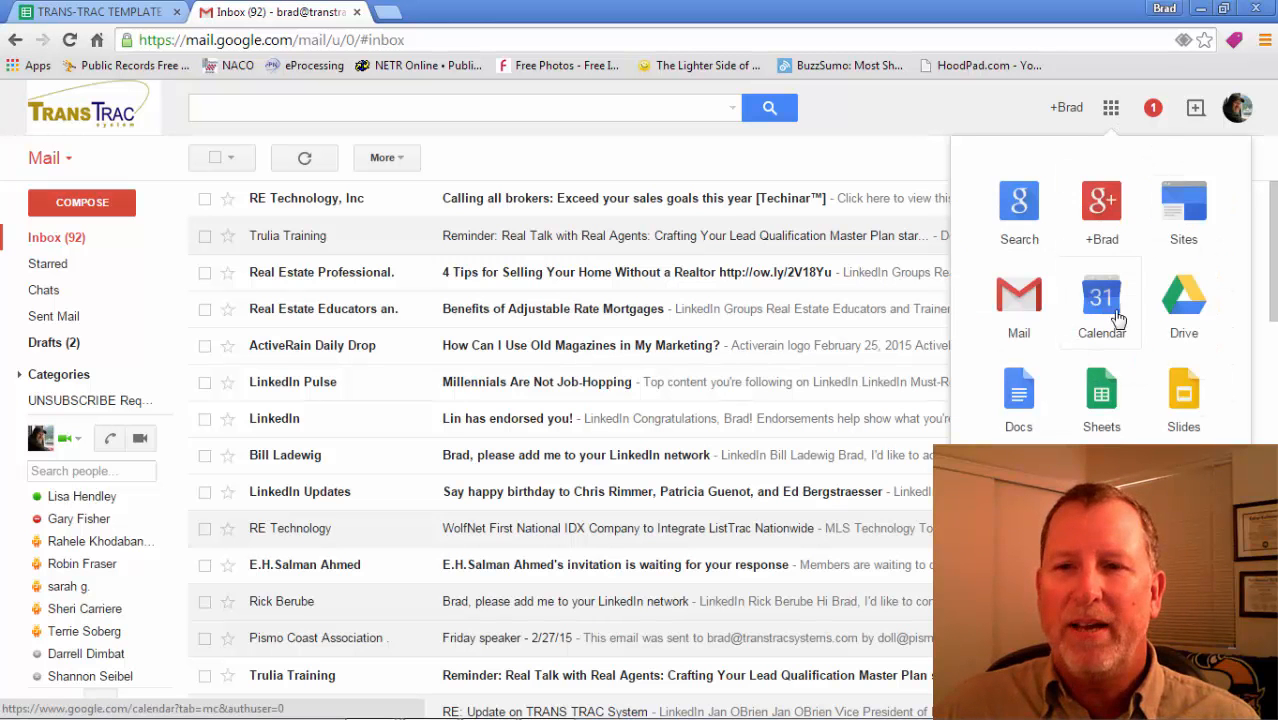
pyautogui.moveTo(1183, 303)
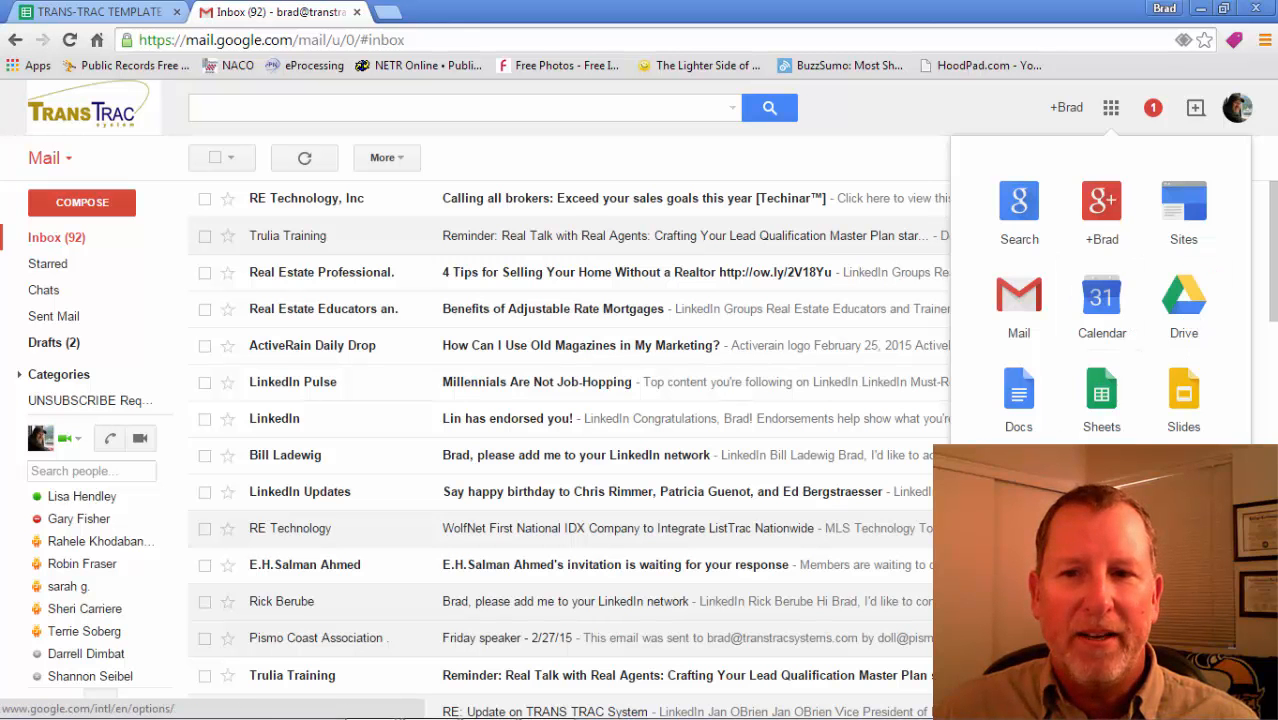
pyautogui.scroll(-3)
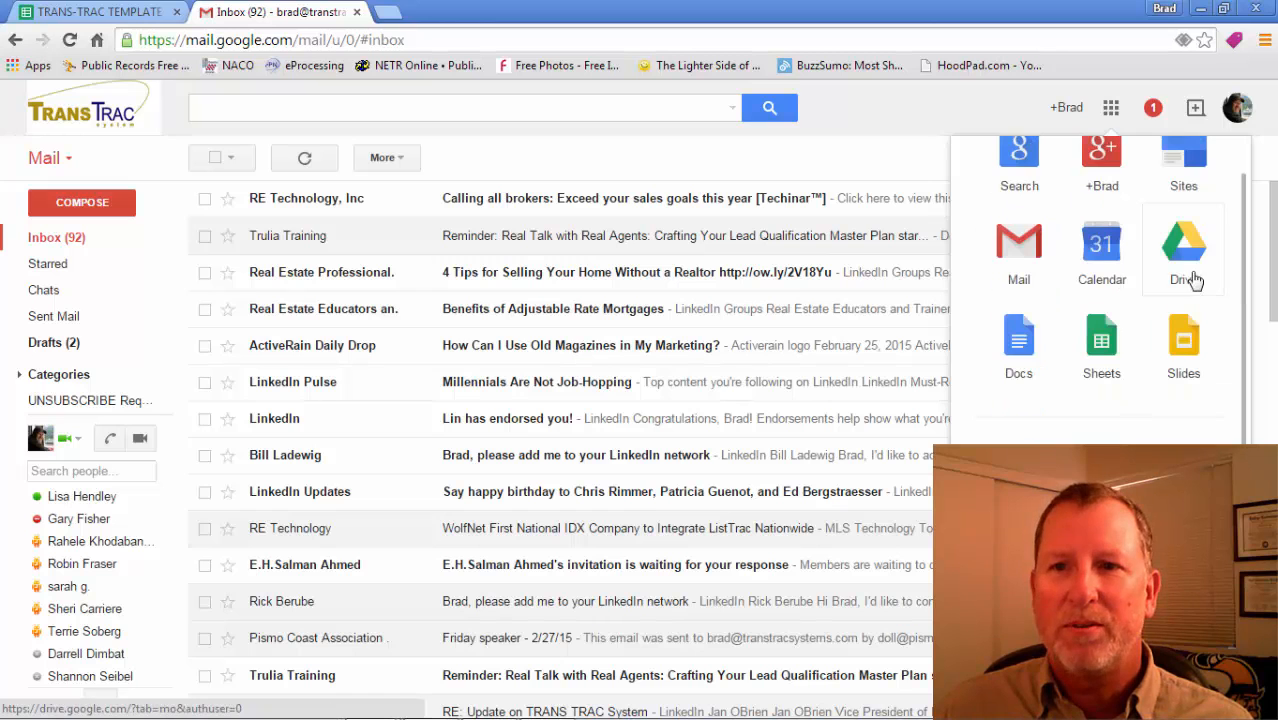
pyautogui.click(1183, 245)
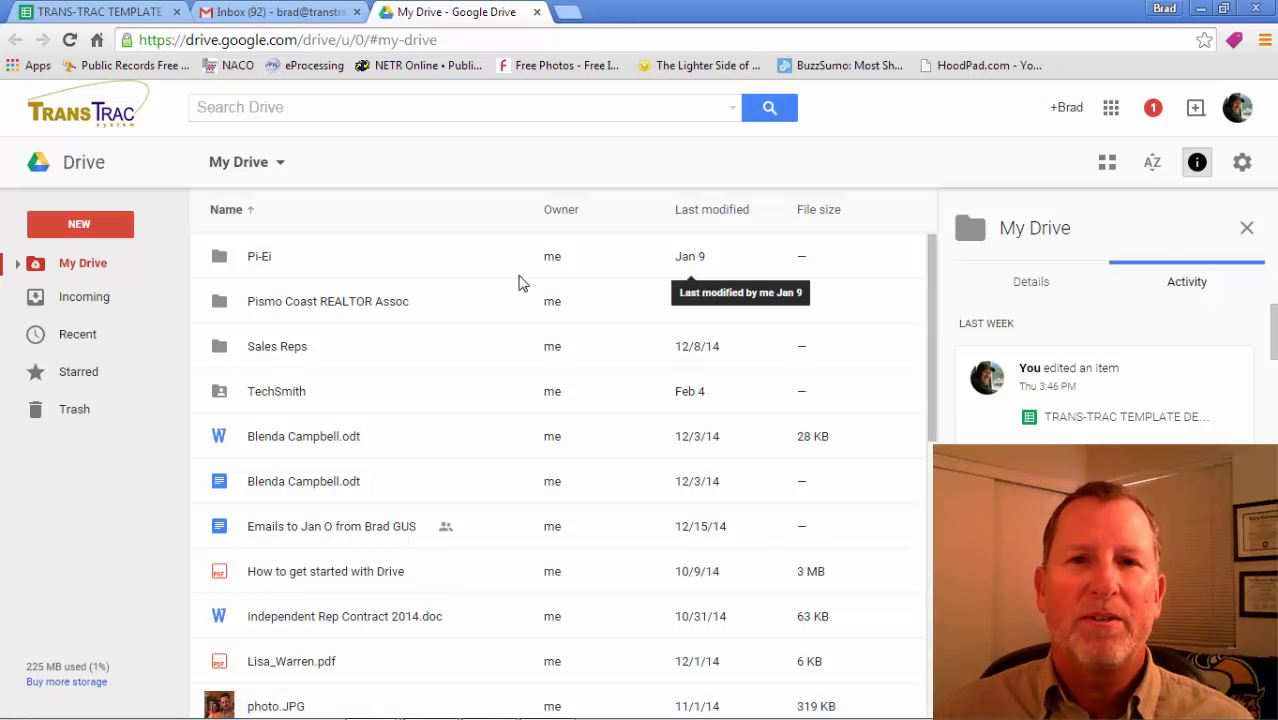
pyautogui.moveTo(79, 224)
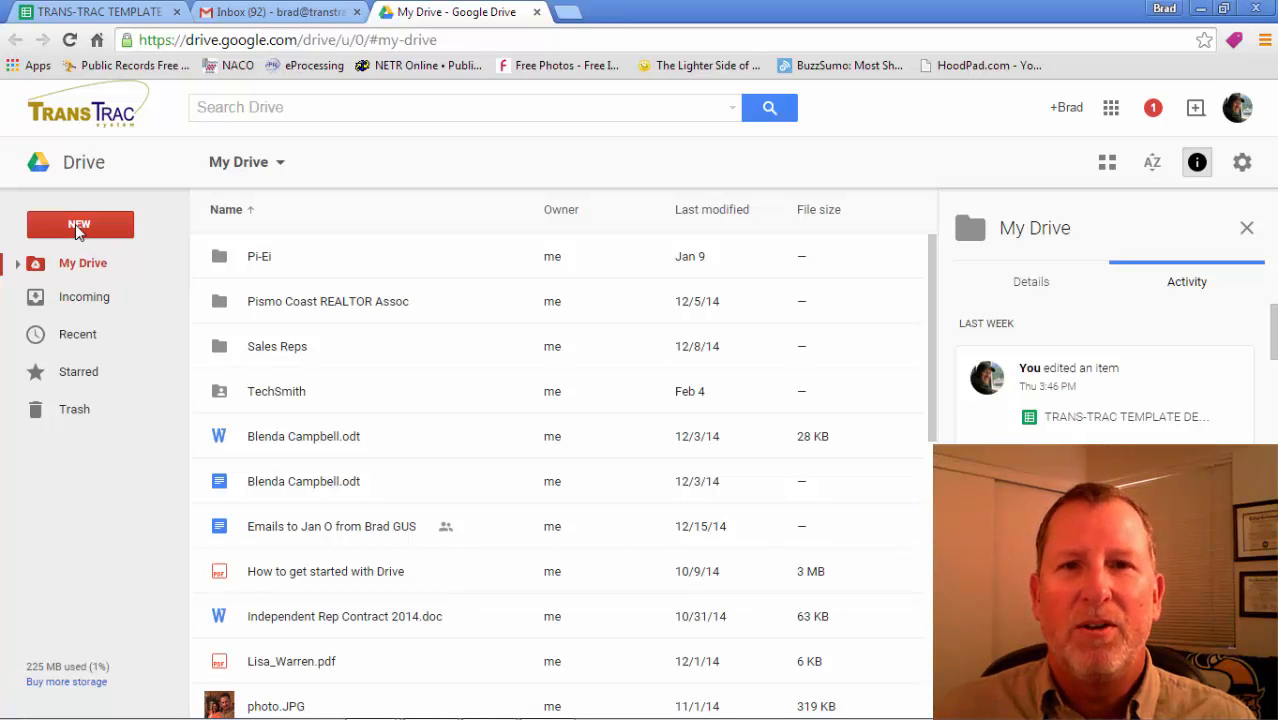
# Step: Create a blank Google Sheets spreadsheet from Drive's New menu
pyautogui.click(80, 224)
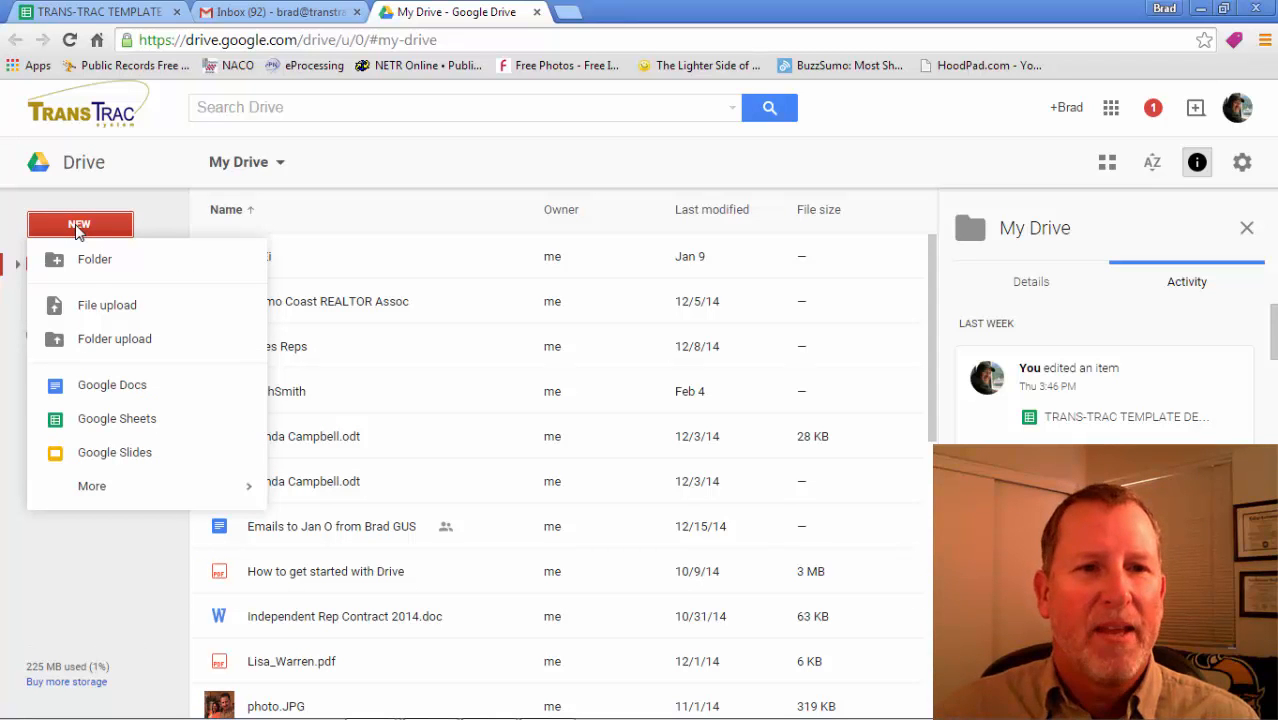
pyautogui.moveTo(117, 418)
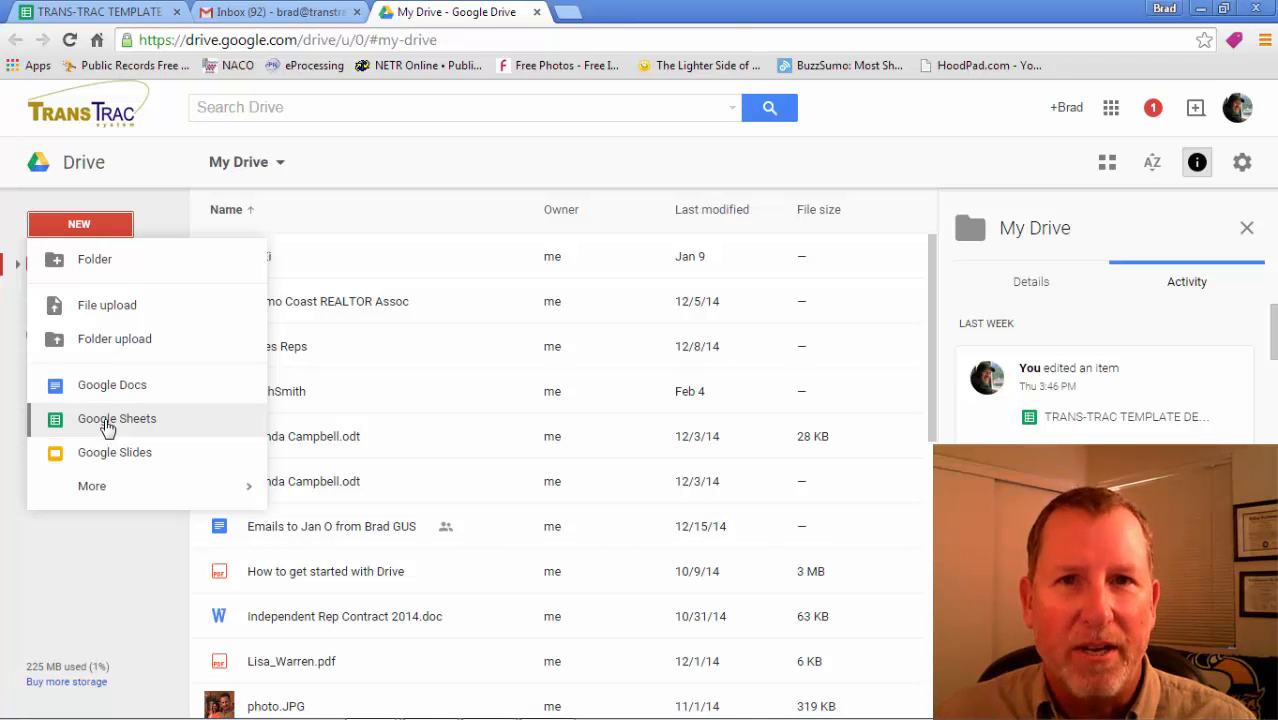
pyautogui.click(117, 418)
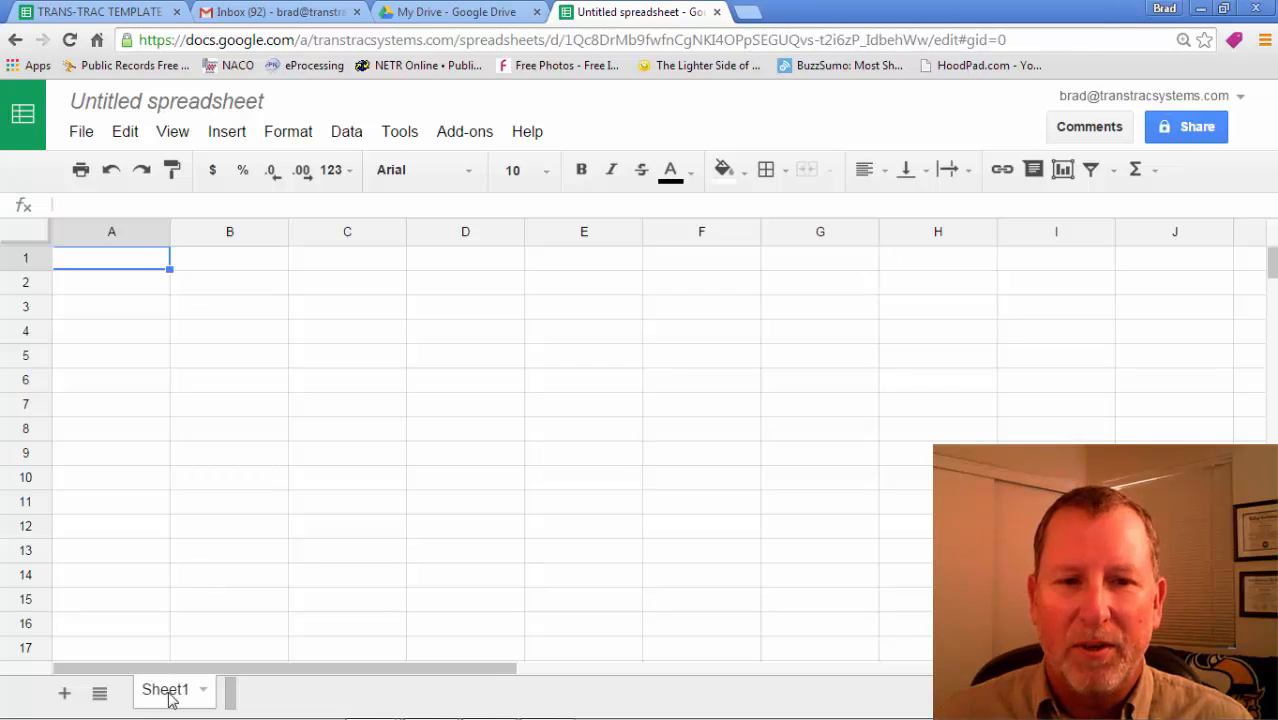
# Step: Rename the Sheet1 tab to TRANSACTIONS
pyautogui.click(203, 690)
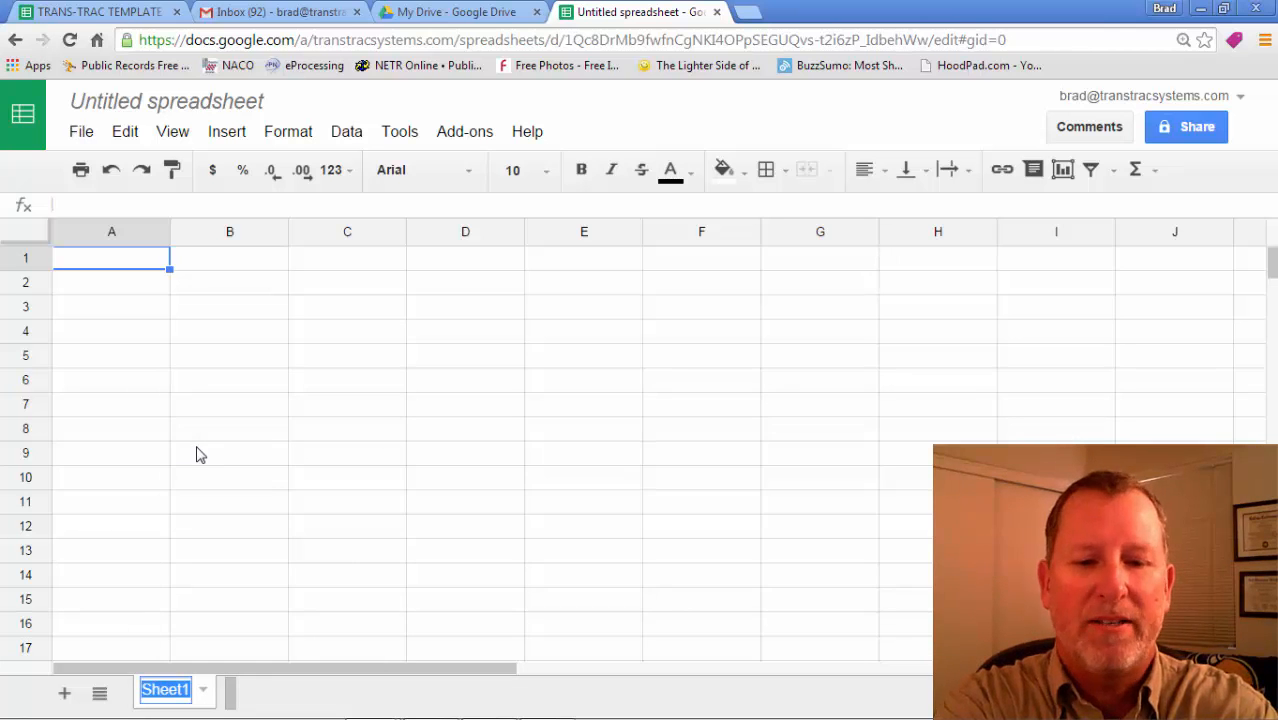
pyautogui.write('TRANSACTIONS')
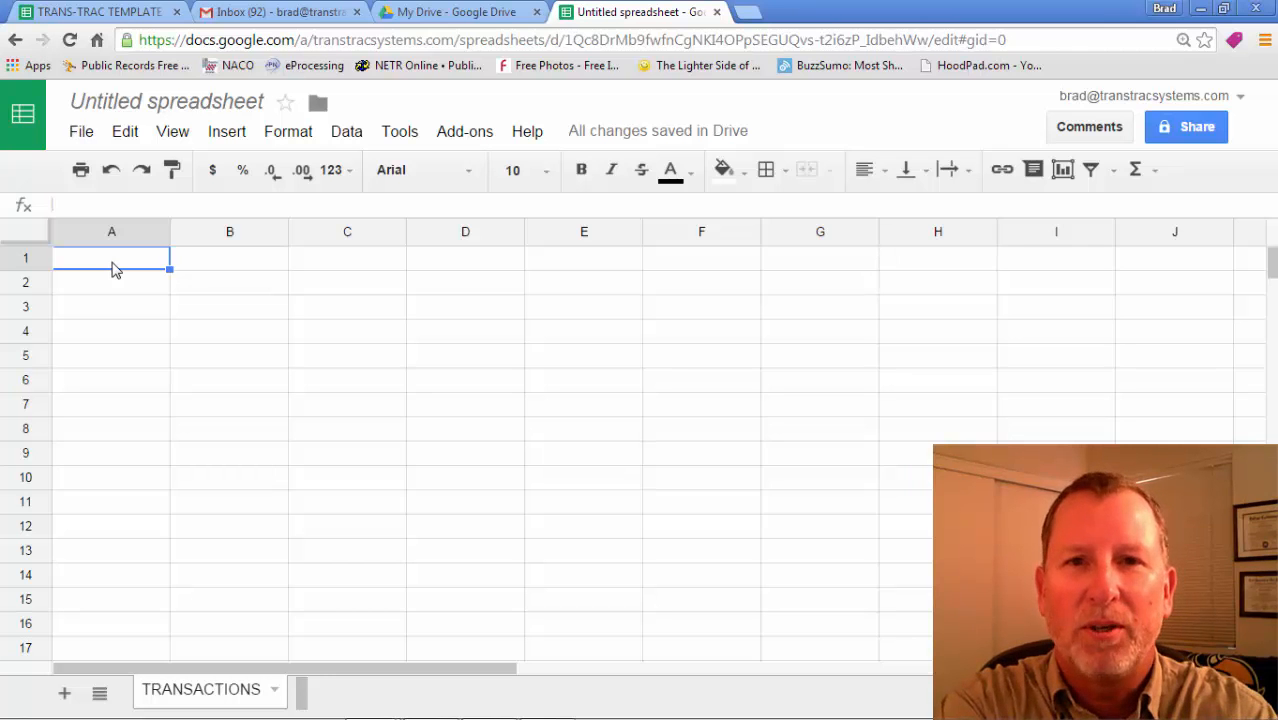
# Step: Enter headers Address, Client name, list price and selling price in row 1
pyautogui.write('A')
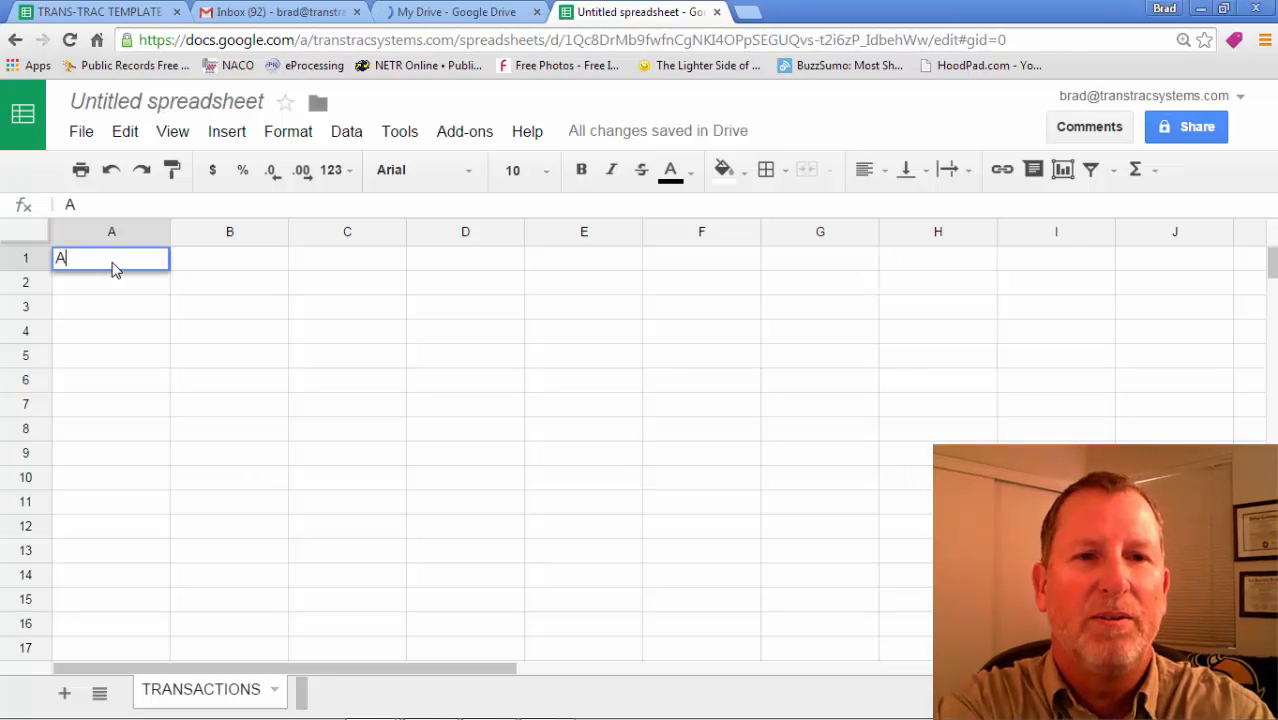
pyautogui.write('ddress')
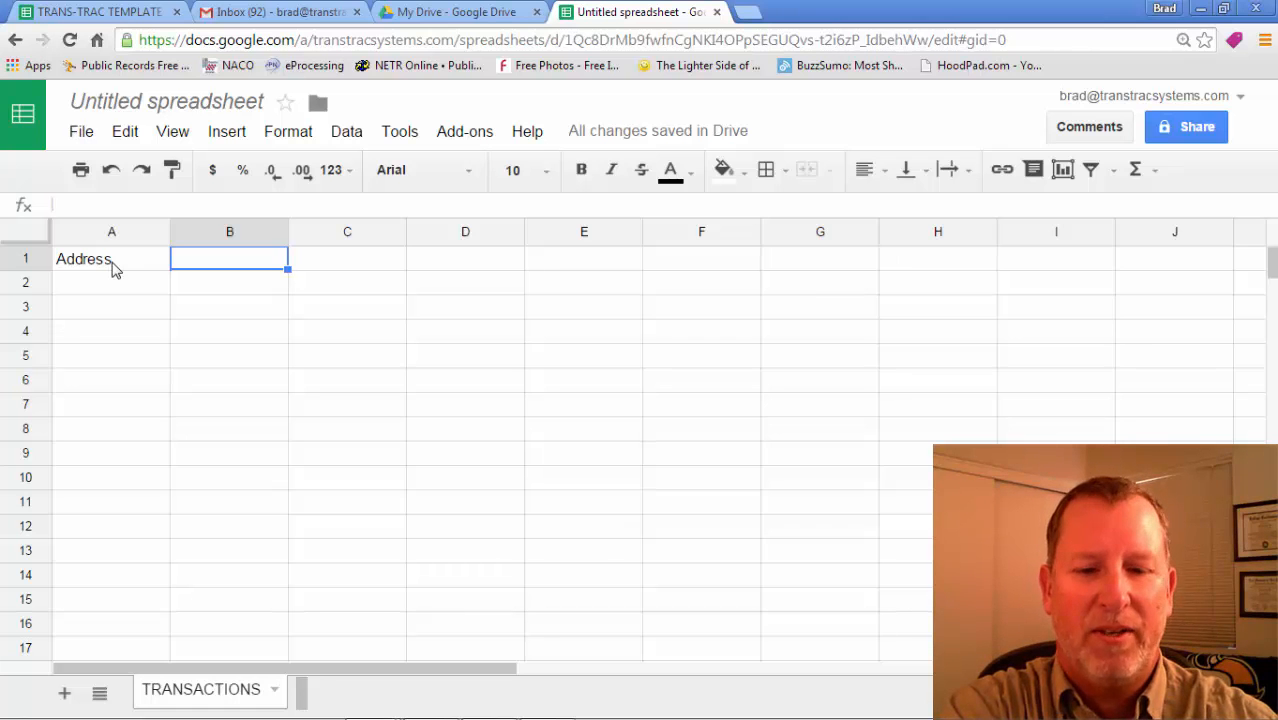
pyautogui.write('Client name')
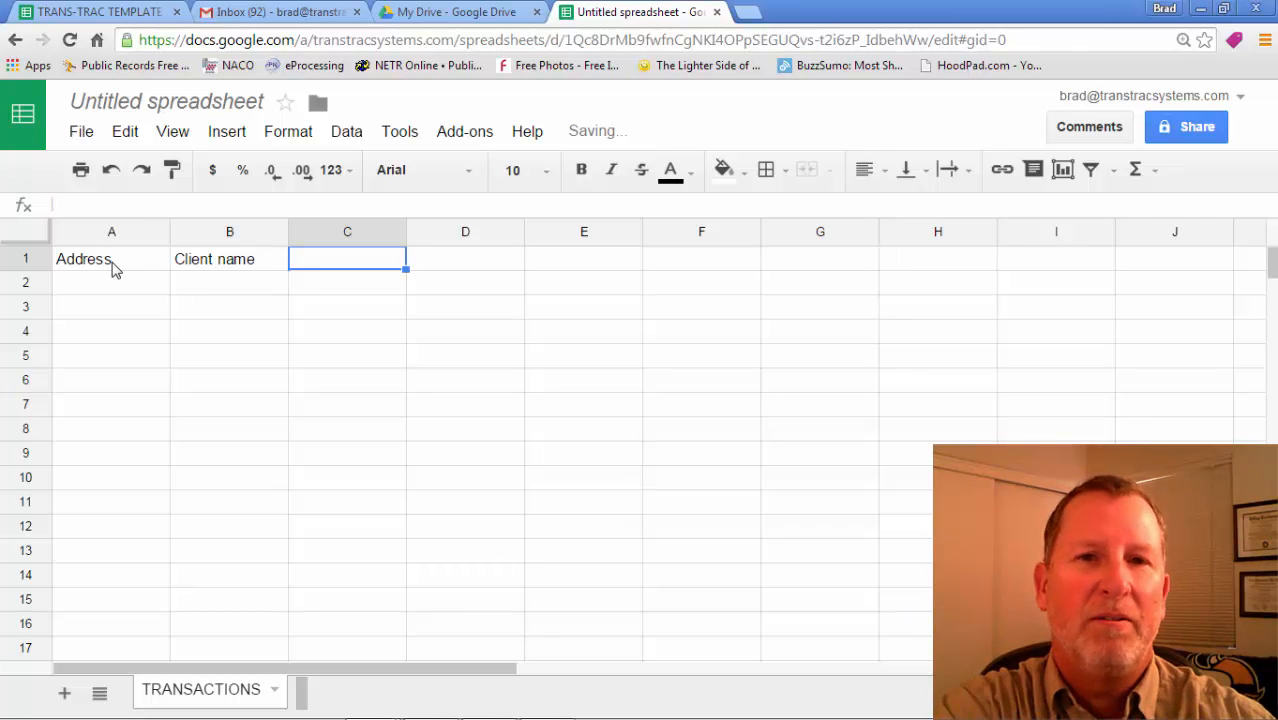
pyautogui.write('list price')
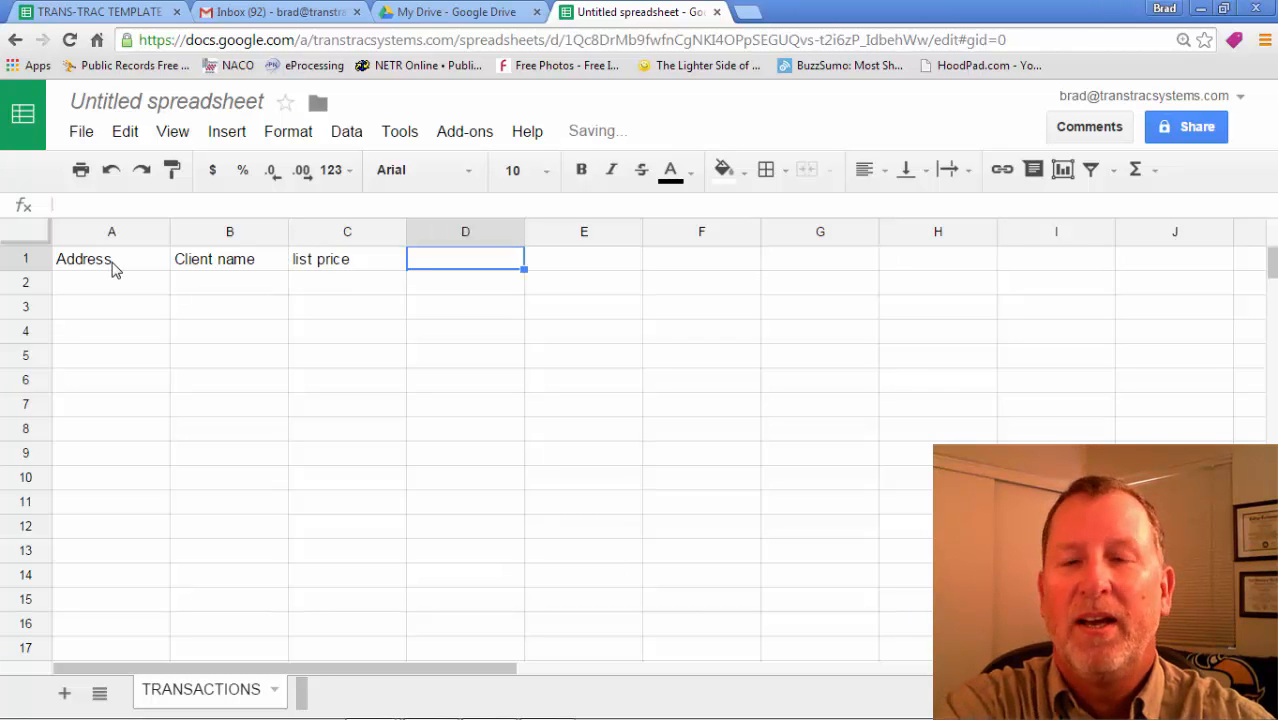
pyautogui.write('se')
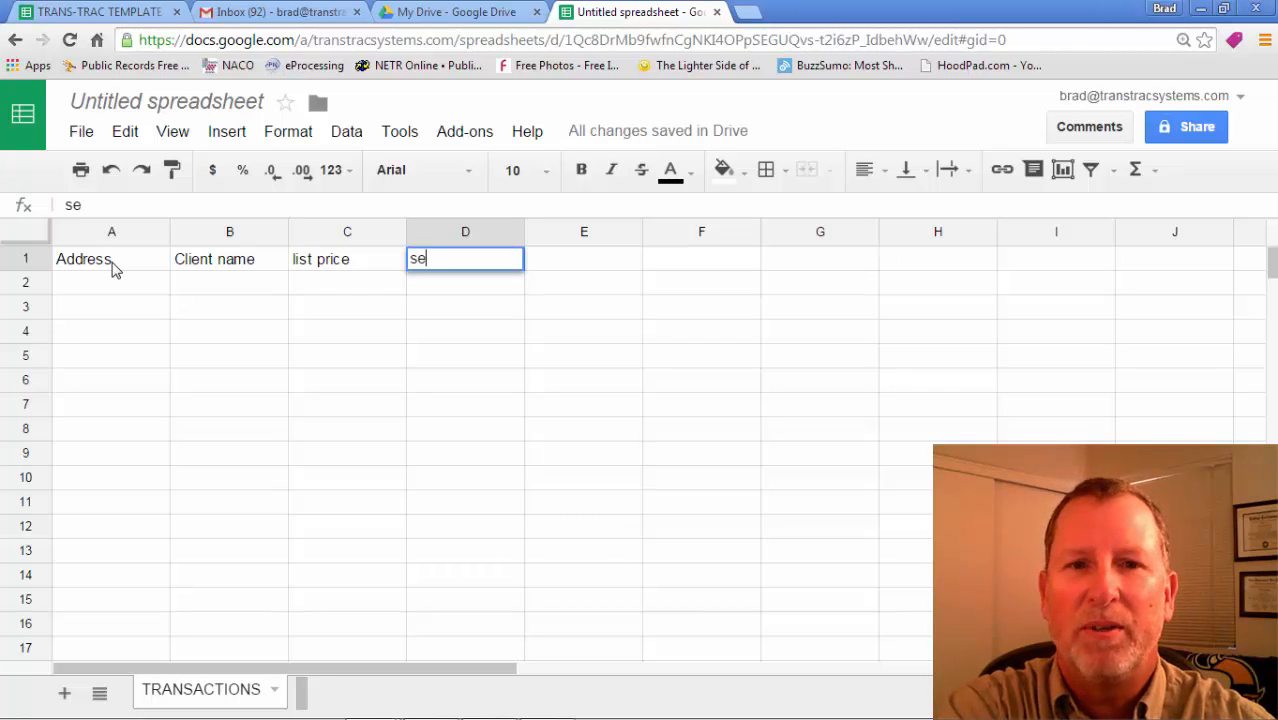
pyautogui.write('lling price')
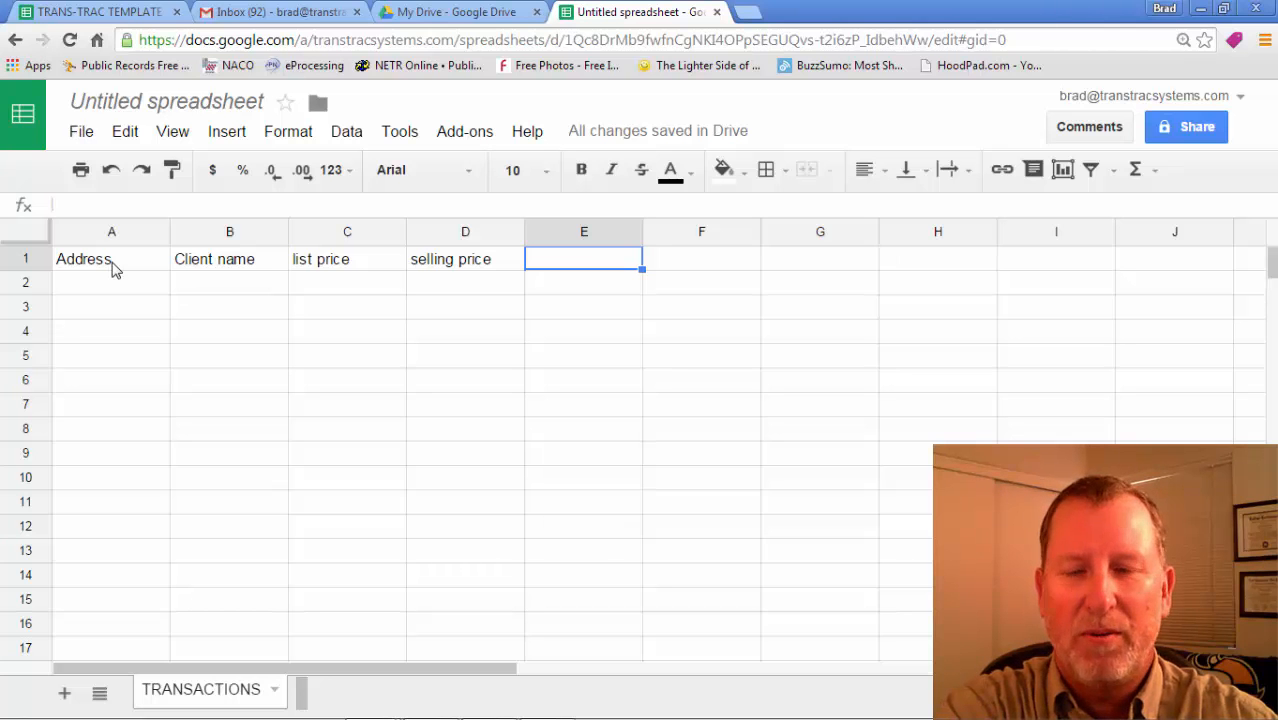
# Step: Add headers sign, lockbox, open escrow and inspections to the rest of row 1
pyautogui.write('sign')
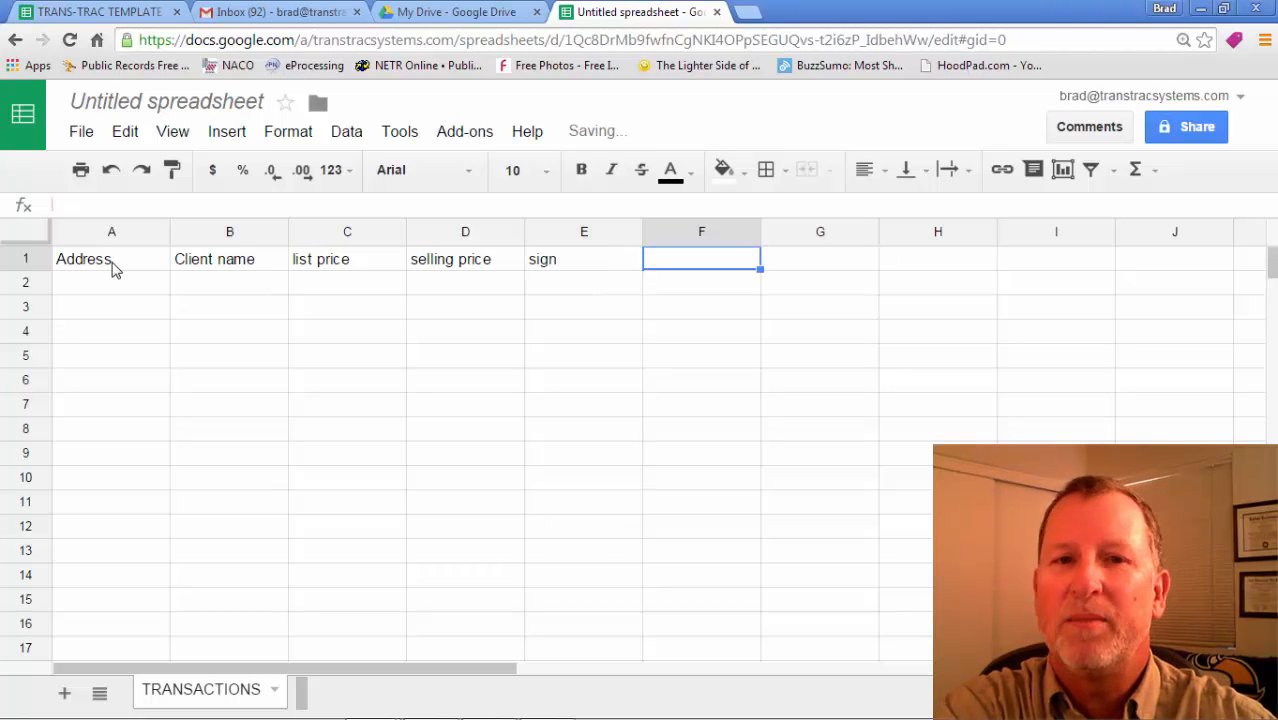
pyautogui.write('lockbo')
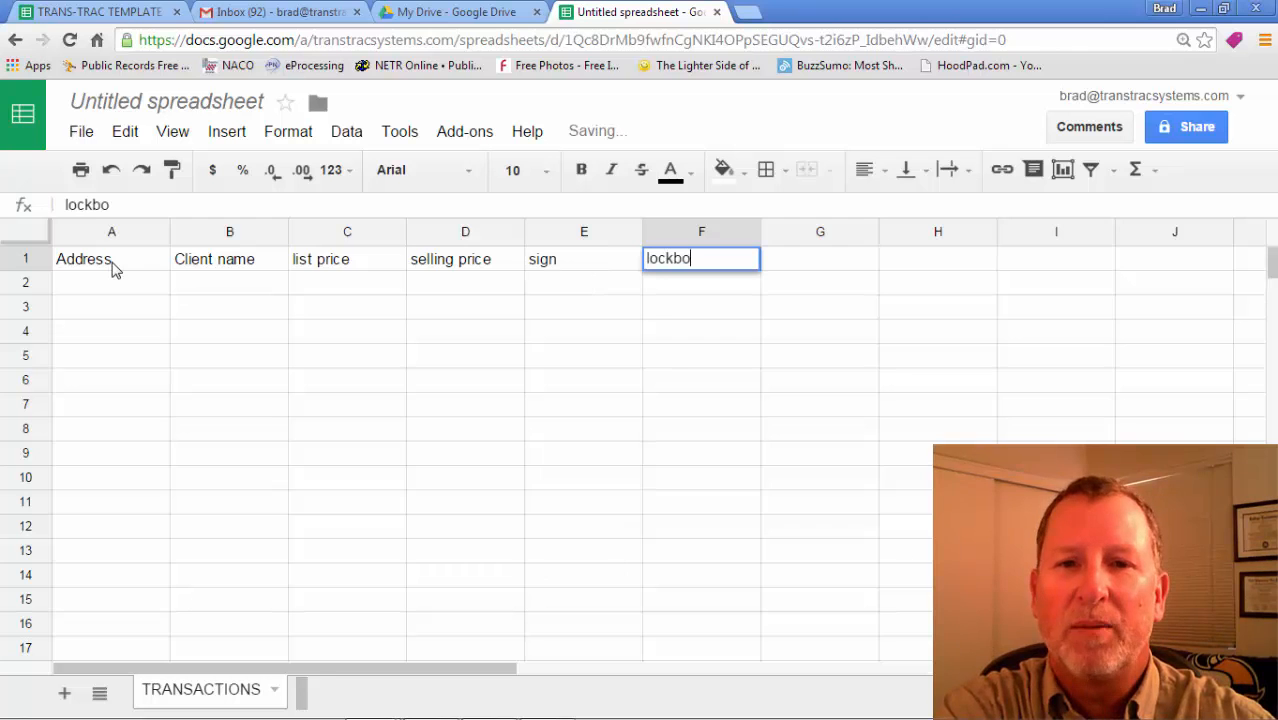
pyautogui.press('Tab')
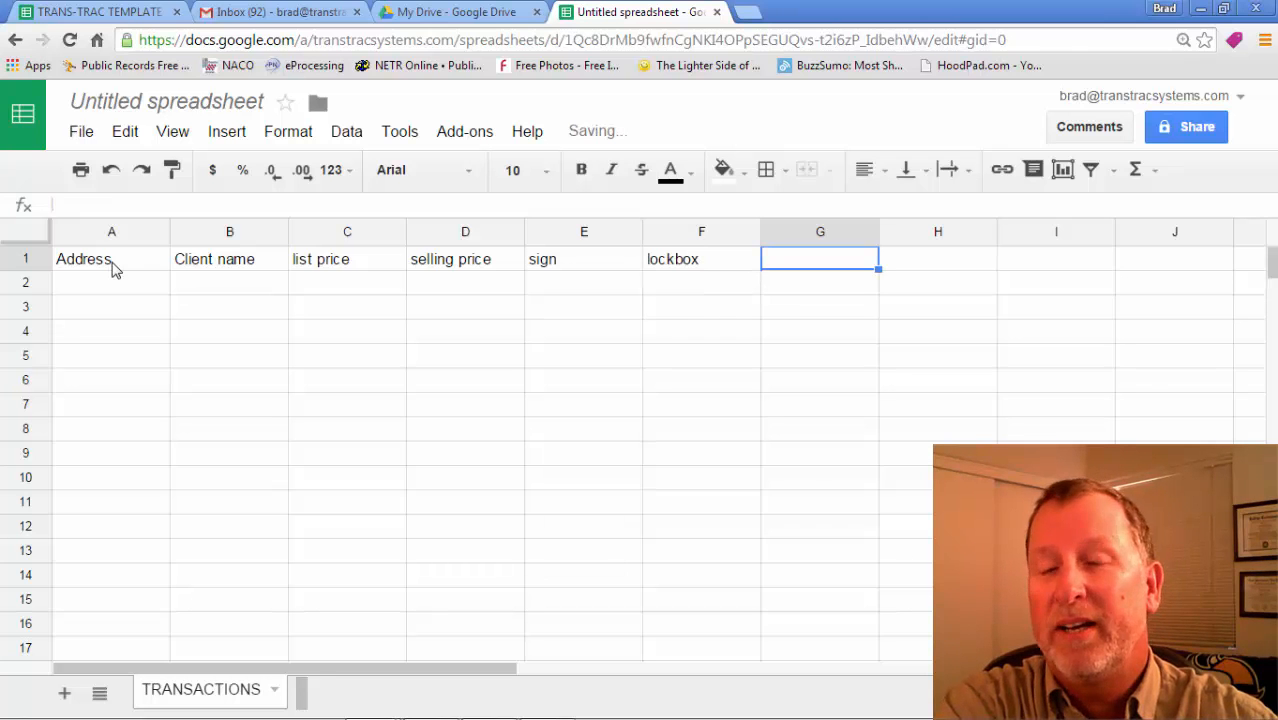
pyautogui.write('open')
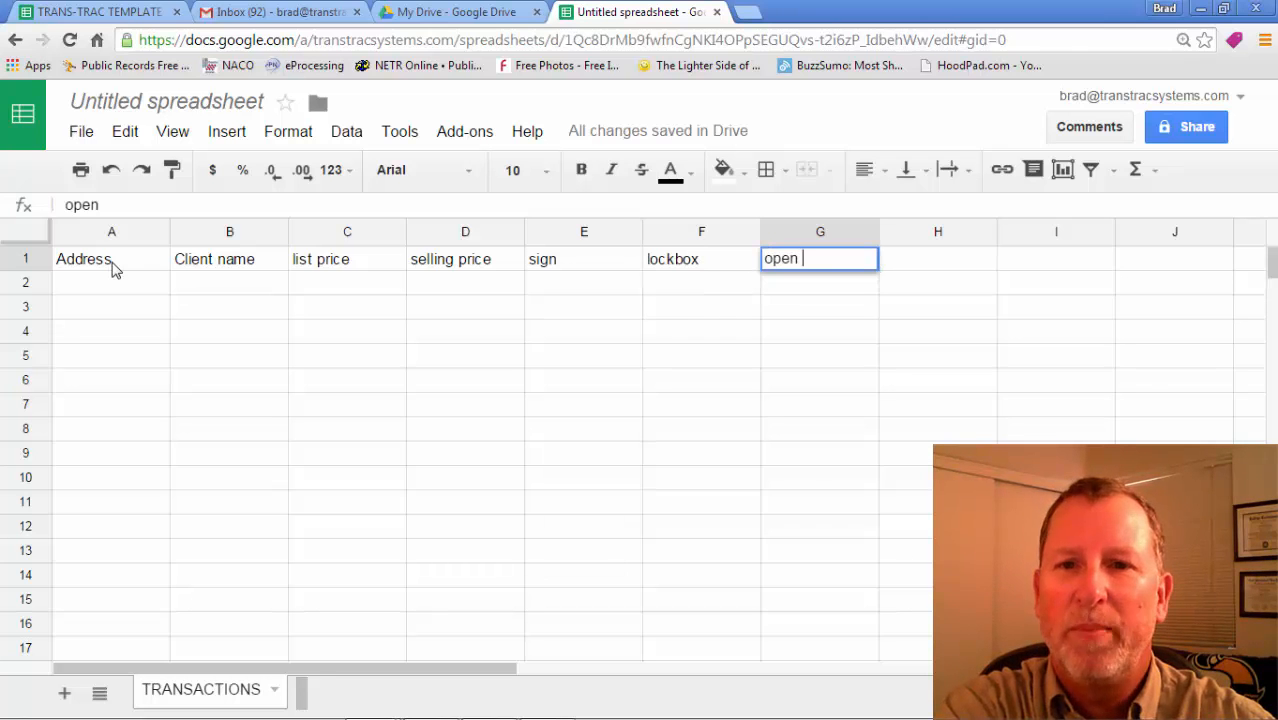
pyautogui.write('escrow')
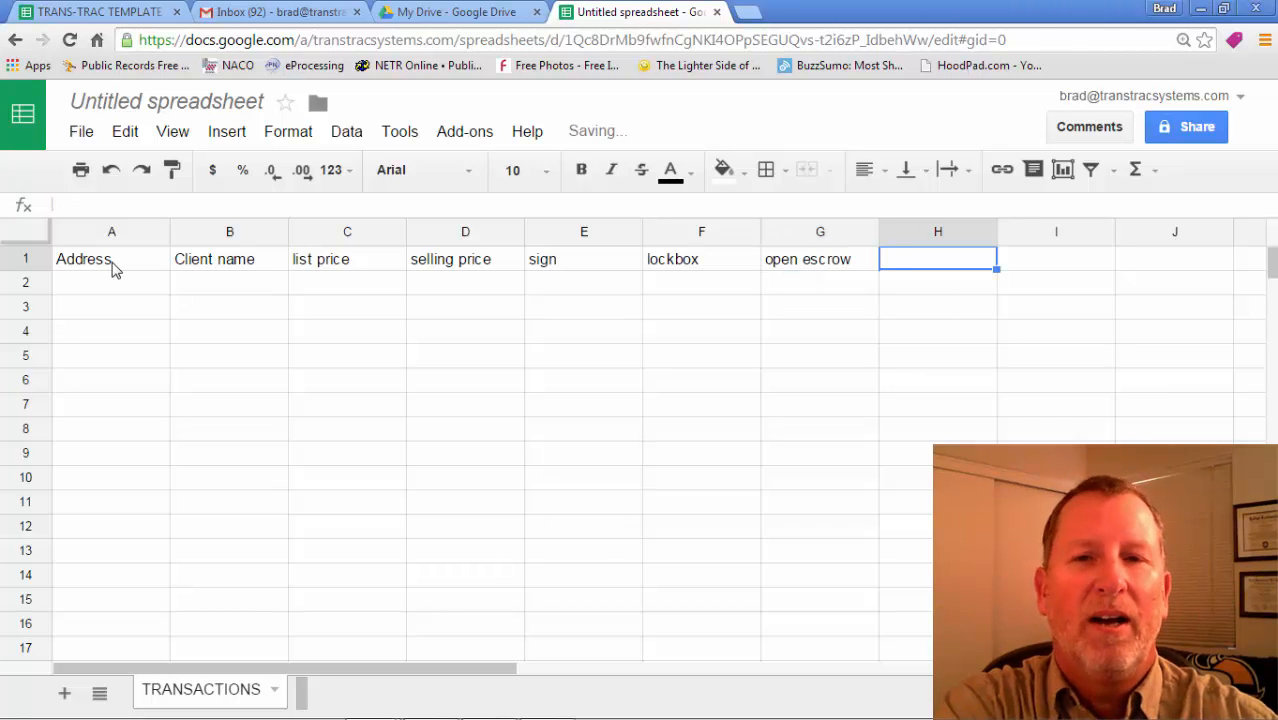
pyautogui.write('inspetion')
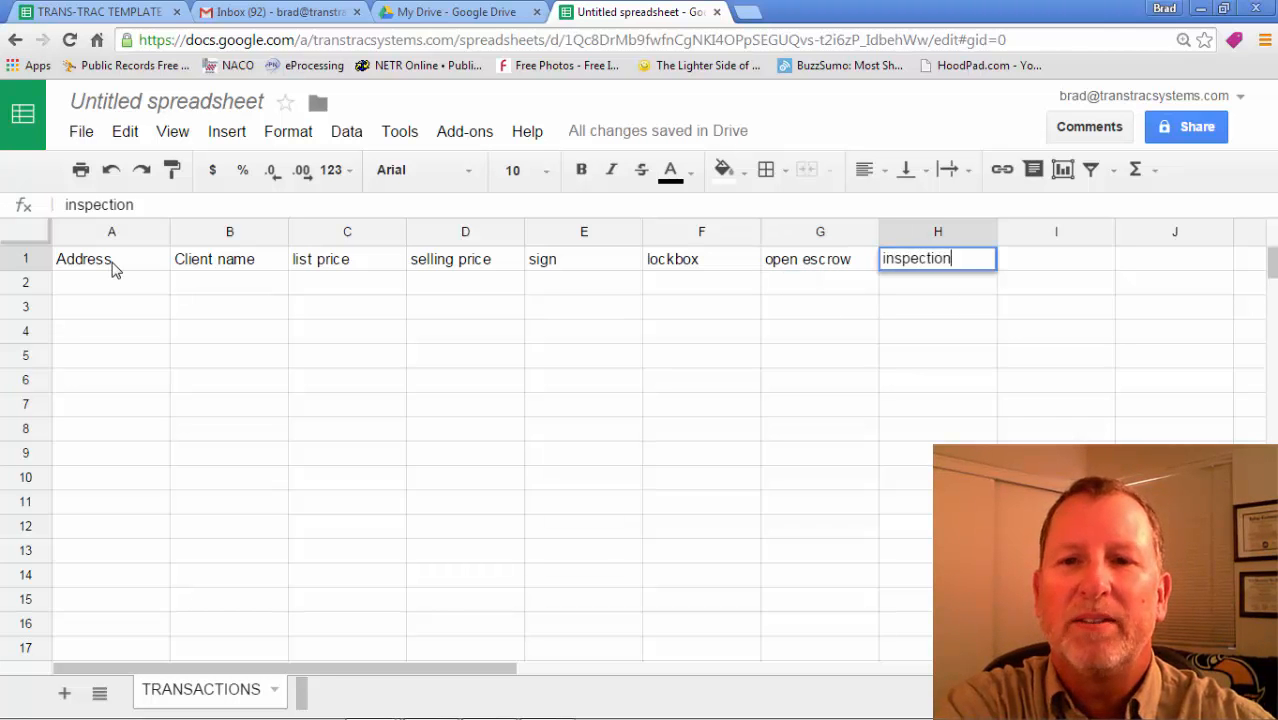
pyautogui.press('tab')
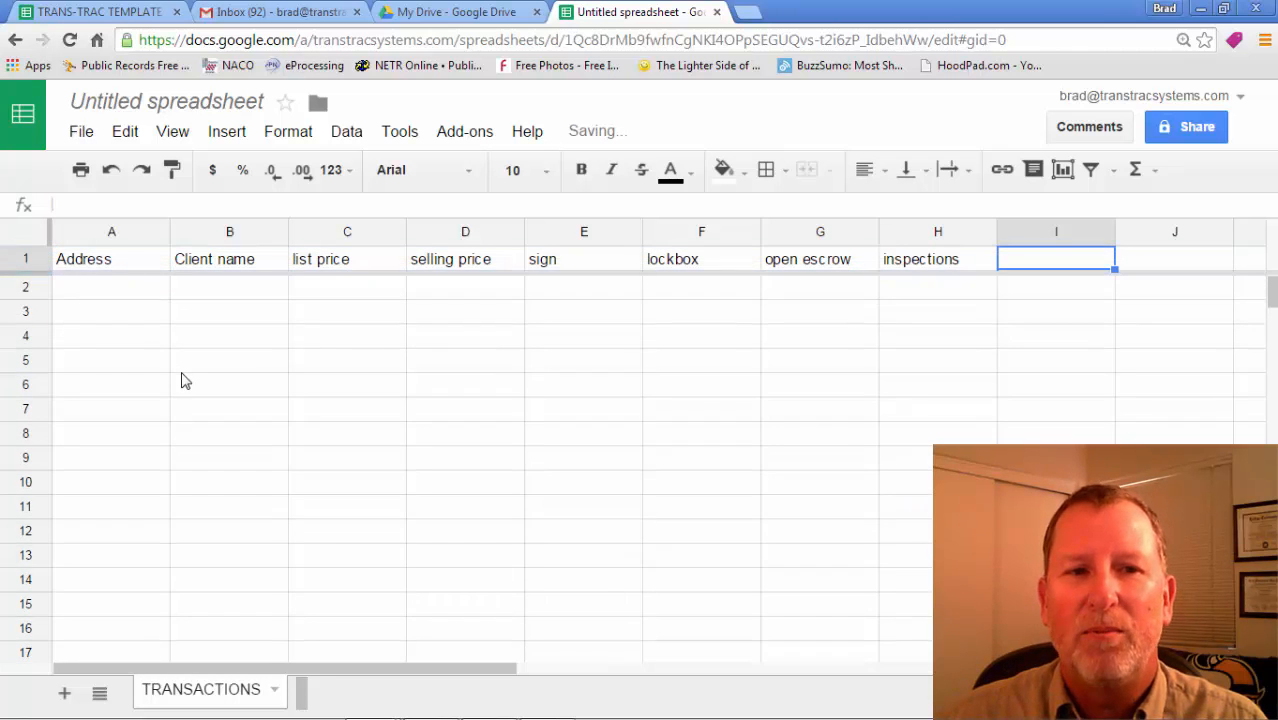
pyautogui.scroll(-3)
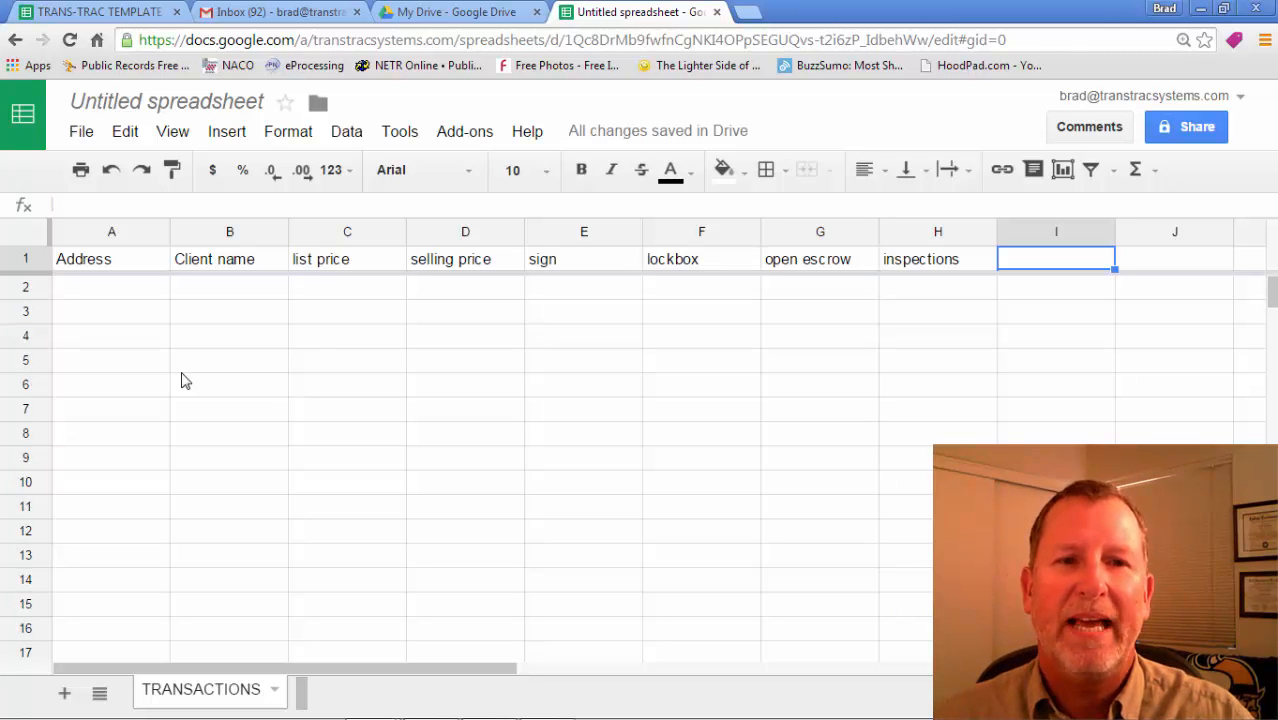
pyautogui.moveTo(168, 354)
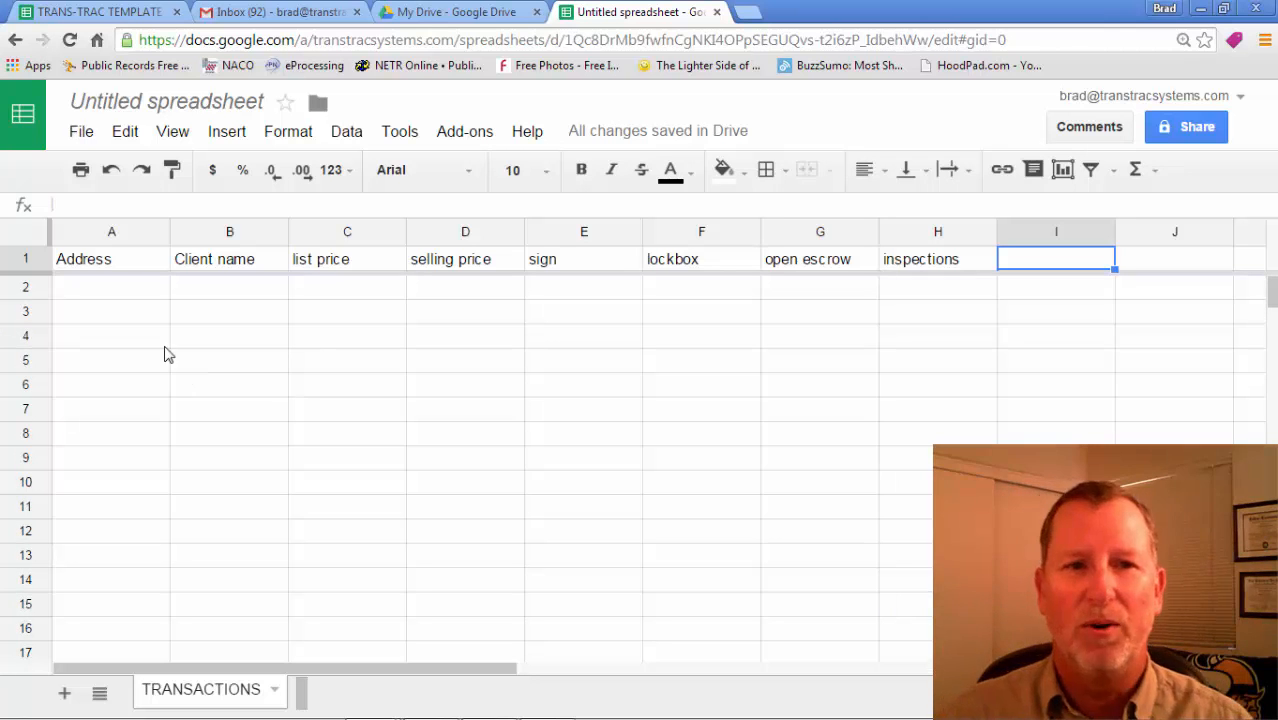
pyautogui.click(111, 287)
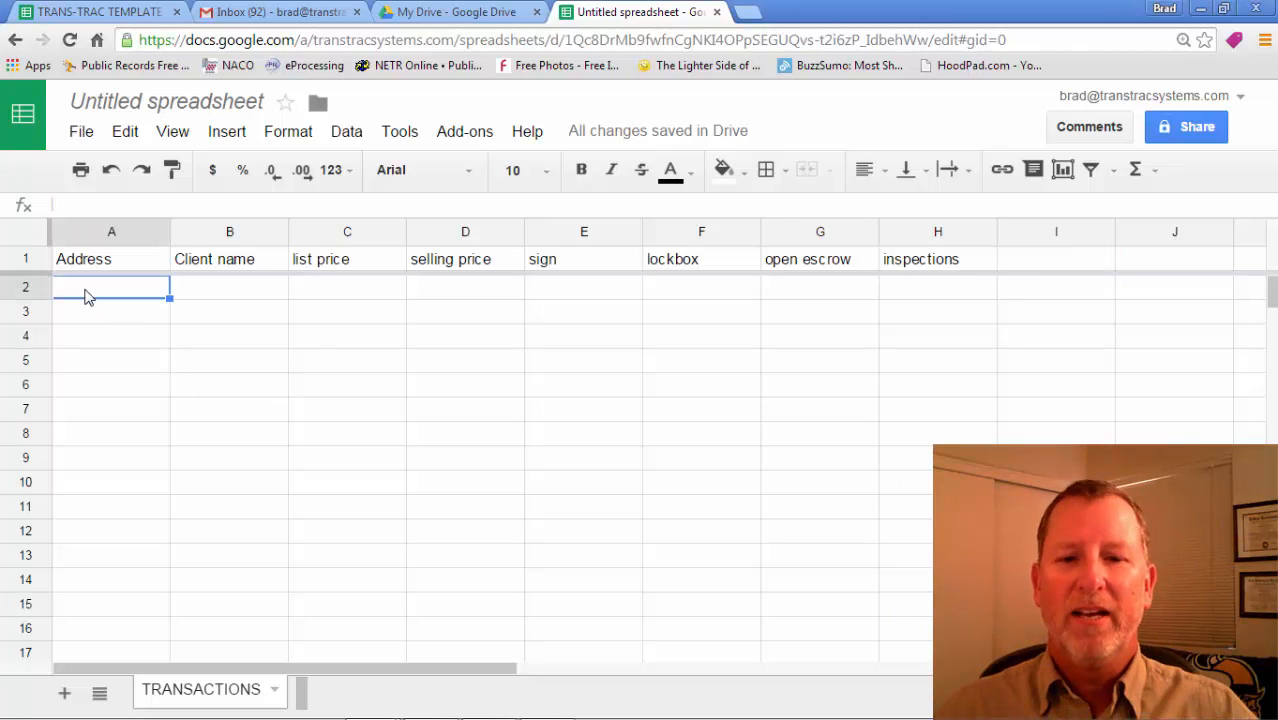
pyautogui.write('1')
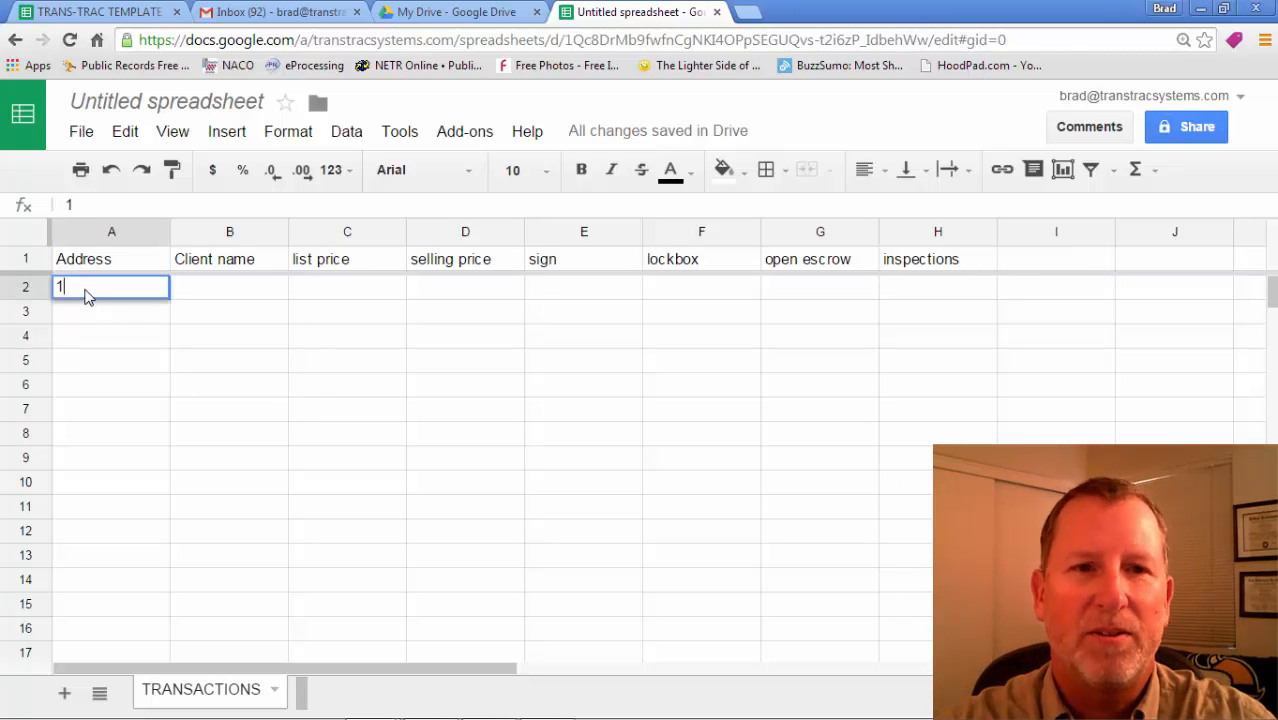
pyautogui.write('23 main')
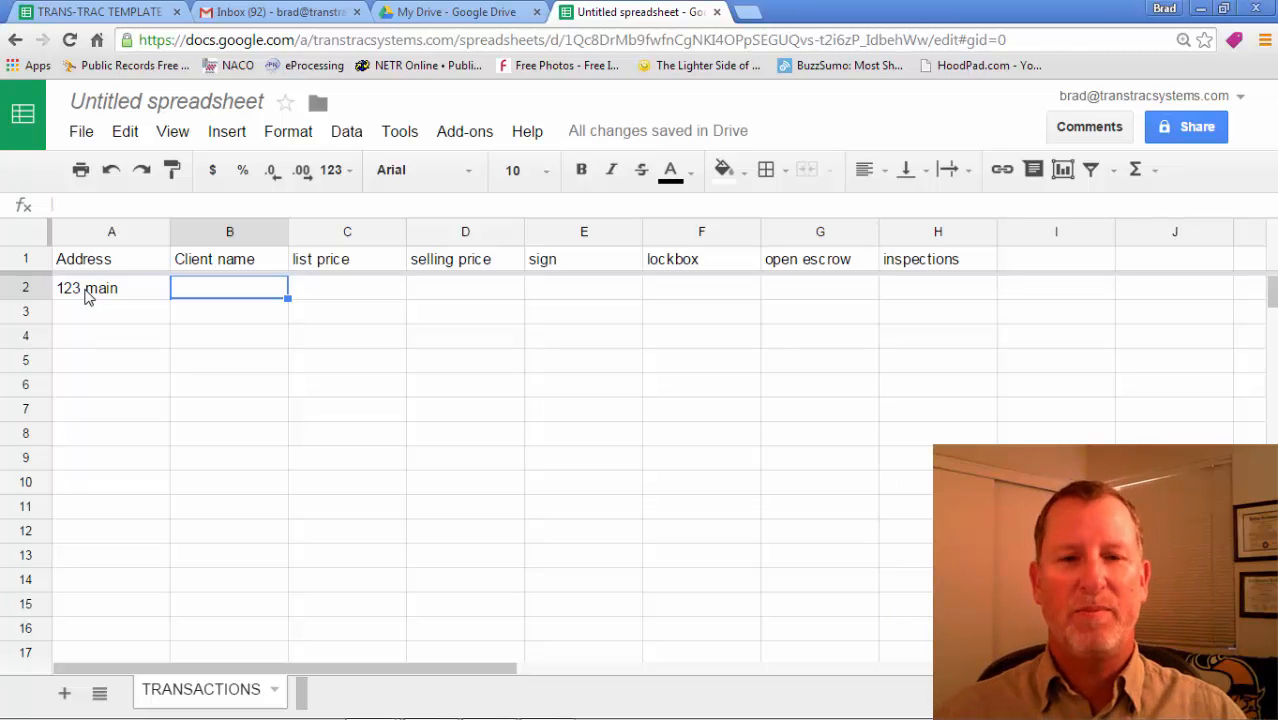
pyautogui.moveTo(66, 300)
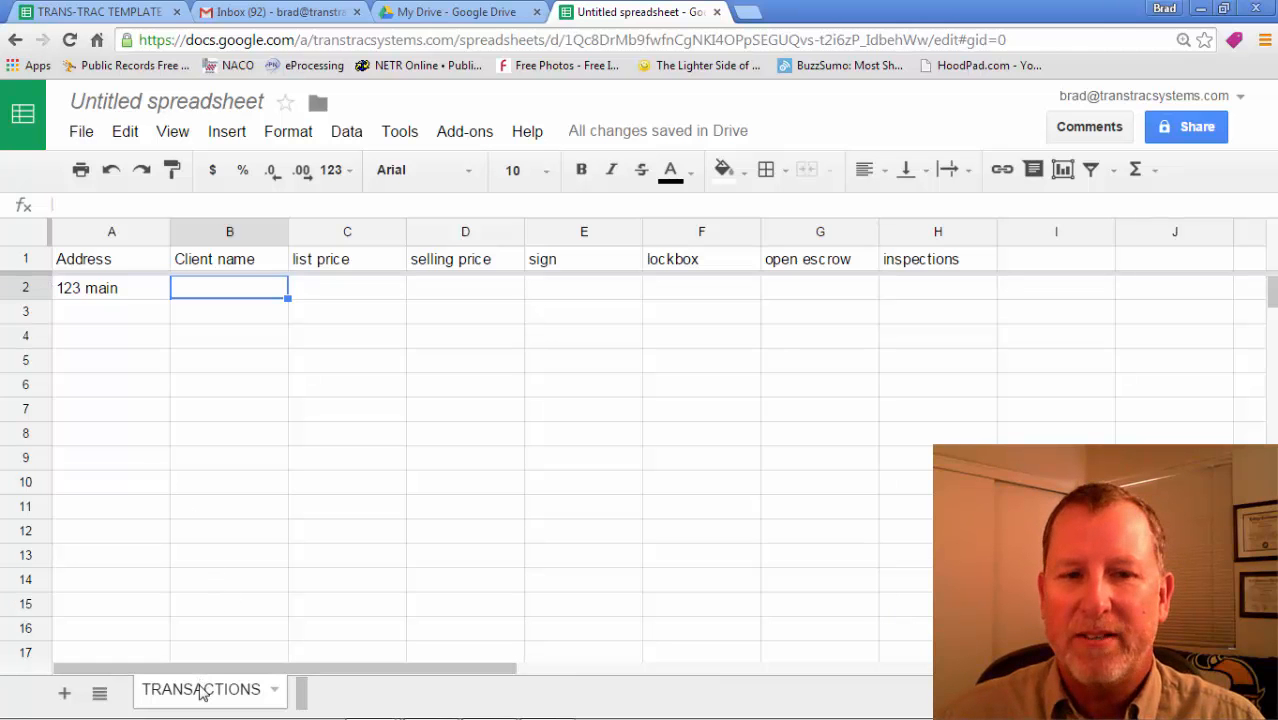
pyautogui.moveTo(64, 693)
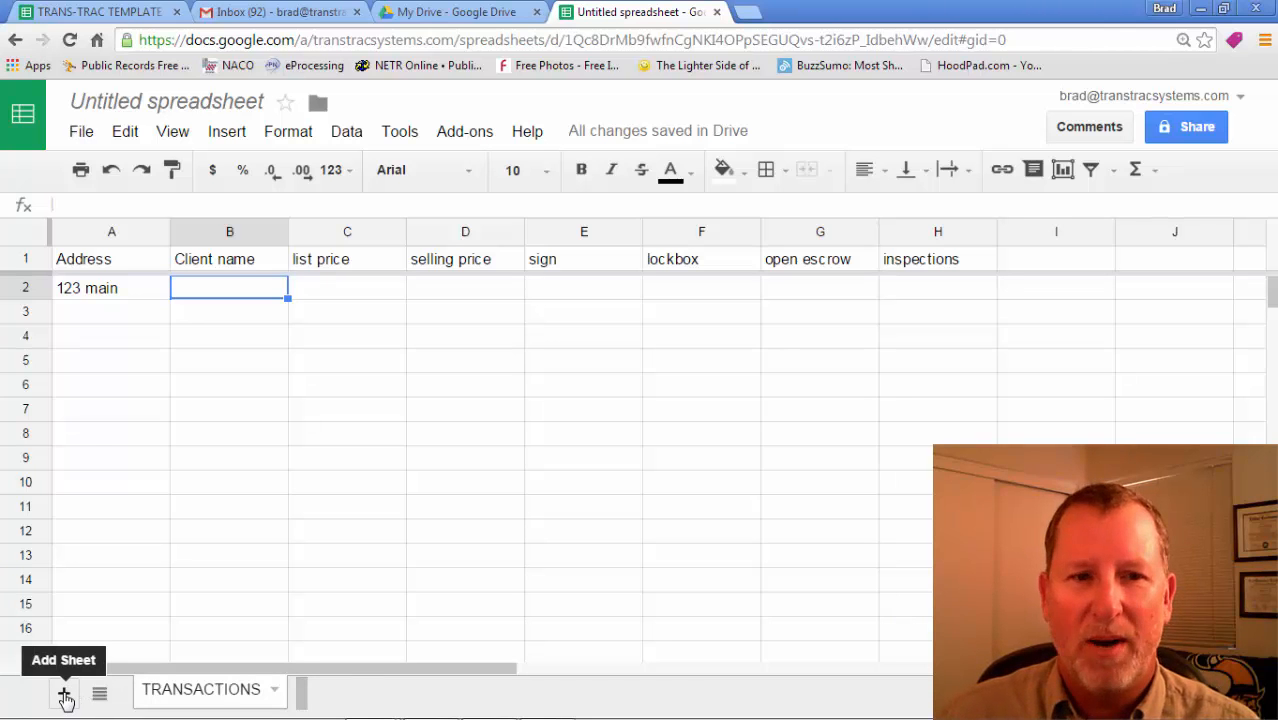
# Step: Add a blank sheet, rename it 2, and switch to it
pyautogui.click(64, 693)
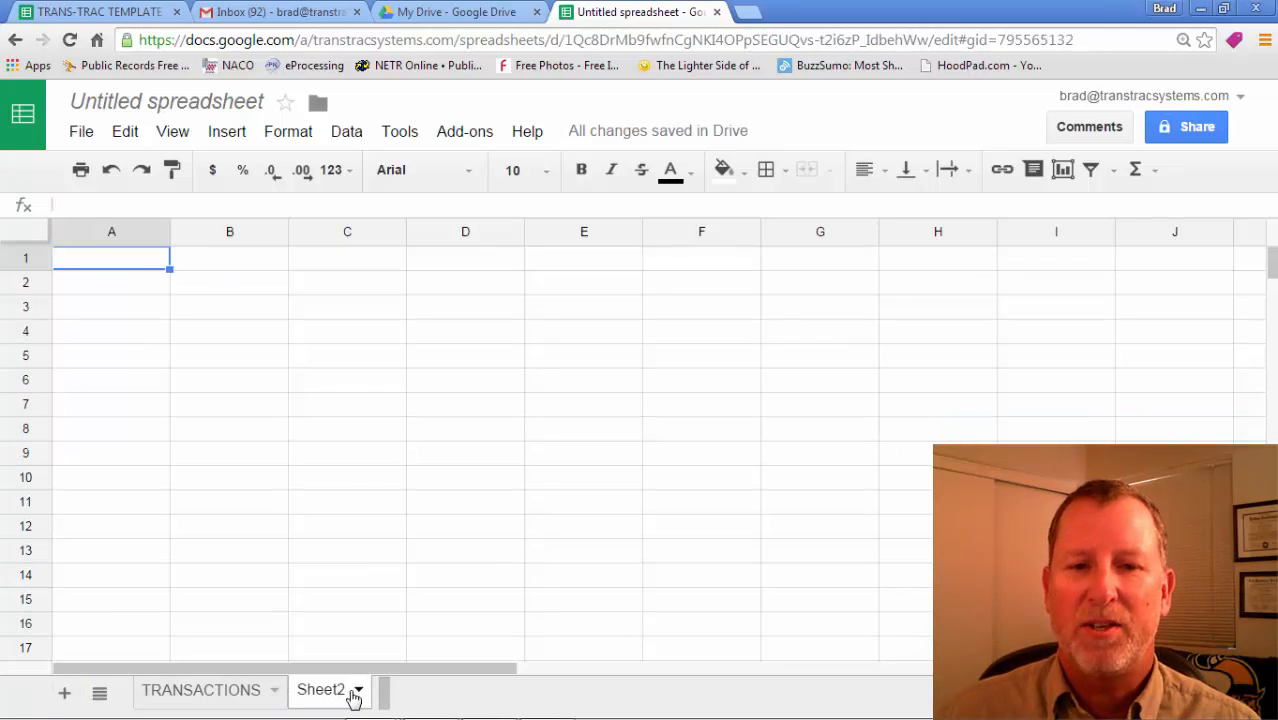
pyautogui.click(357, 690)
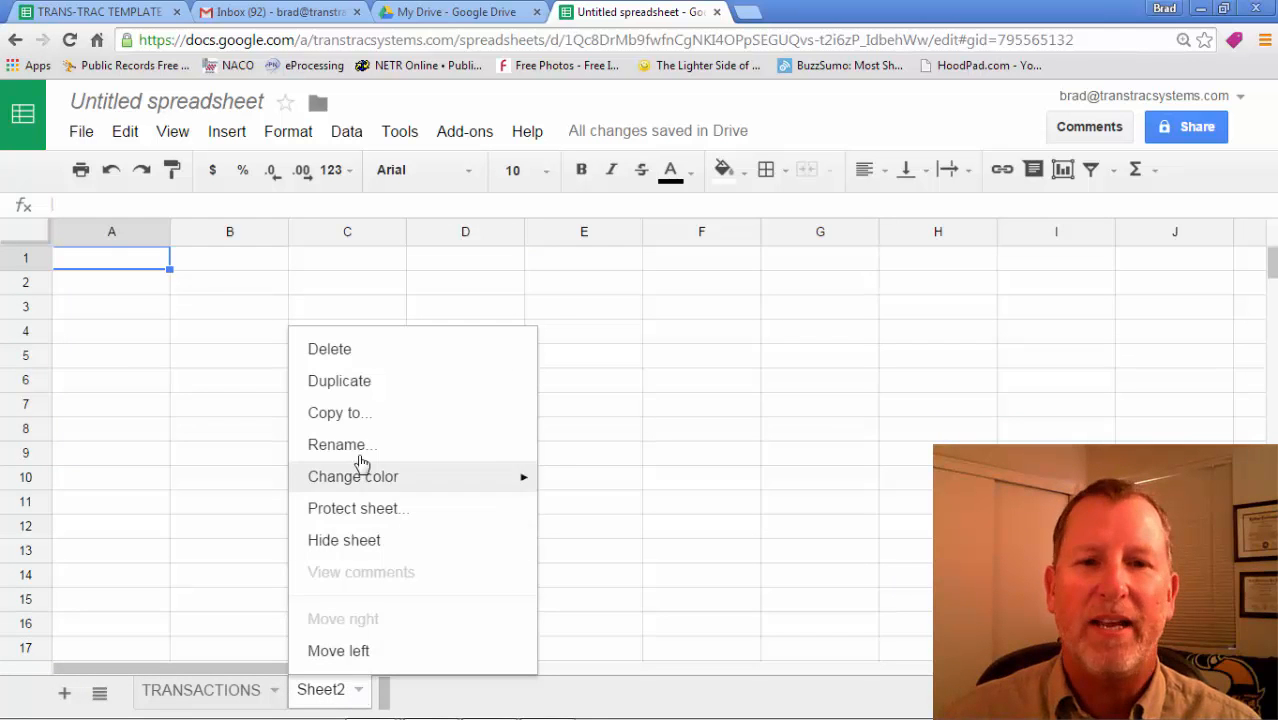
pyautogui.click(340, 444)
pyautogui.write('2')
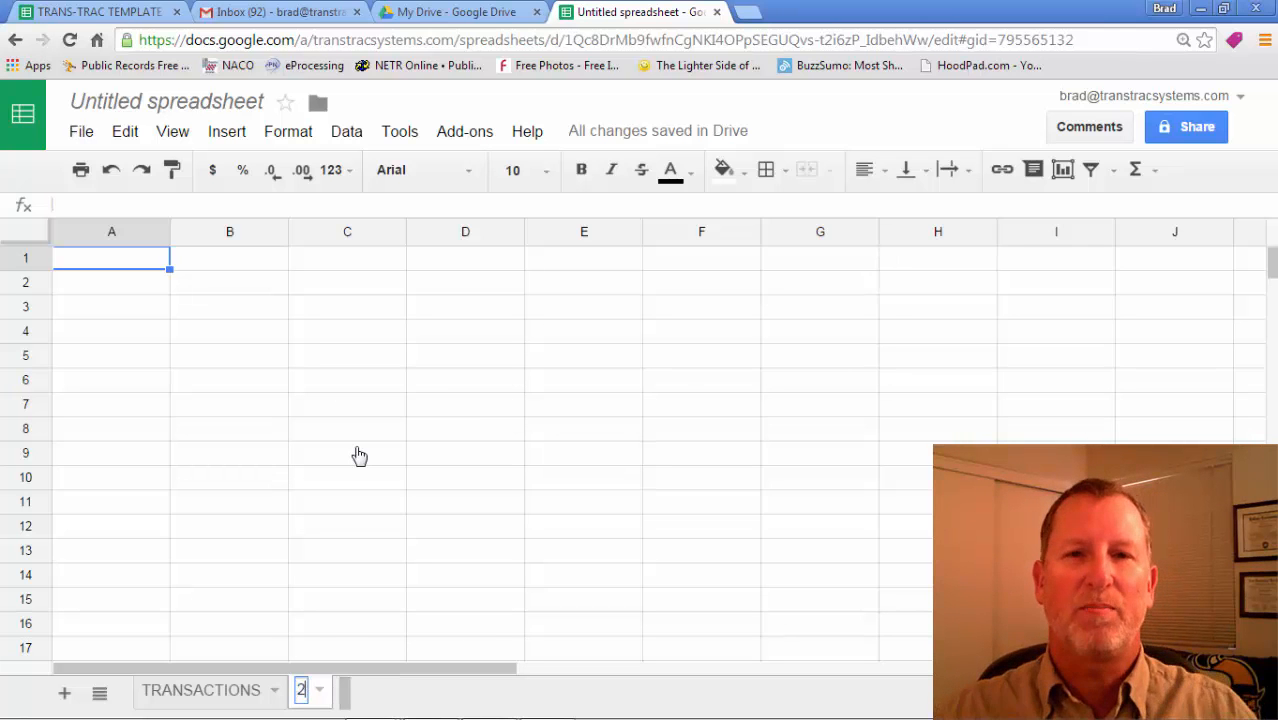
pyautogui.moveTo(393, 698)
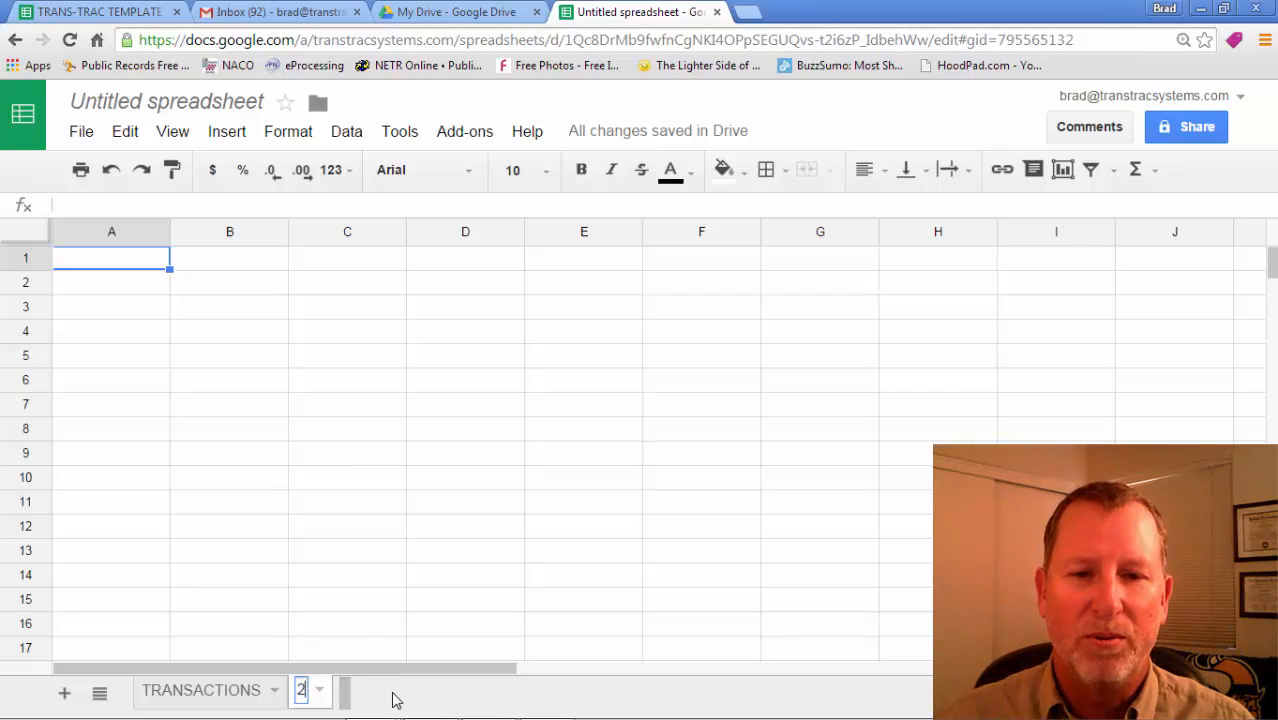
pyautogui.click(200, 690)
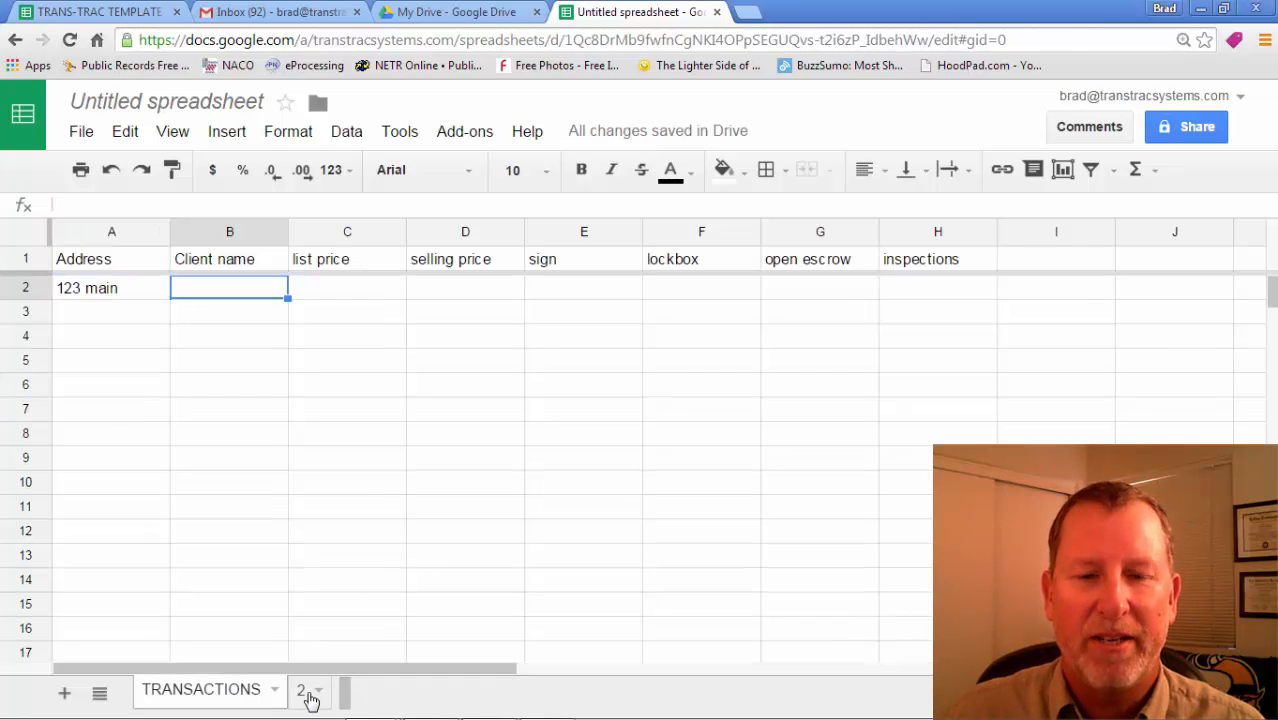
pyautogui.click(301, 689)
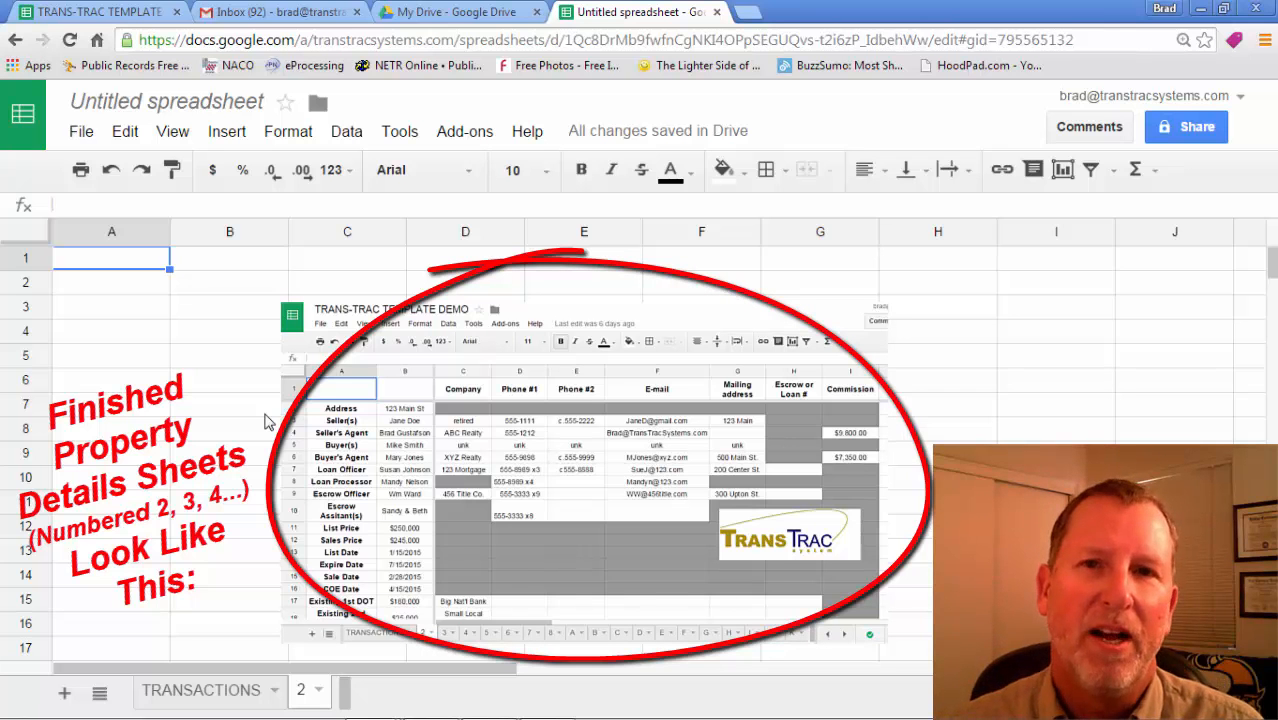
pyautogui.moveTo(145, 668)
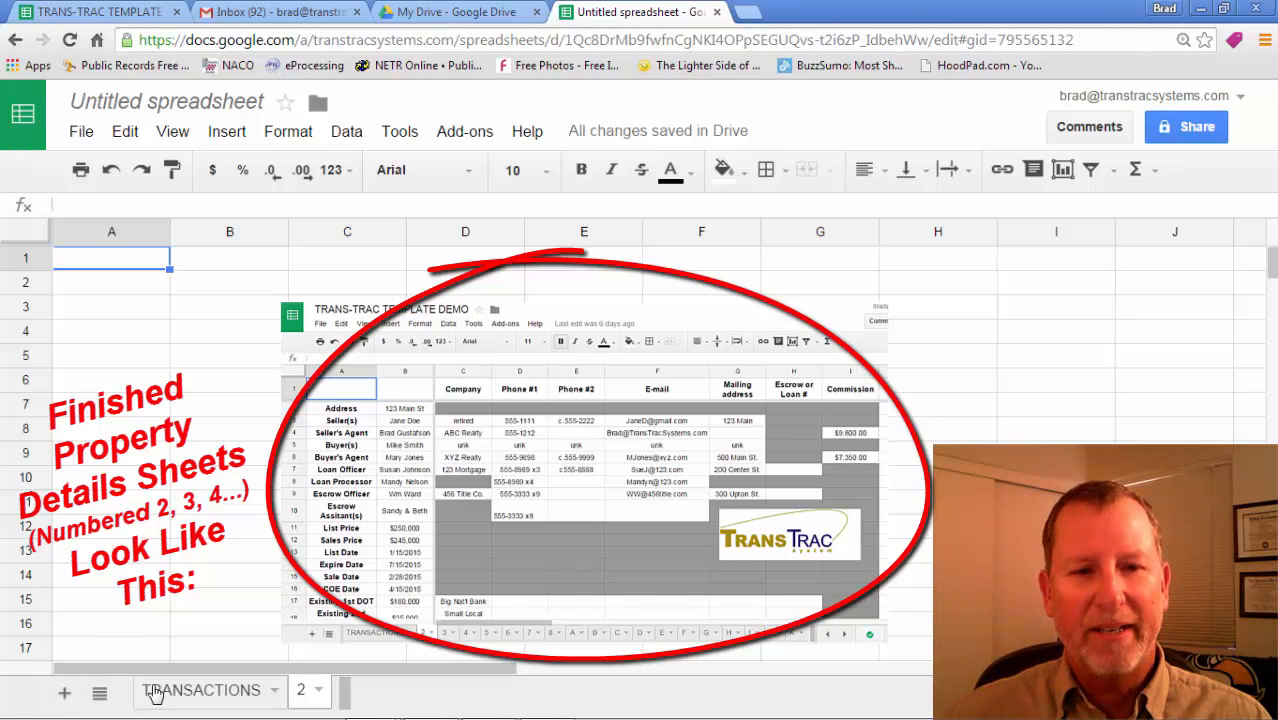
# Step: Name the new sheet 3 and go back to TRANSACTIONS
pyautogui.click(200, 690)
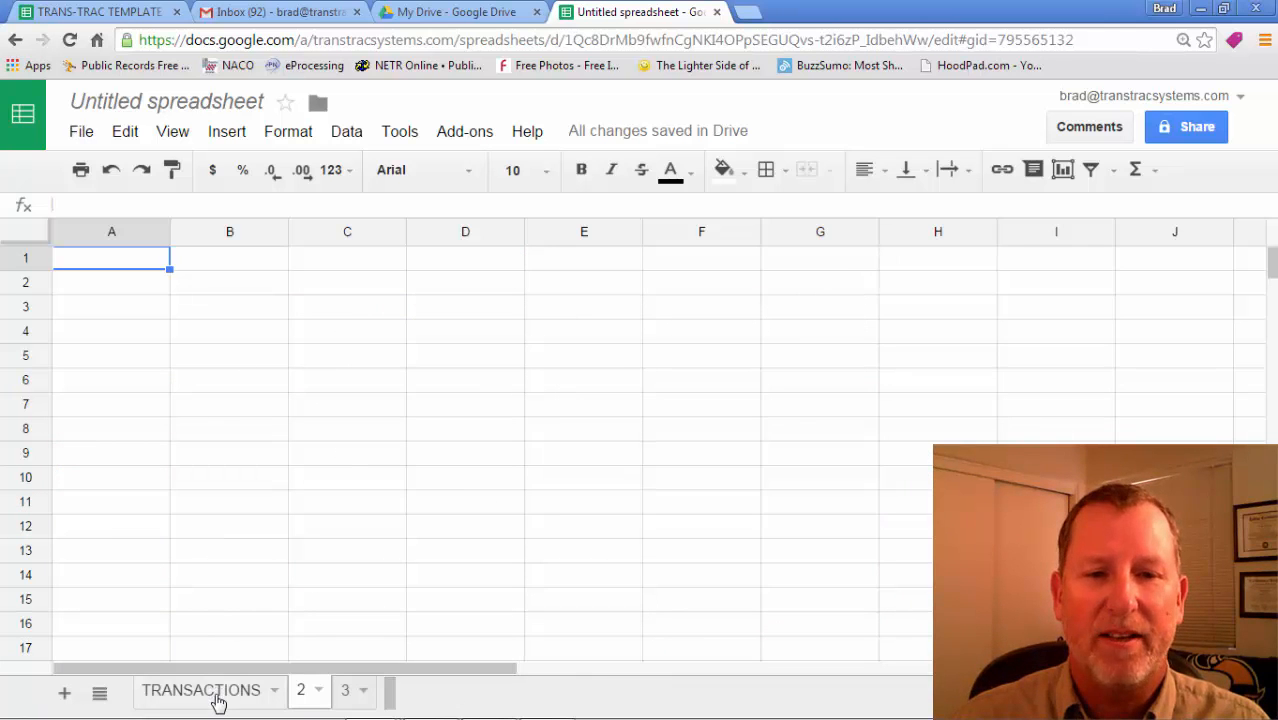
pyautogui.click(201, 690)
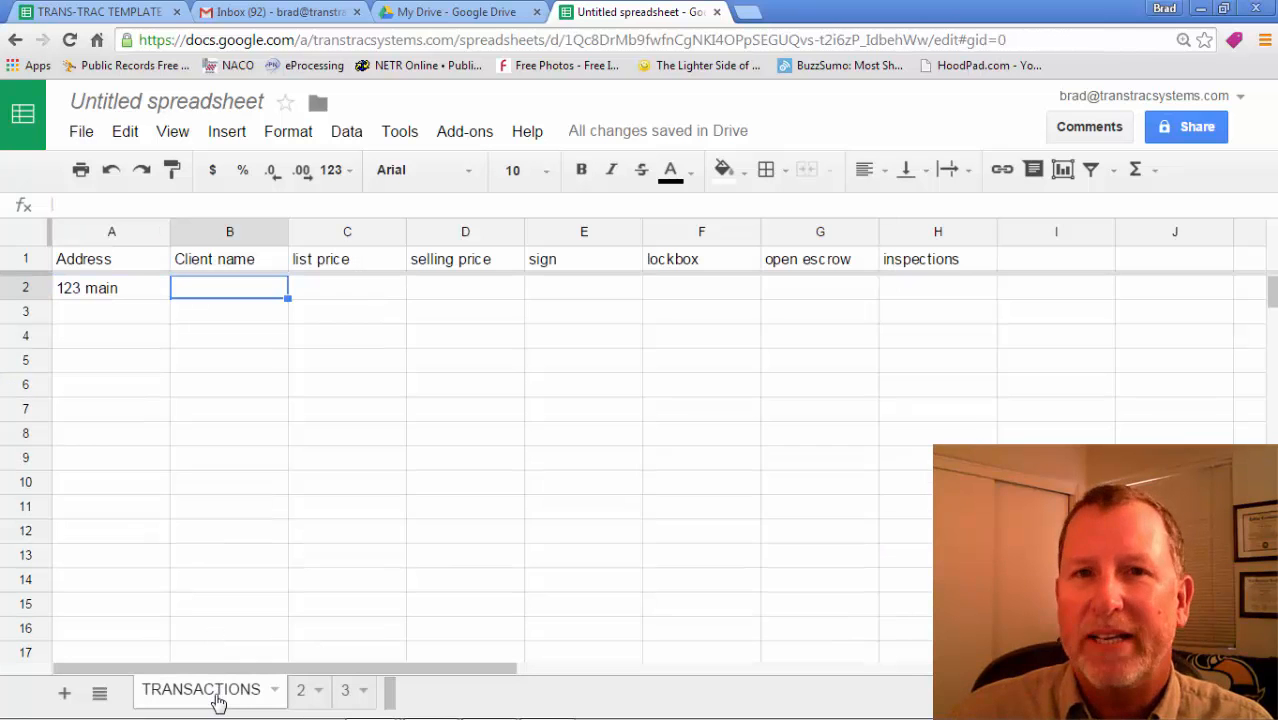
pyautogui.moveTo(118, 266)
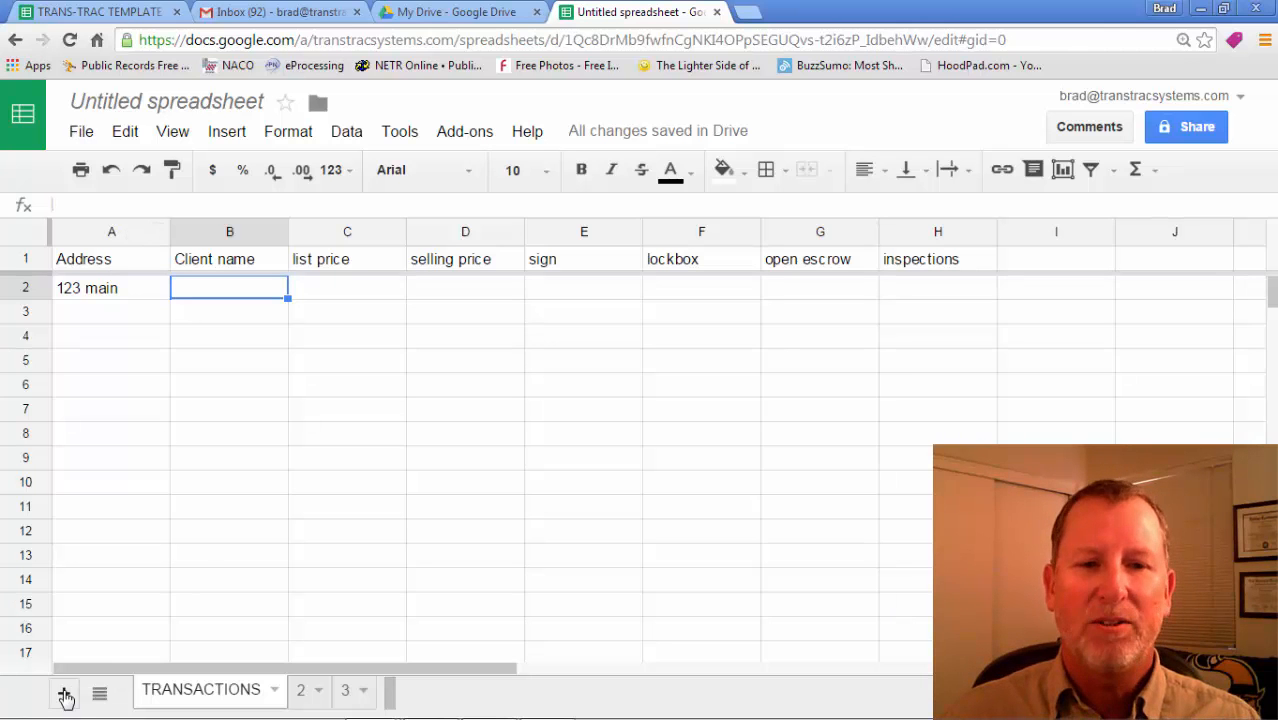
# Step: Add a new sheet and rename it A
pyautogui.click(64, 693)
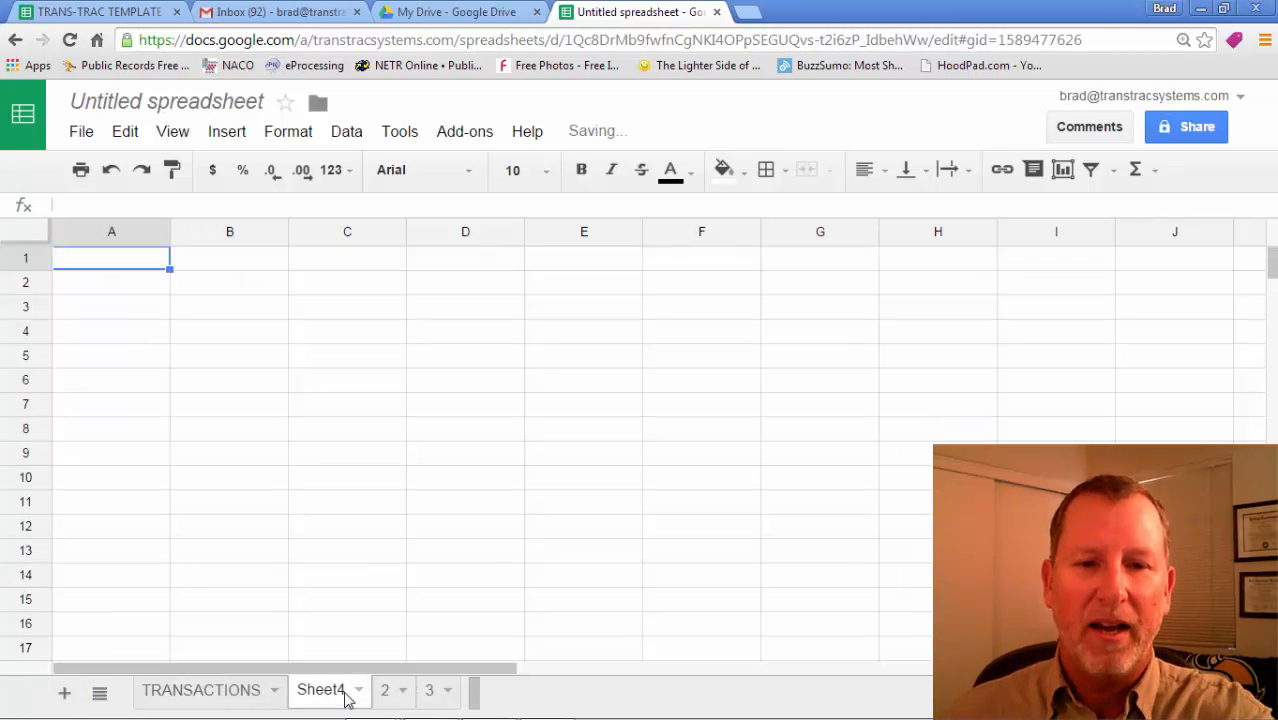
pyautogui.rightClick(320, 690)
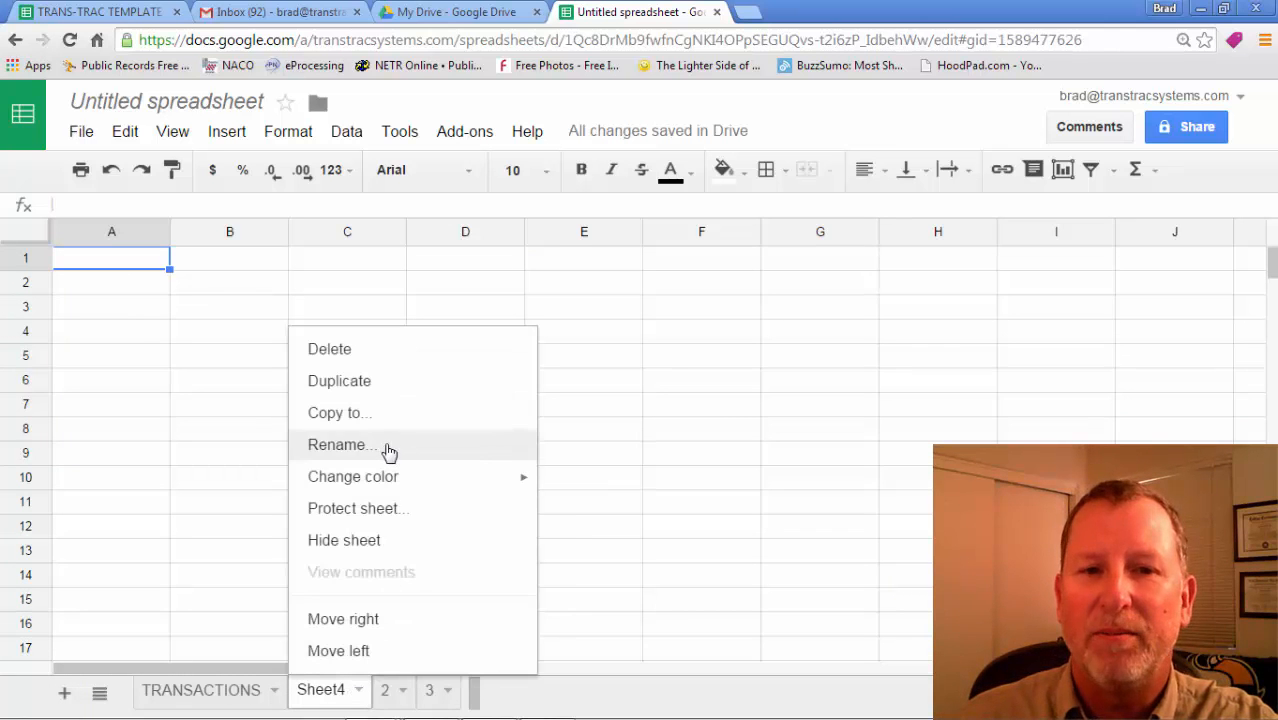
pyautogui.click(340, 444)
pyautogui.write('A')
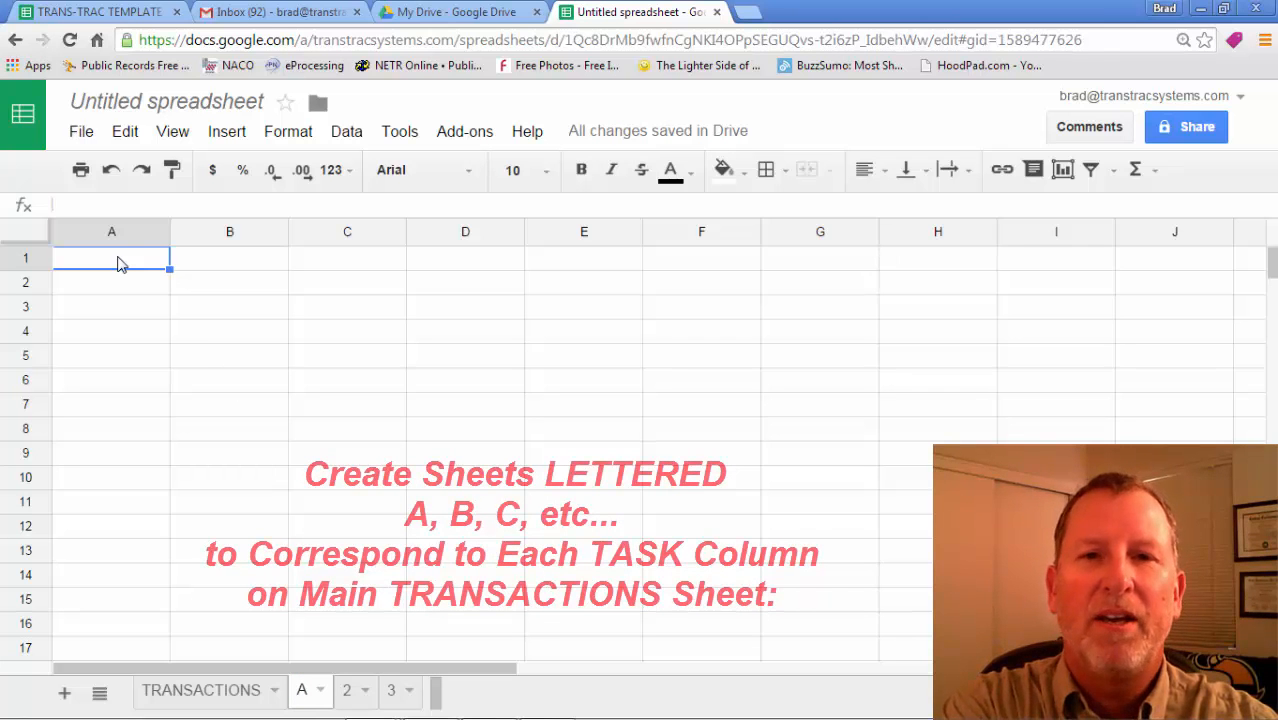
# Step: Type 'How to Find aDD' in cell A1 of sheet A, then return to TRANSACTIONS
pyautogui.write('How to')
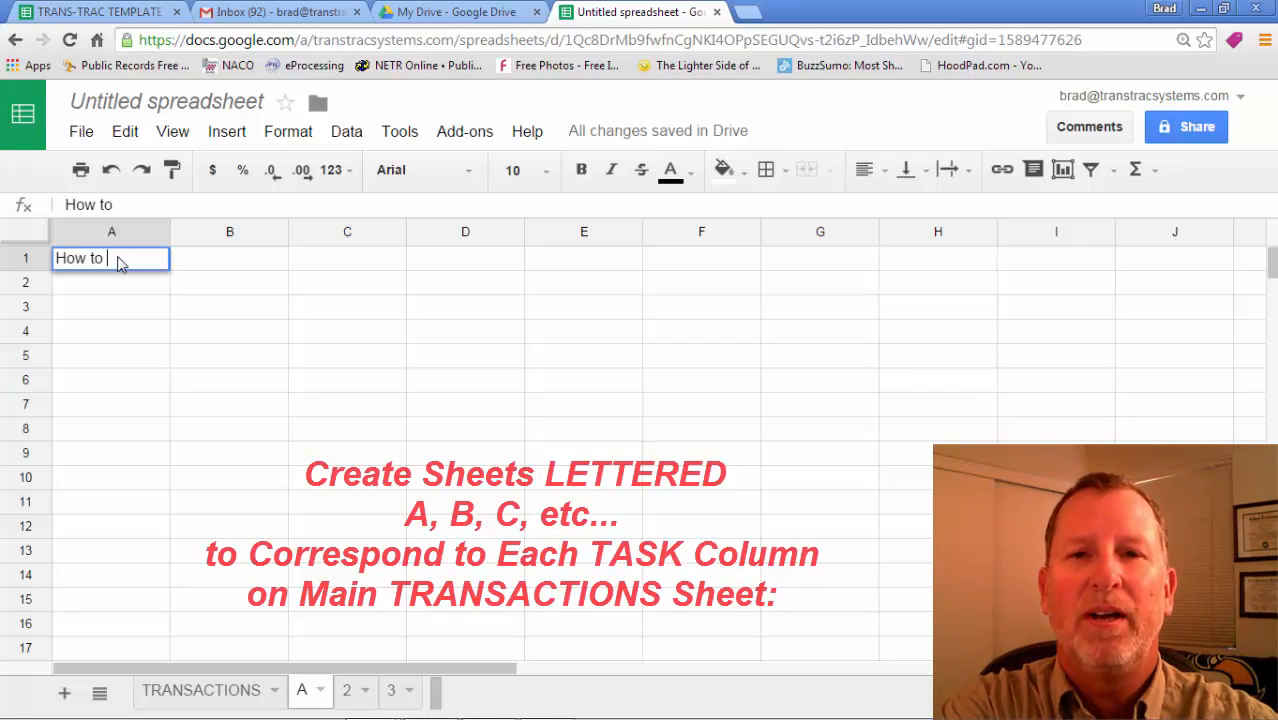
pyautogui.write('Find aDD')
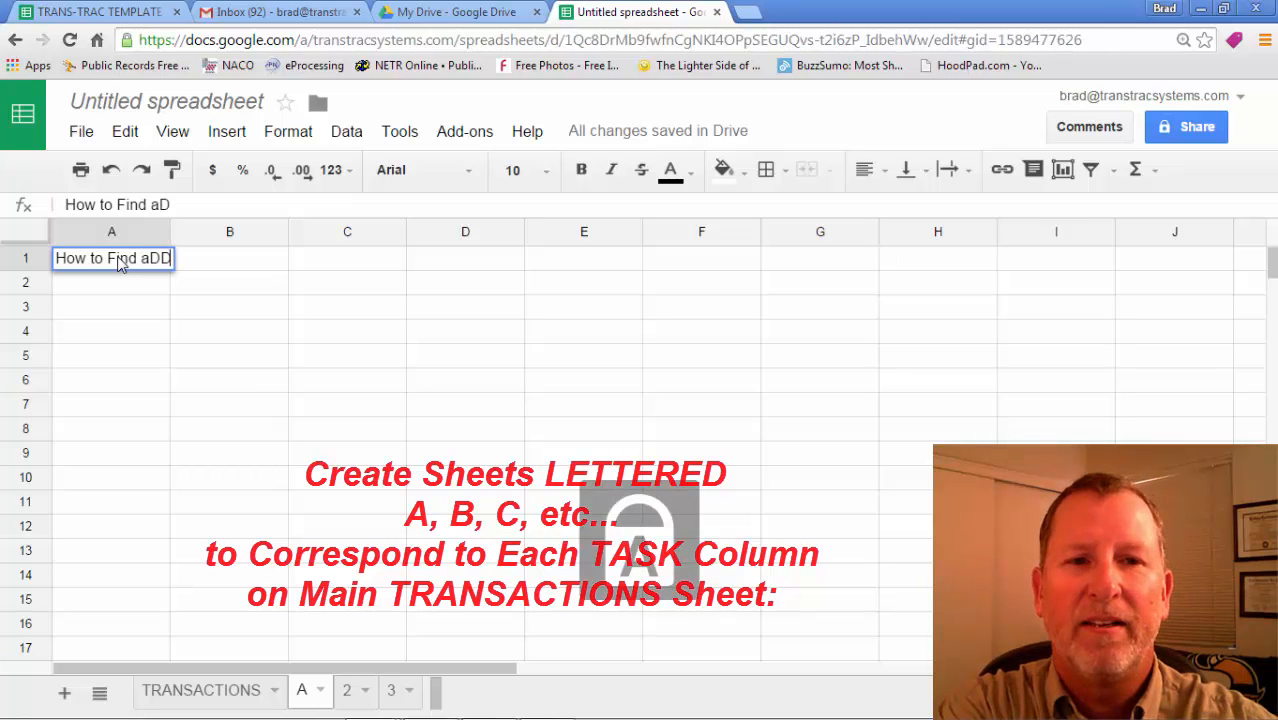
pyautogui.press('Tab')
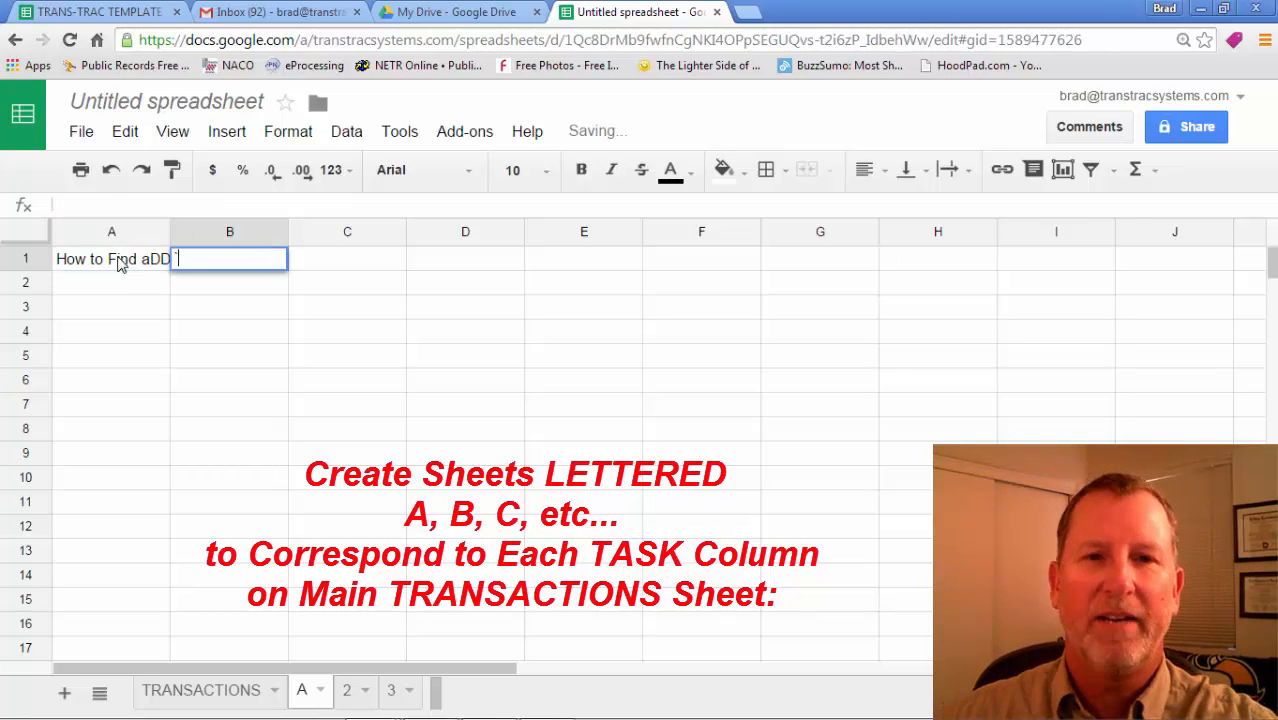
pyautogui.click(201, 690)
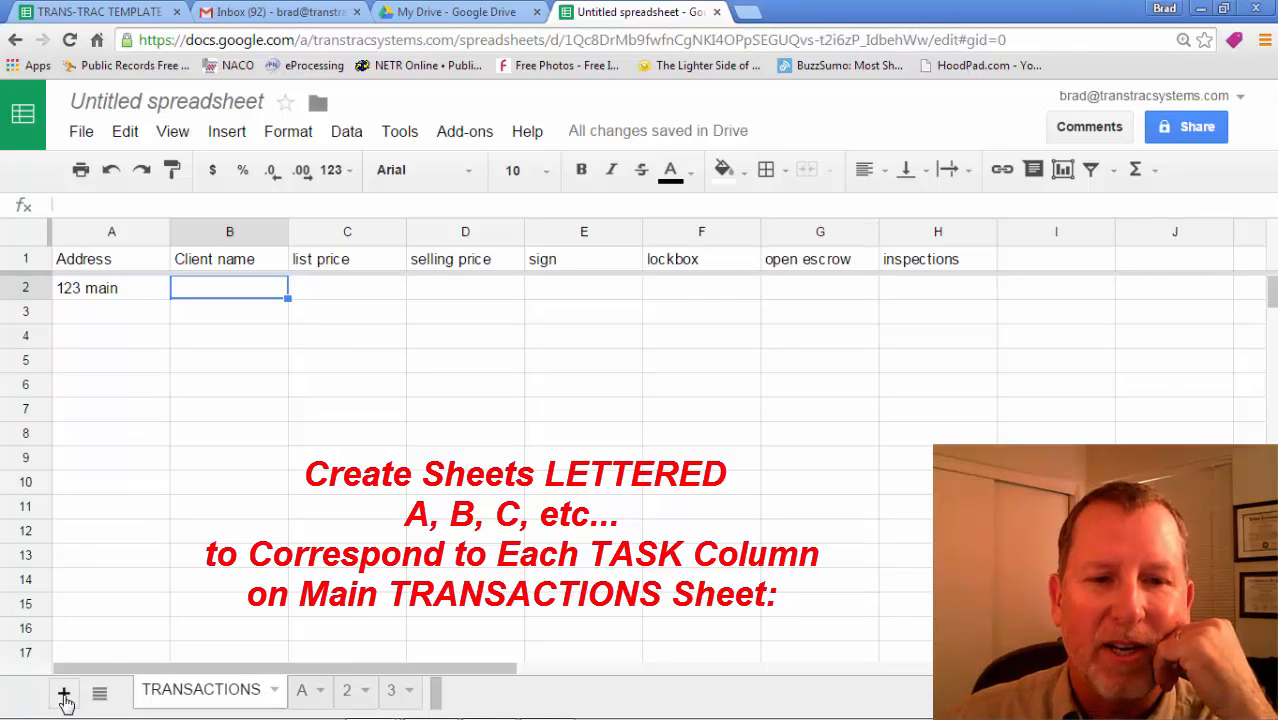
# Step: Add another blank sheet and rename it g
pyautogui.click(64, 692)
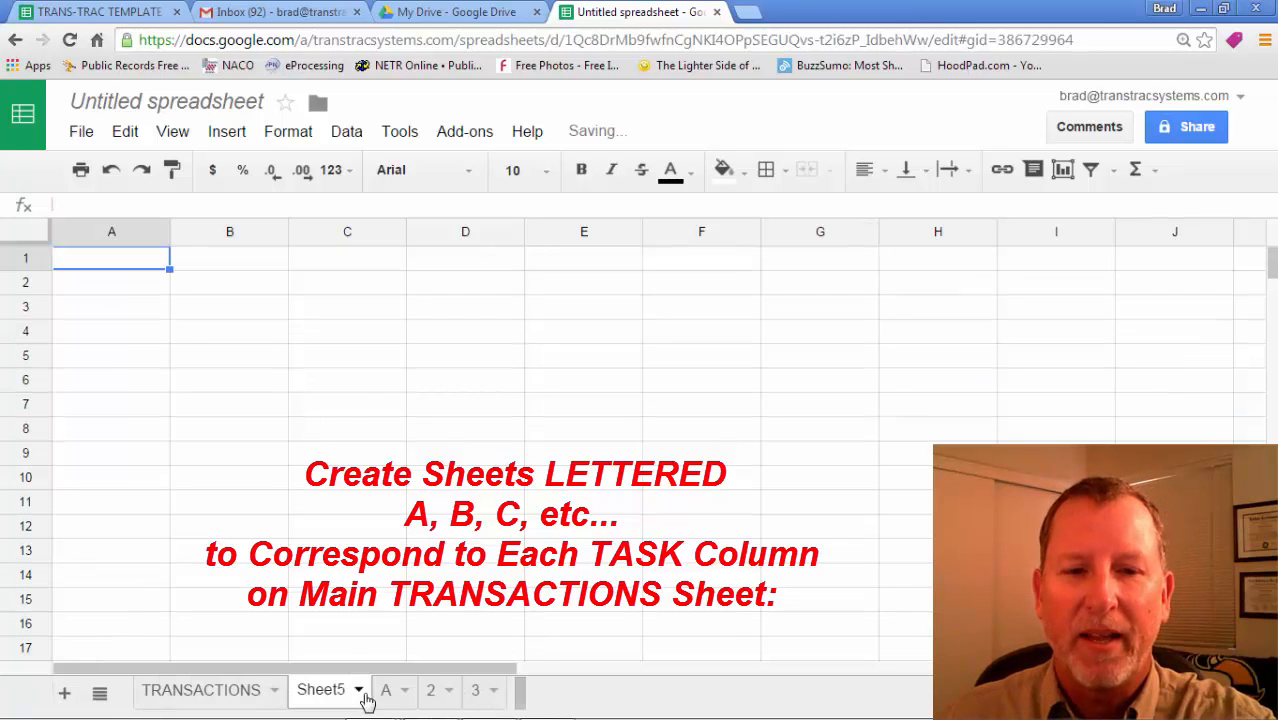
pyautogui.click(359, 690)
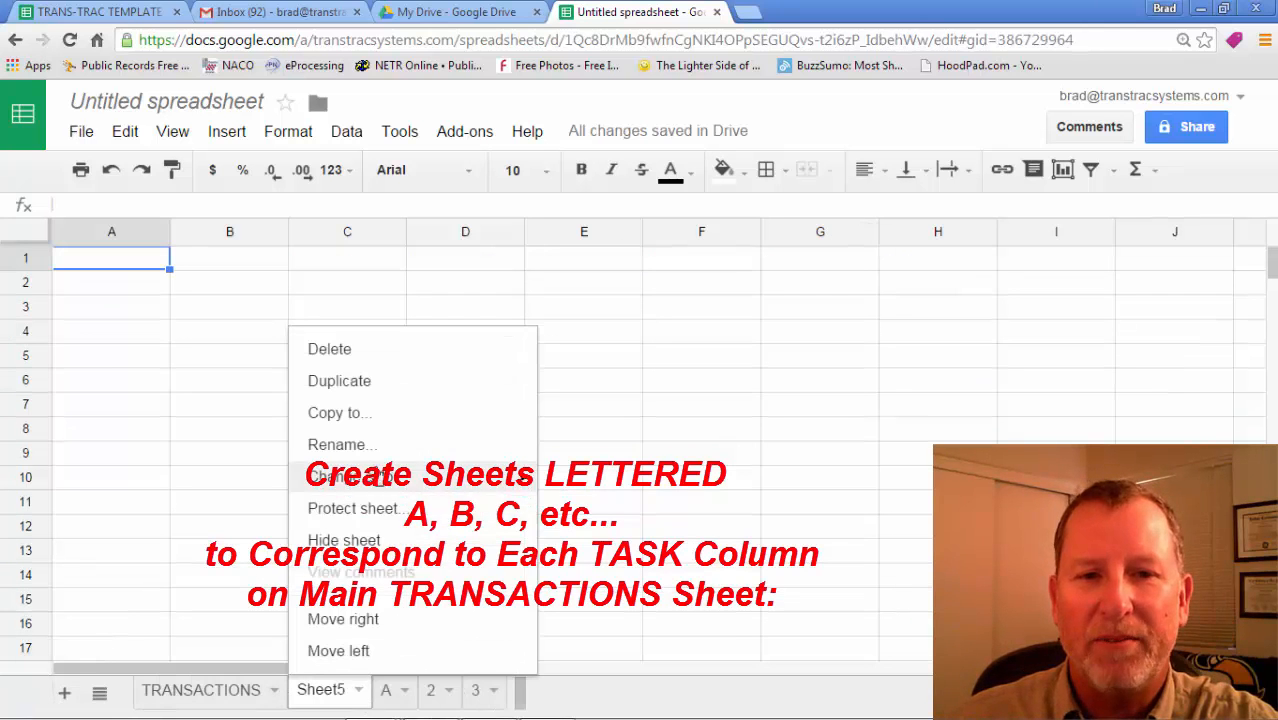
pyautogui.click(341, 444)
pyautogui.write('g')
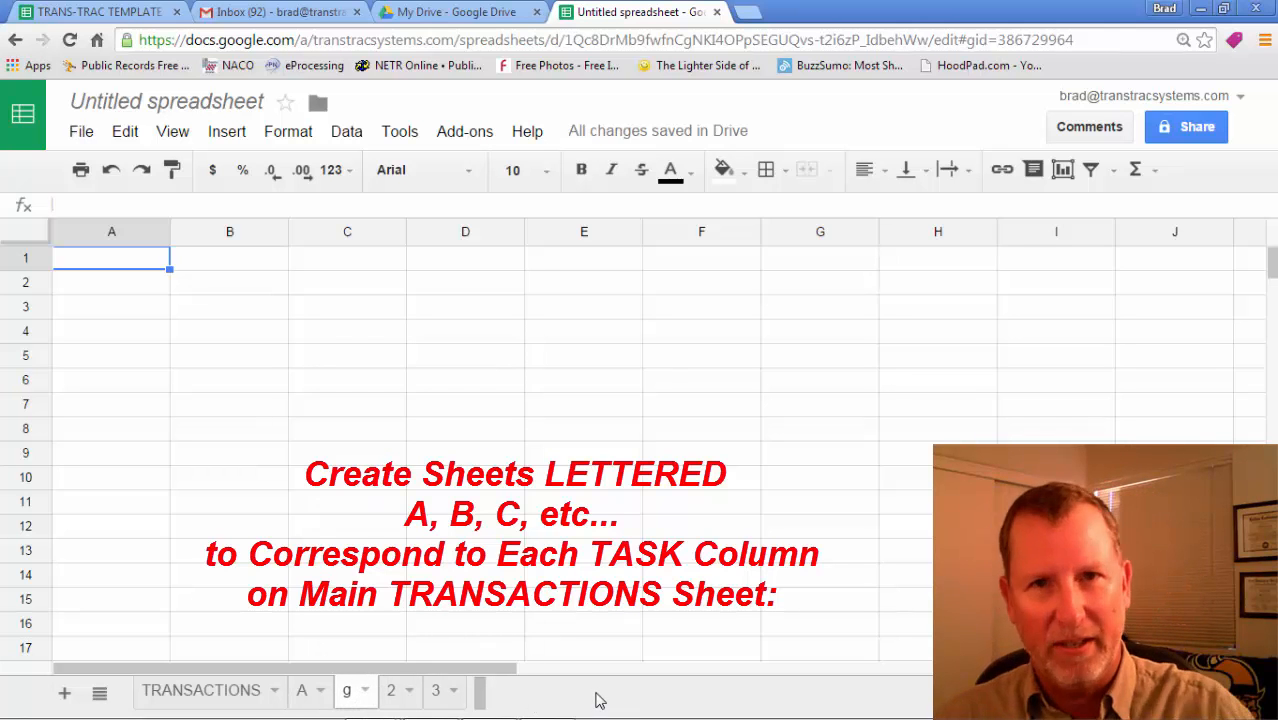
pyautogui.moveTo(235, 407)
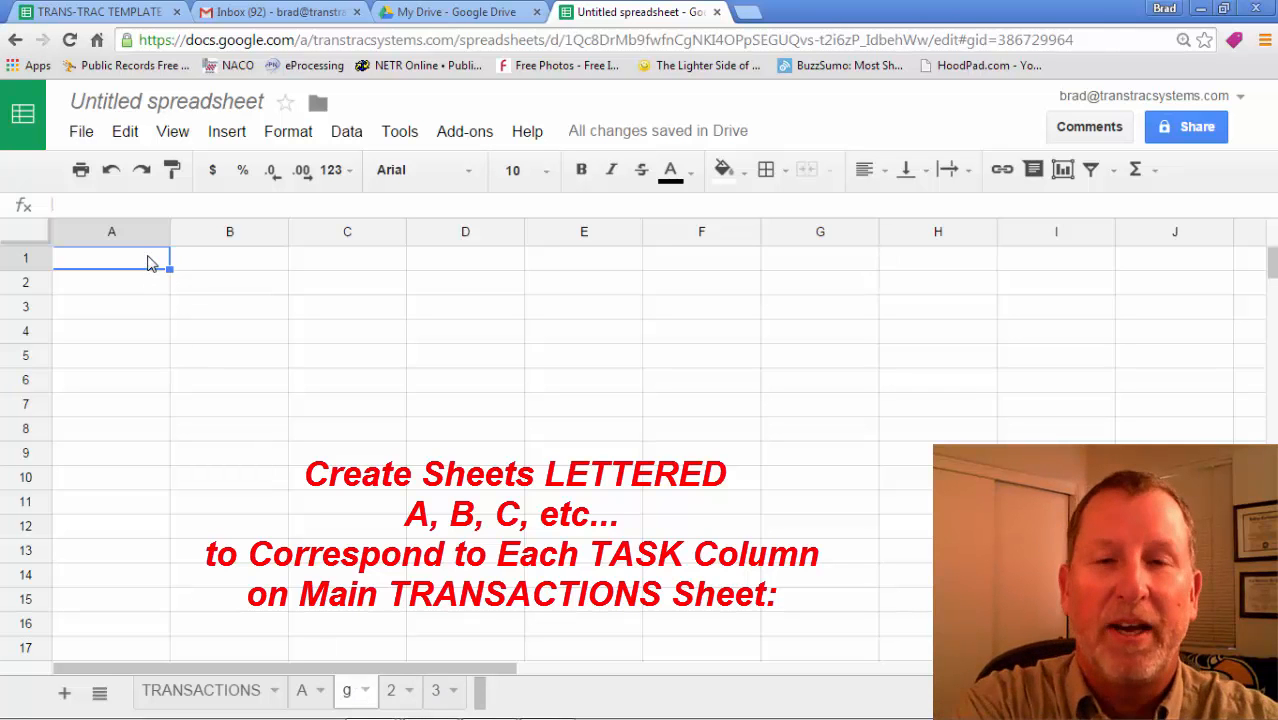
# Step: On sheet g, enter 'hOW TO OPEN ESROW' in A1 and 'gET EMD TO ESCROW CO' in B4
pyautogui.write('hOW TO O')
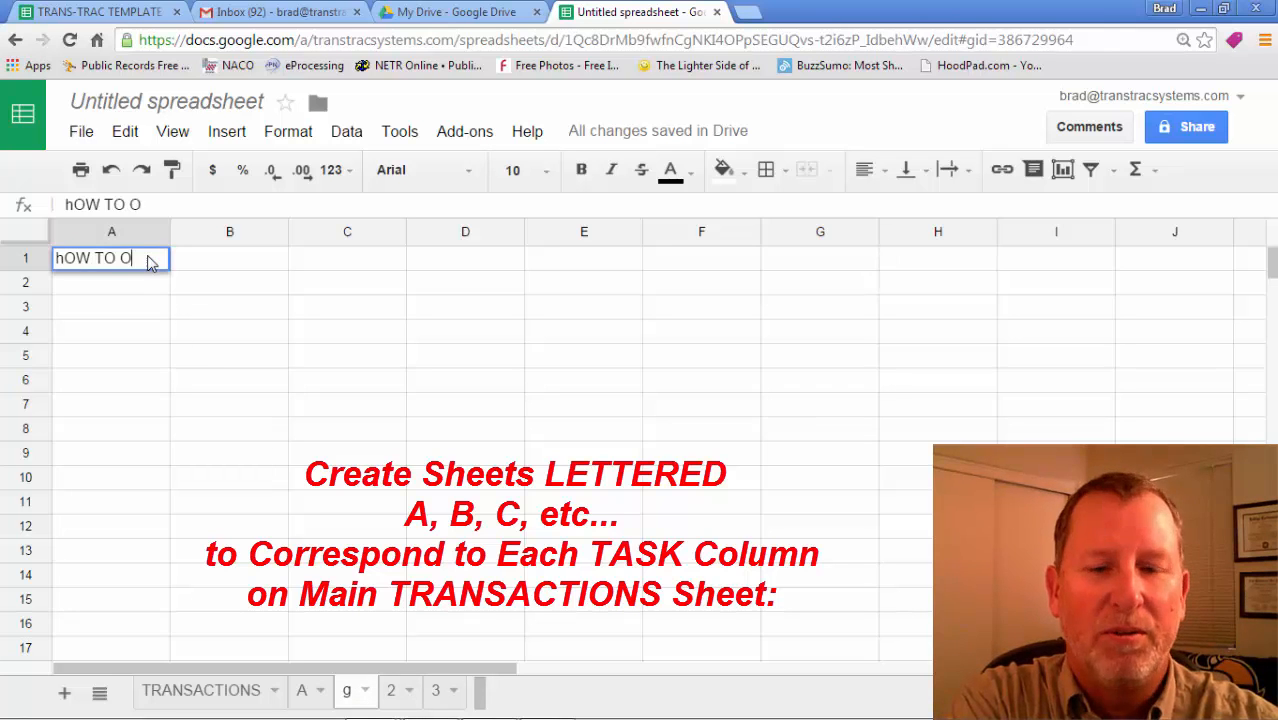
pyautogui.write('PEN ESROW')
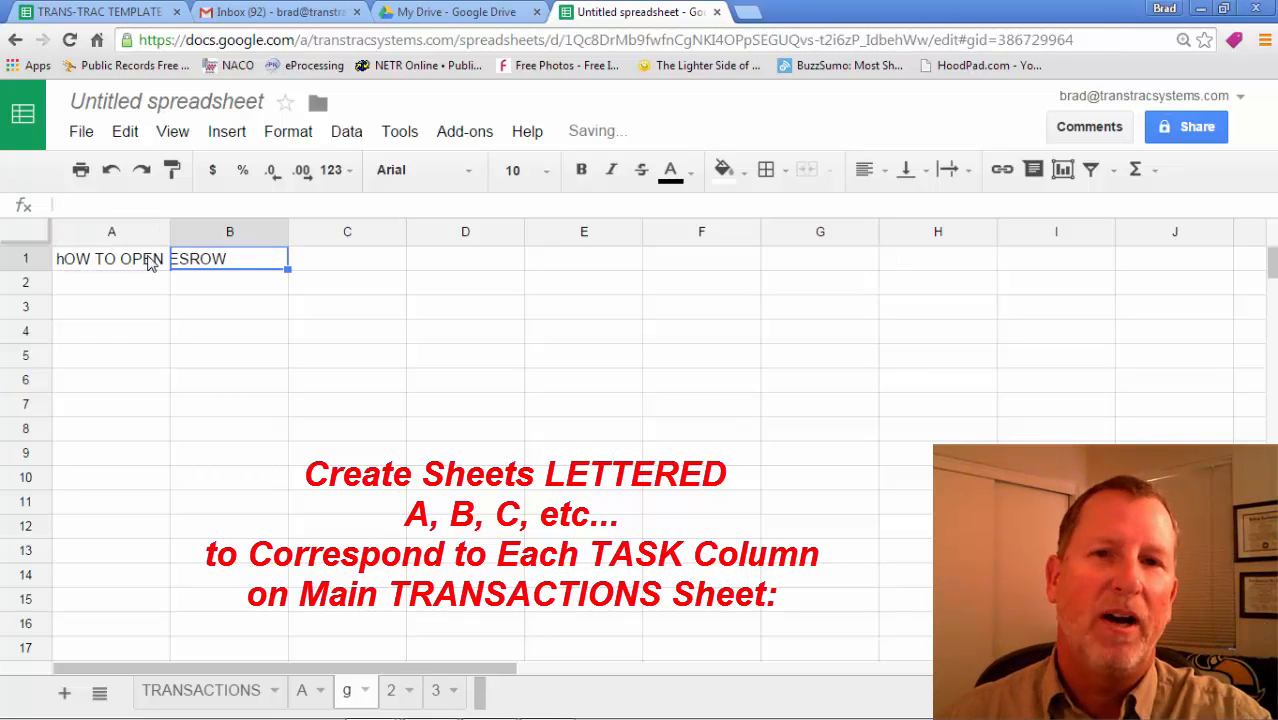
pyautogui.click(229, 331)
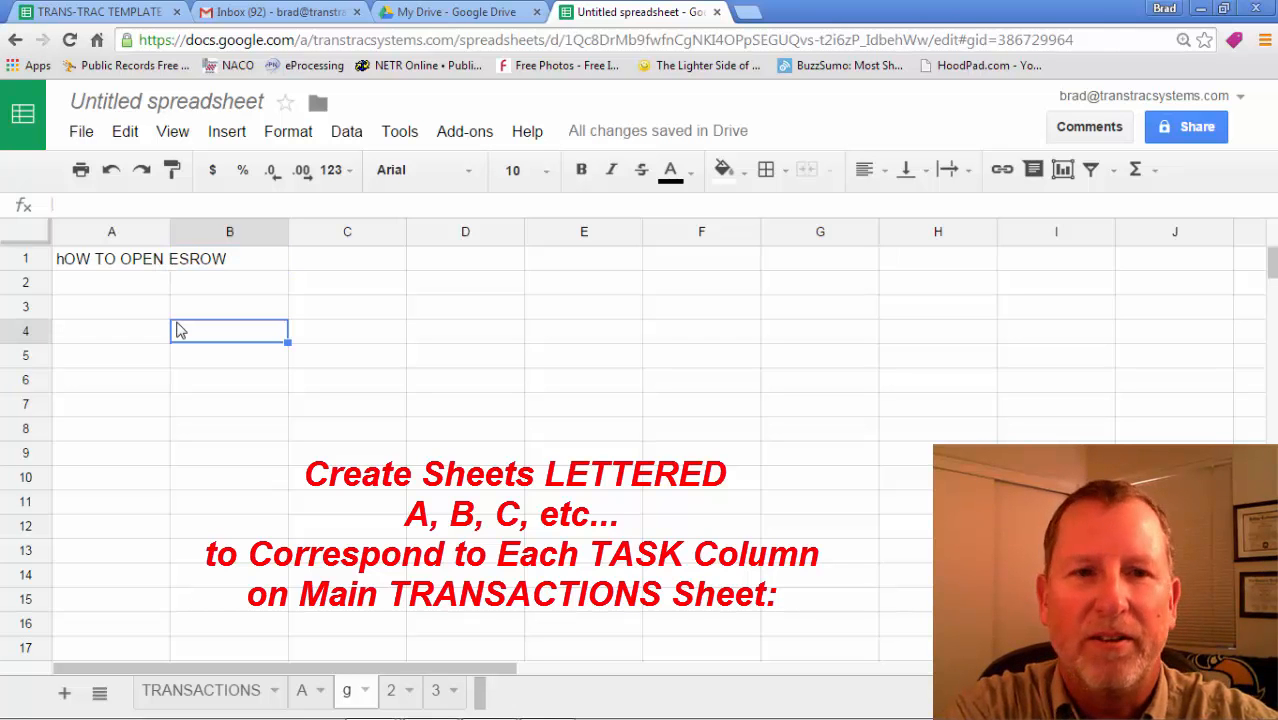
pyautogui.write('gET')
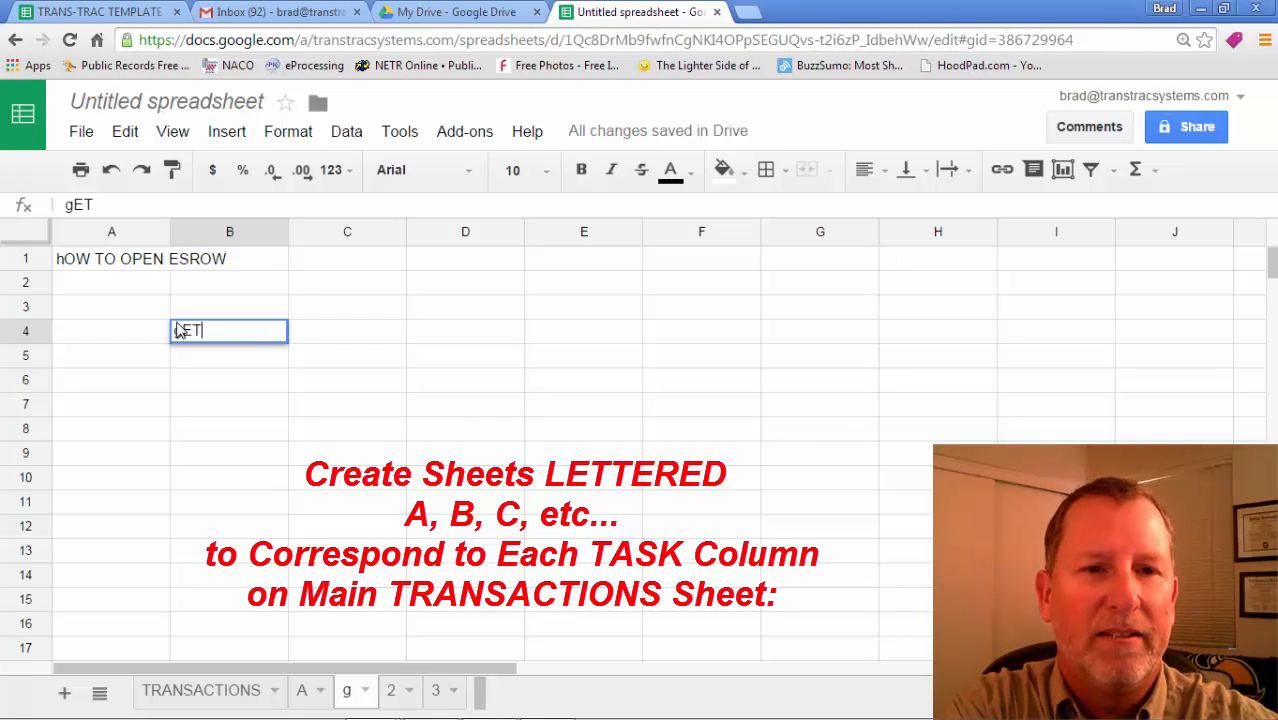
pyautogui.write('EMD')
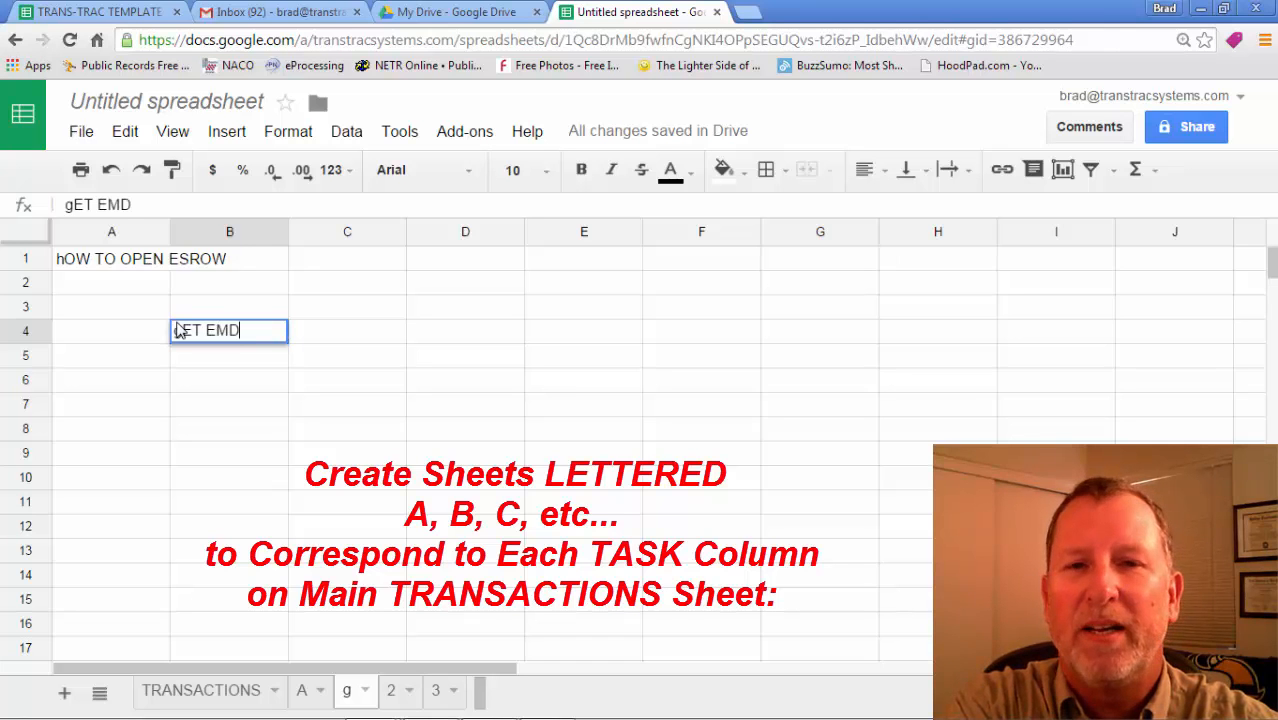
pyautogui.write('TO ESCROW')
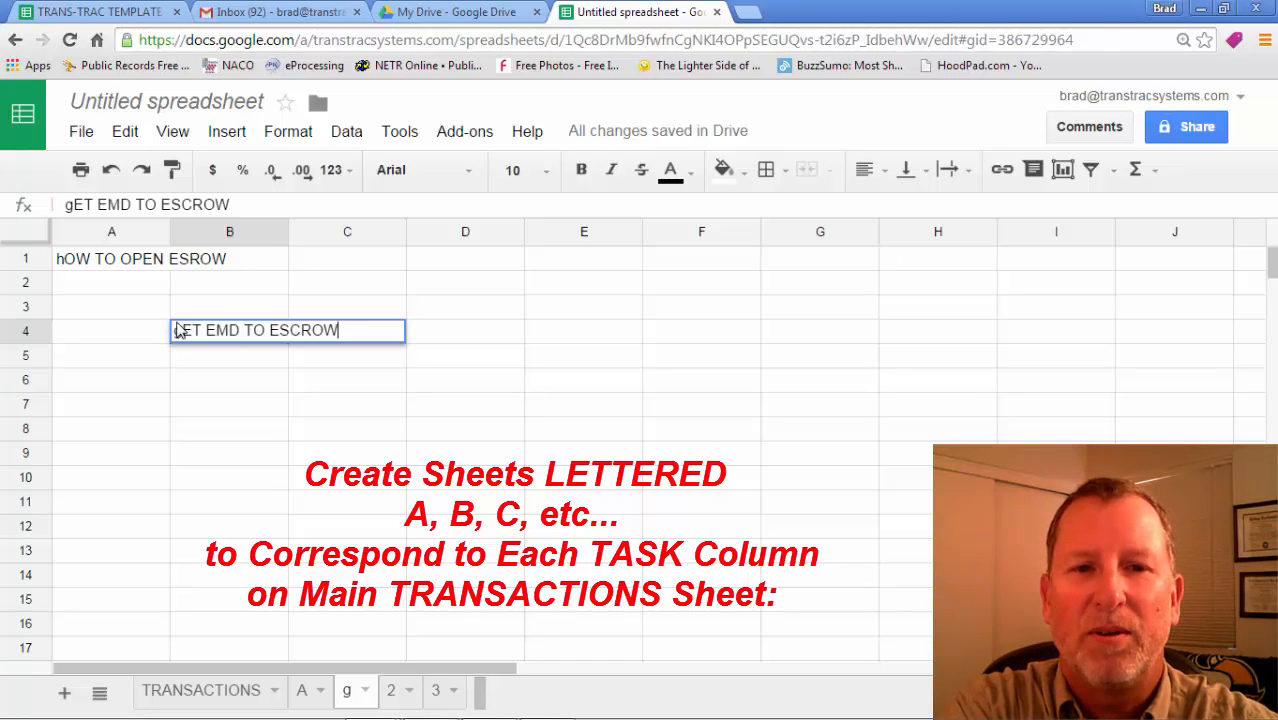
pyautogui.write('CO')
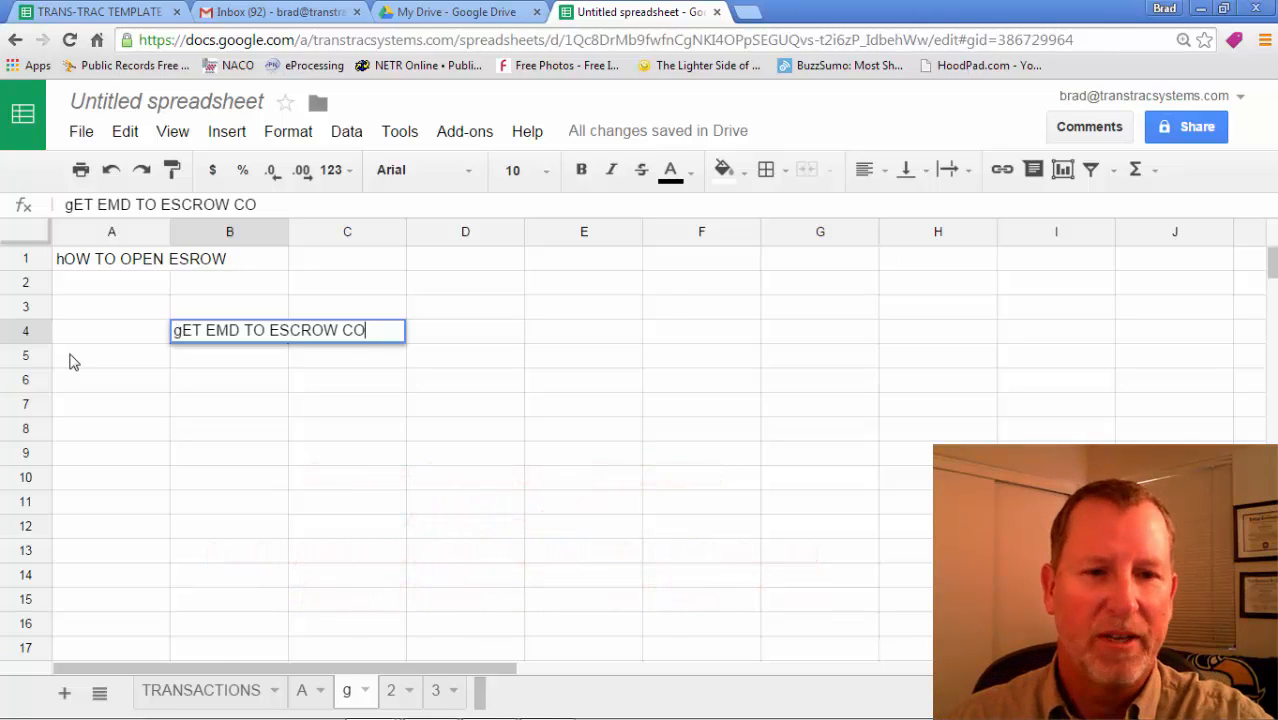
pyautogui.click(200, 689)
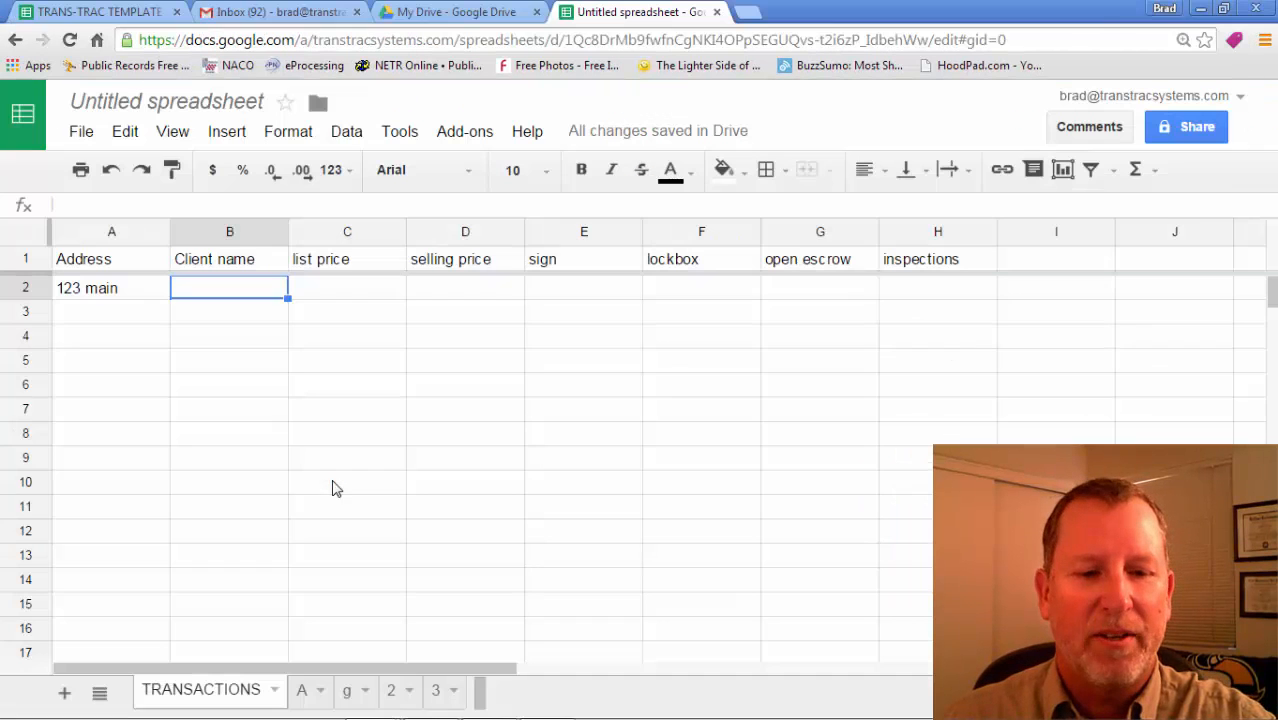
pyautogui.click(90, 12)
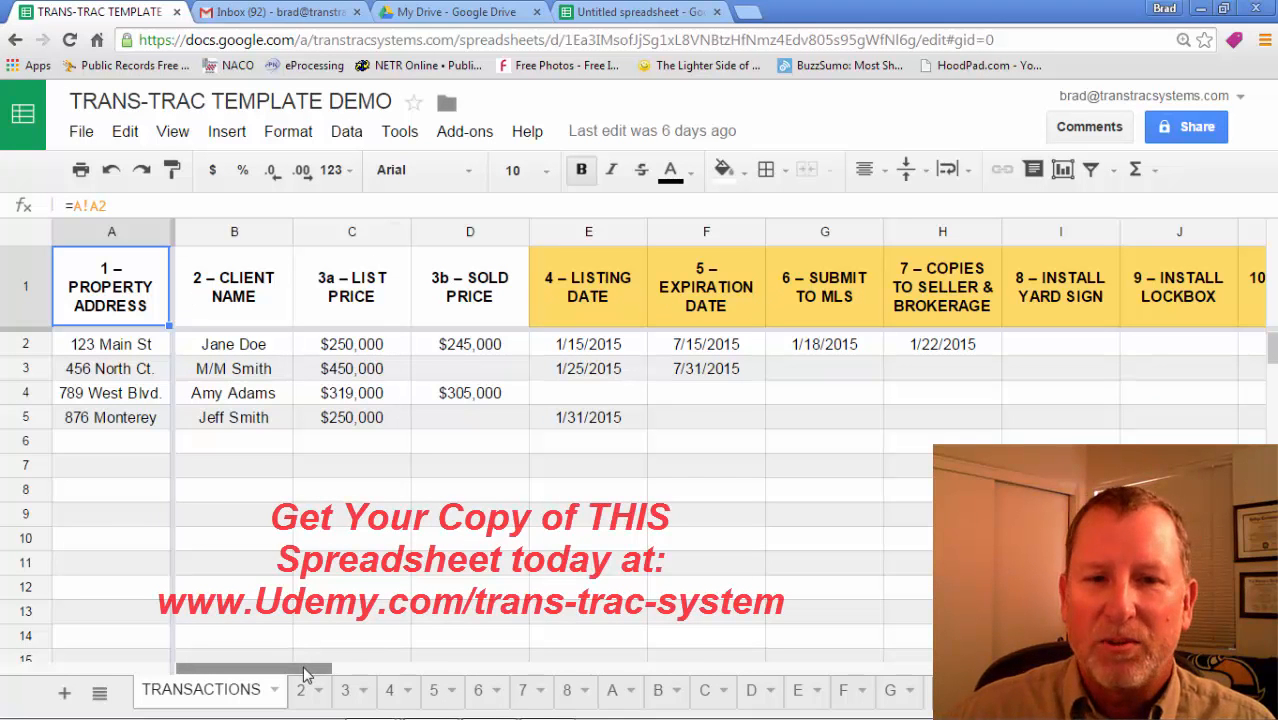
pyautogui.hscroll(3)
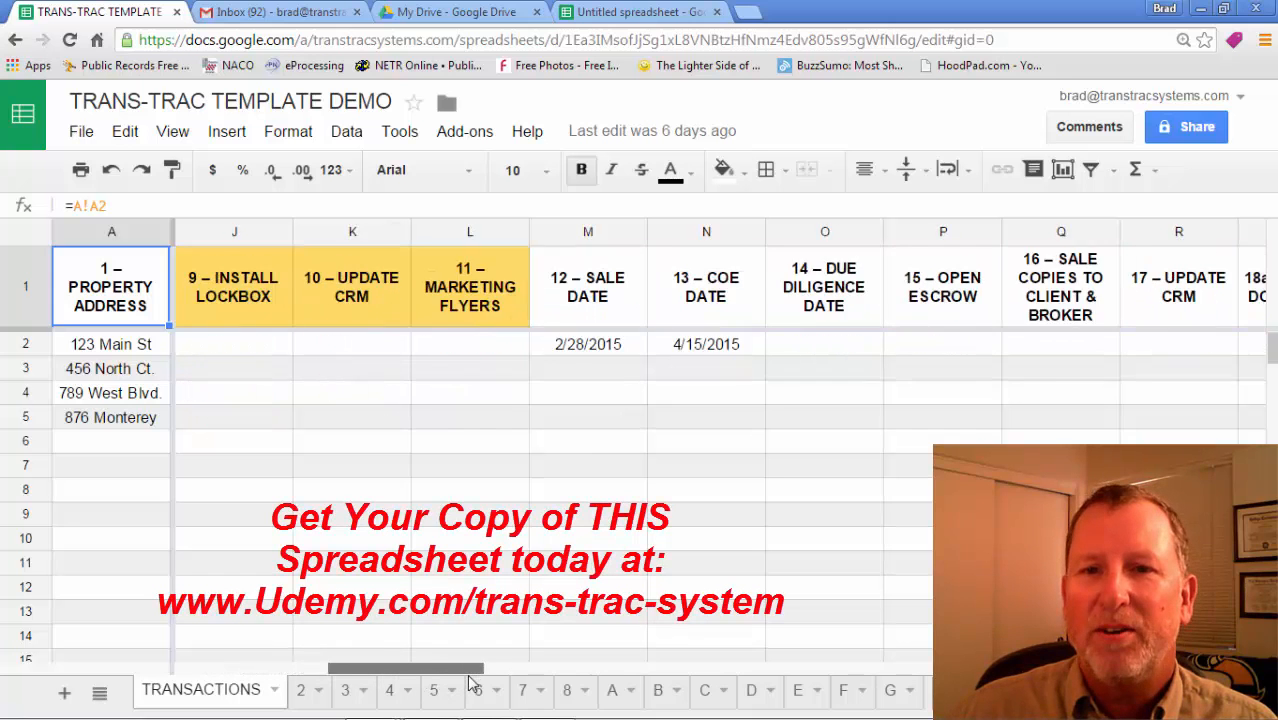
pyautogui.hscroll(3)
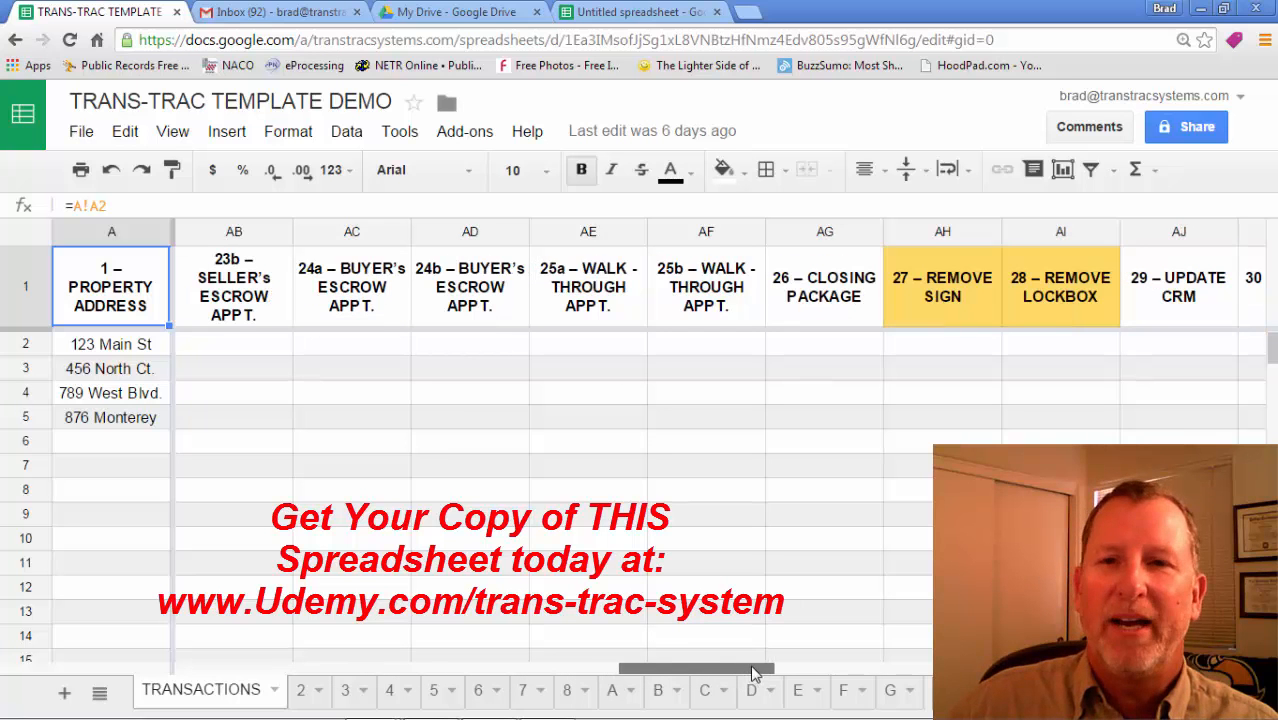
pyautogui.hscroll(3)
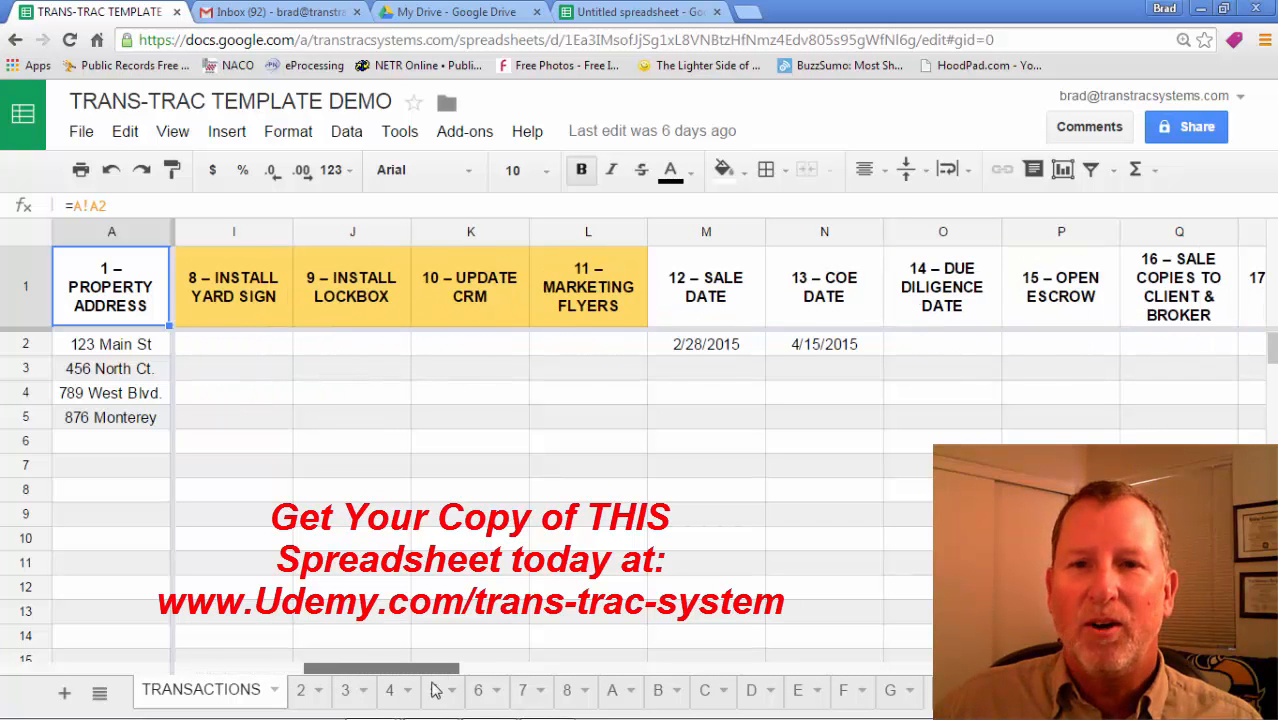
pyautogui.hscroll(3)
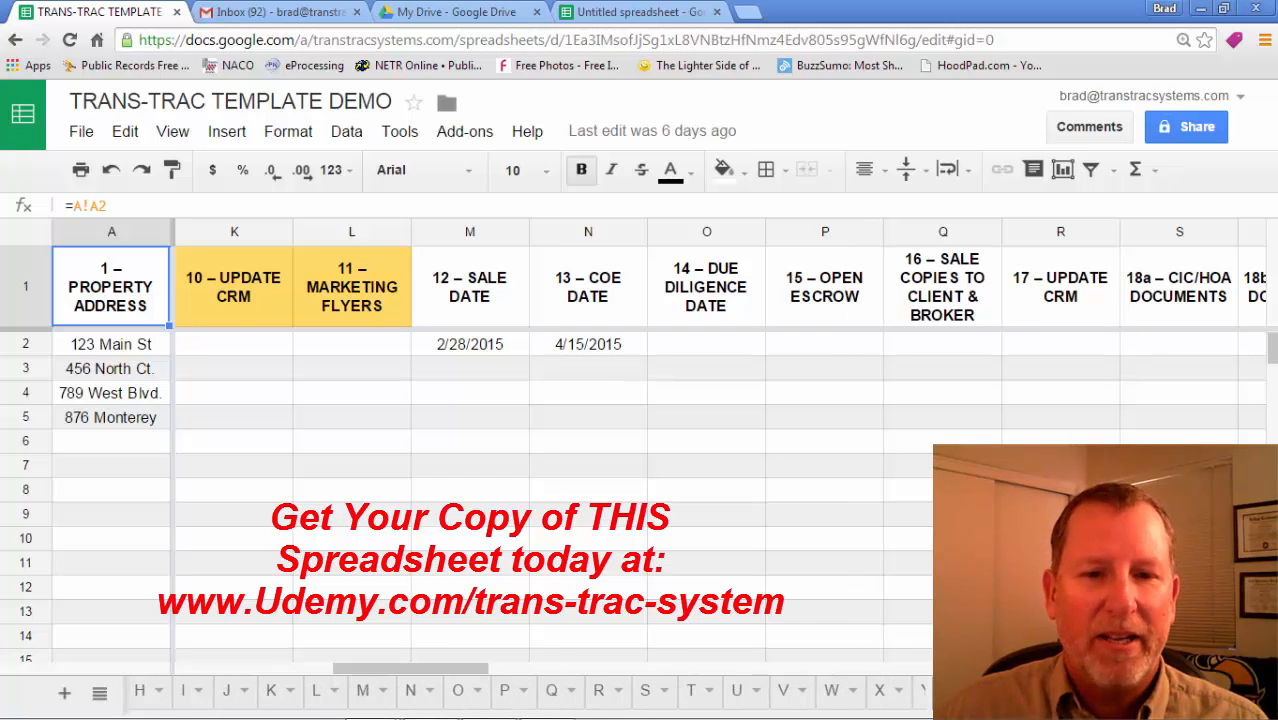
# Step: Scroll through sheet P's Open Escrow instructions, then sheet R's 17 – UPDATE CRM instructions
pyautogui.click(508, 691)
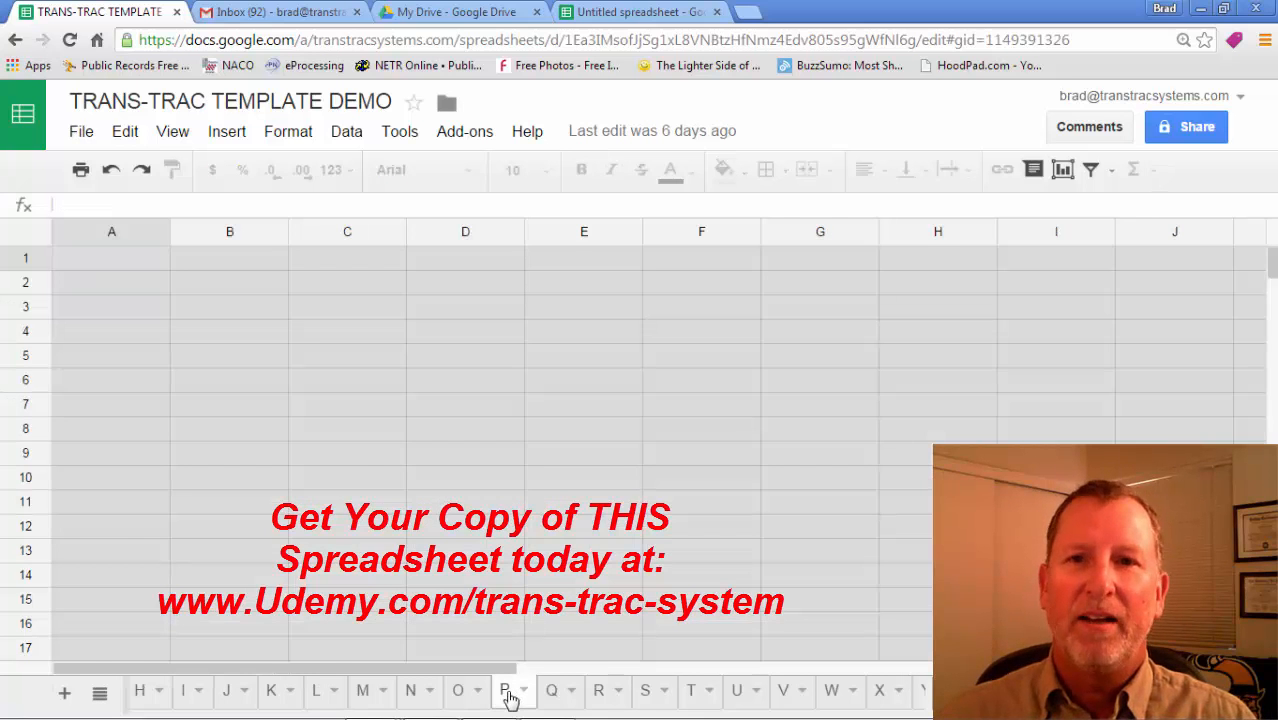
pyautogui.click(506, 690)
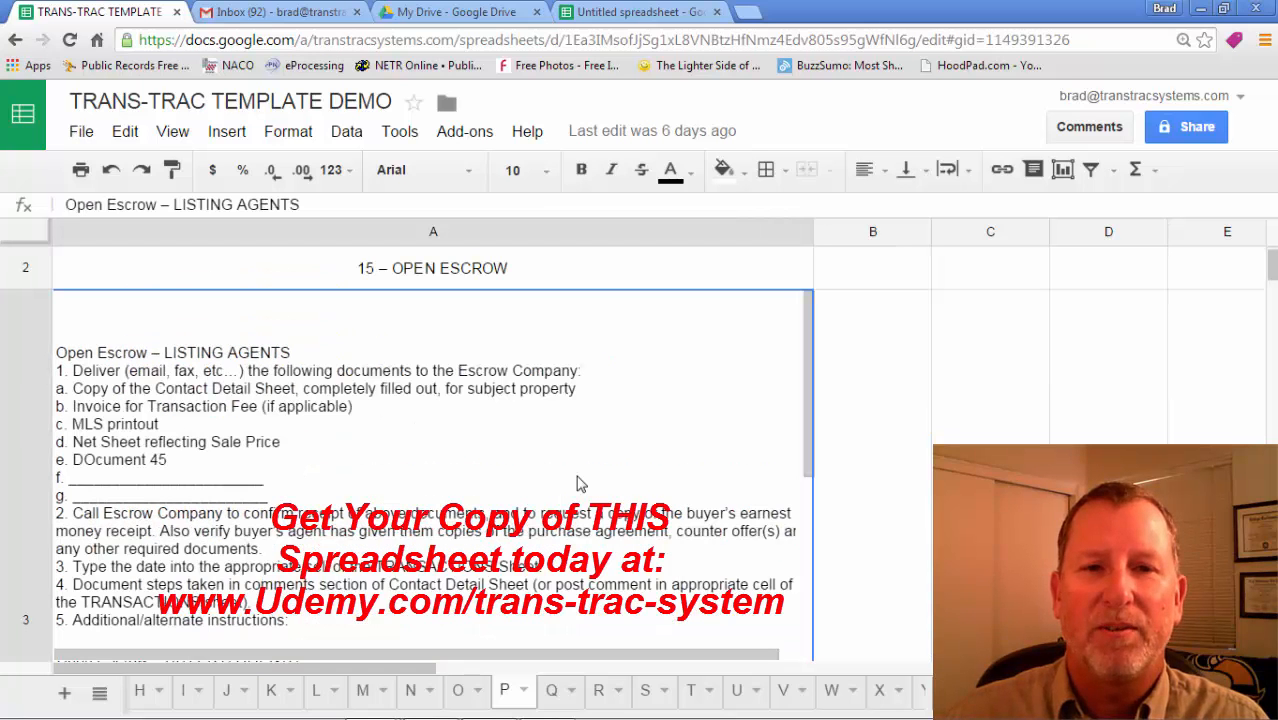
pyautogui.scroll(-3)
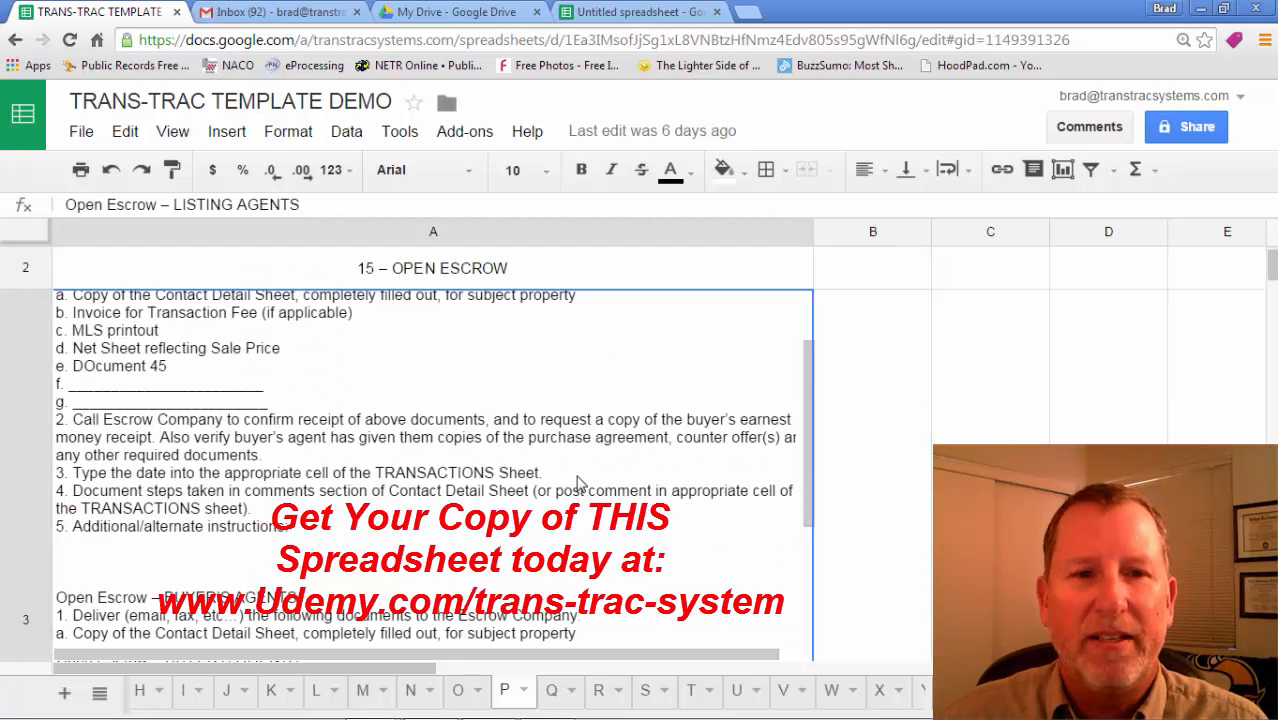
pyautogui.scroll(-3)
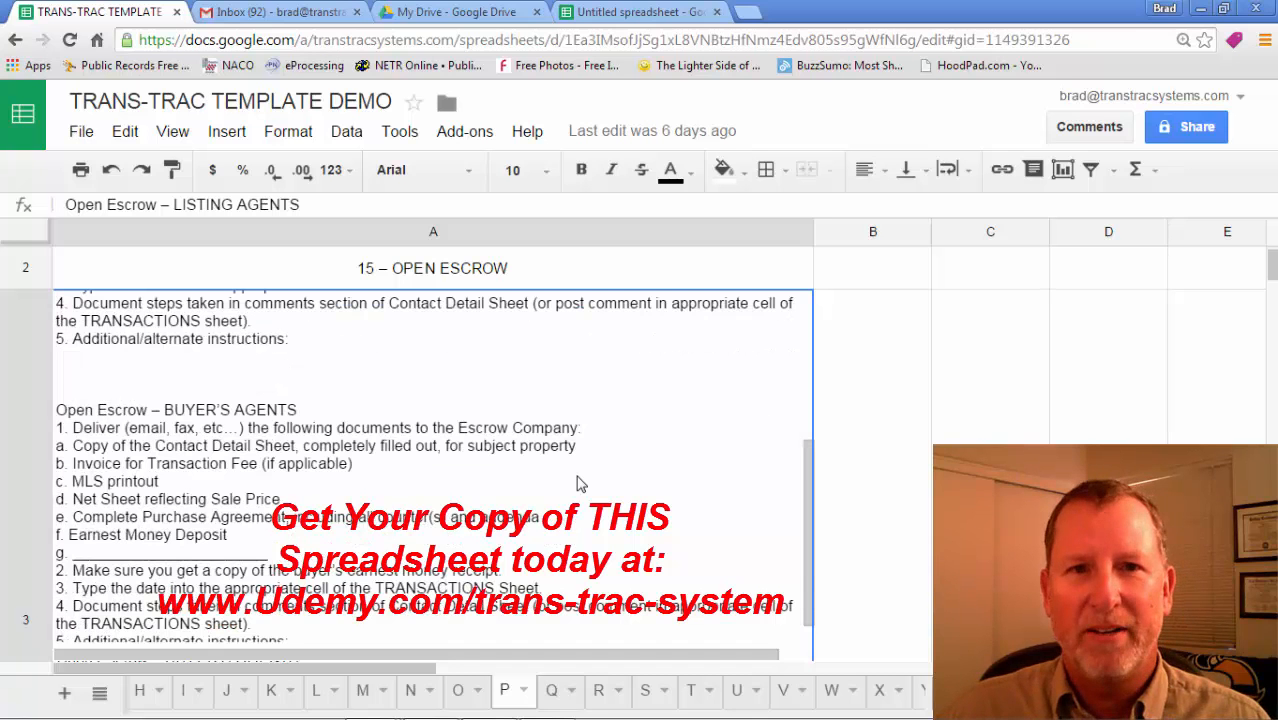
pyautogui.scroll(-3)
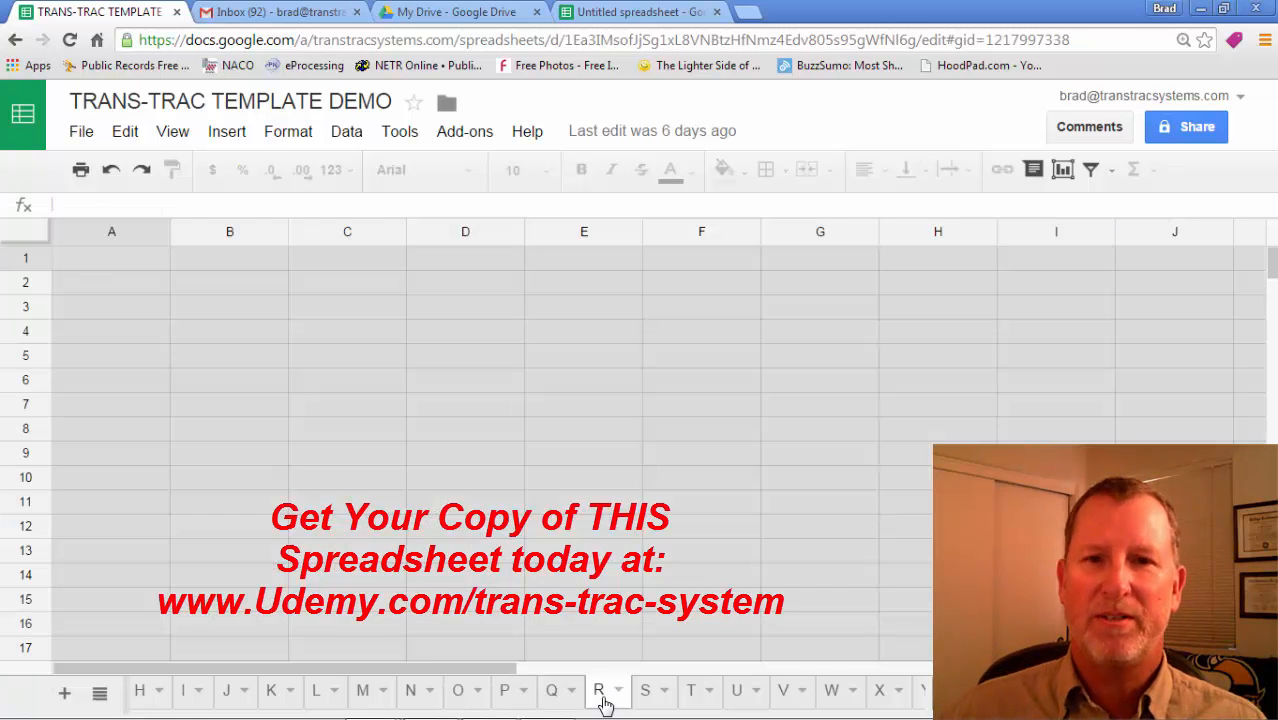
pyautogui.click(599, 690)
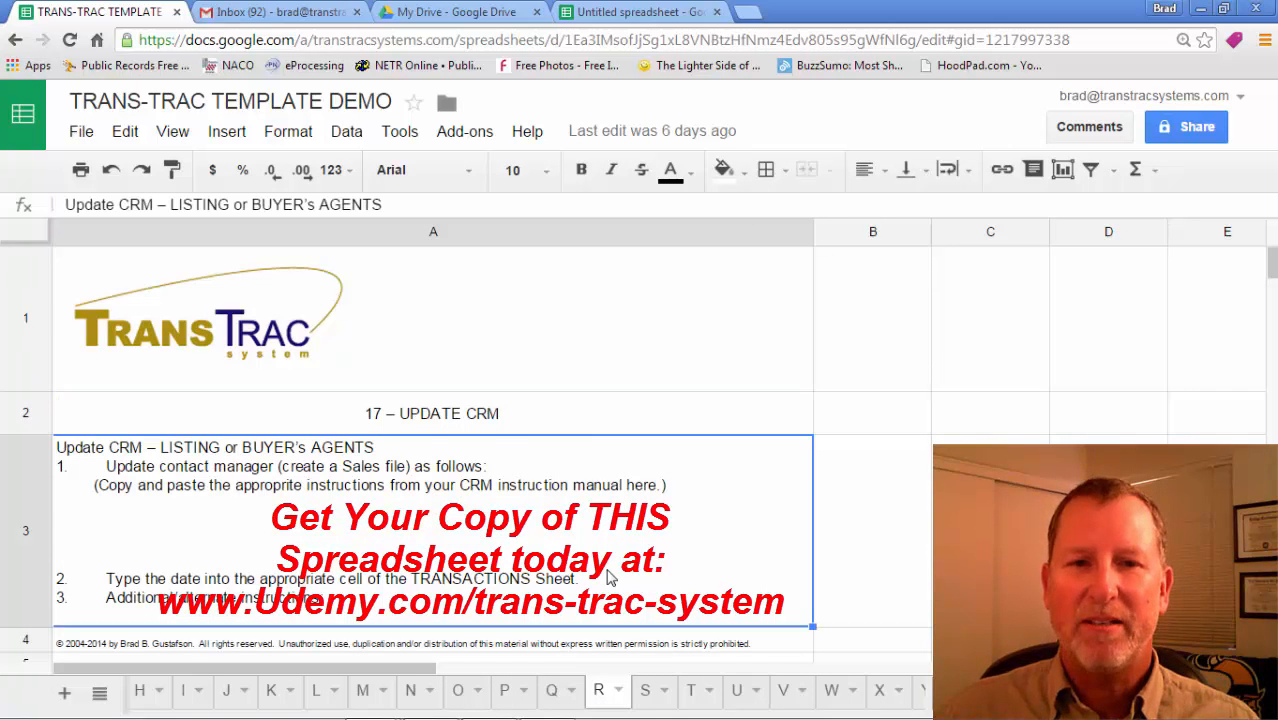
pyautogui.scroll(-3)
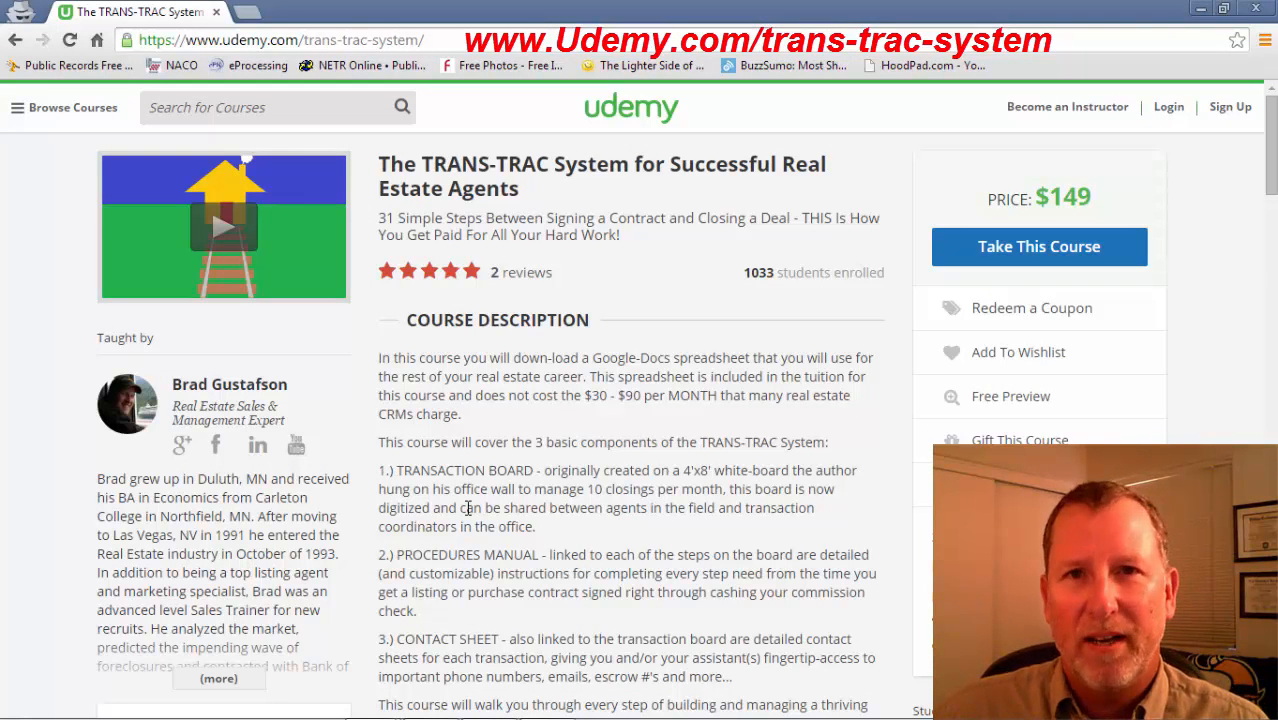
pyautogui.moveTo(1136, 248)
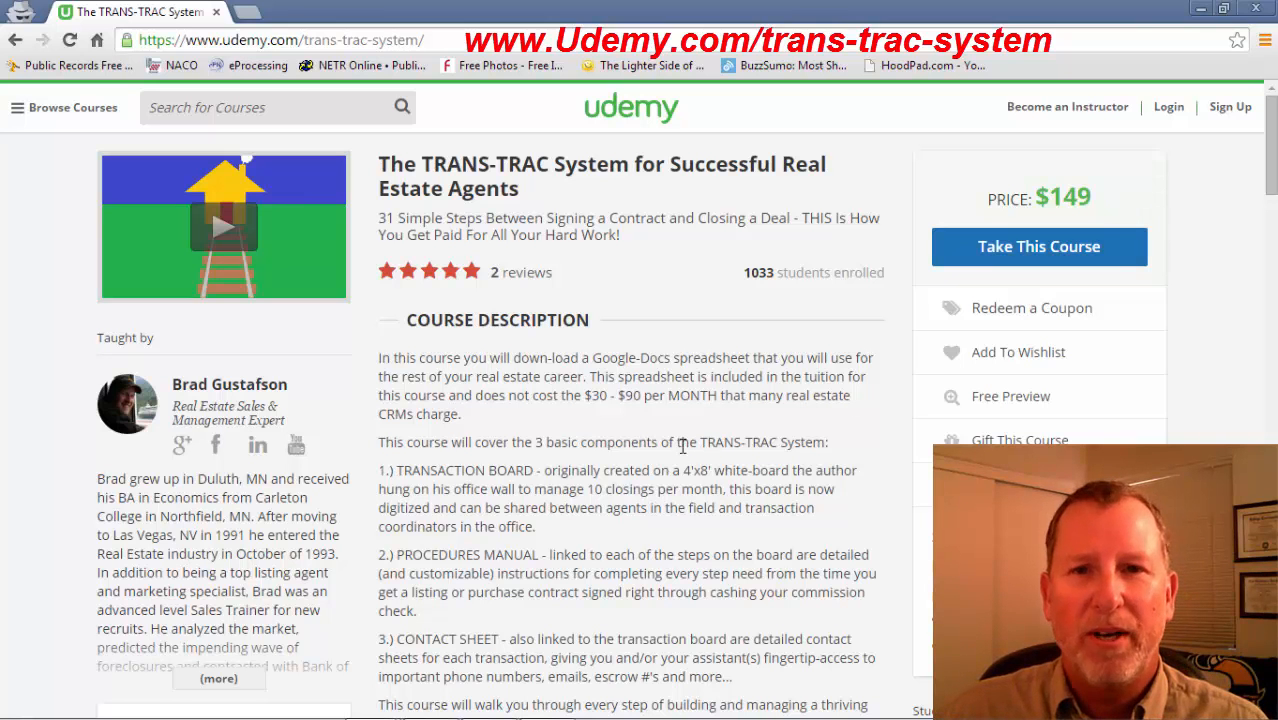
pyautogui.scroll(-3)
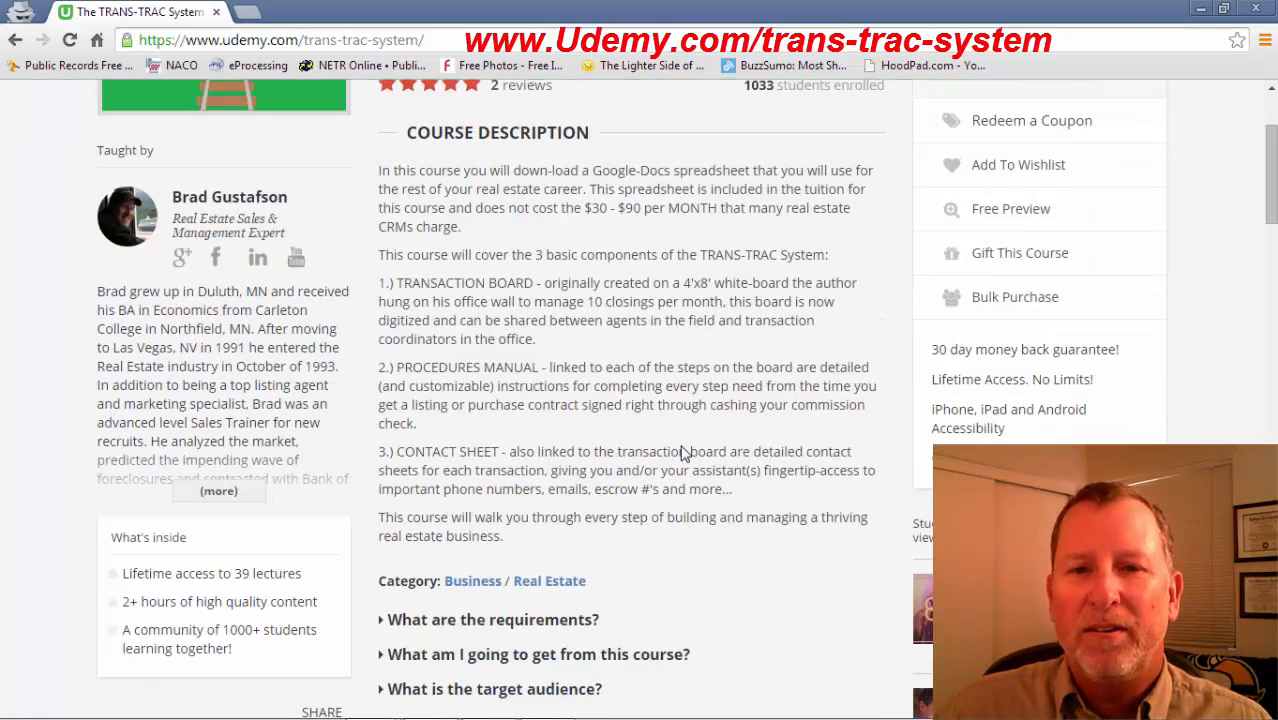
pyautogui.scroll(-3)
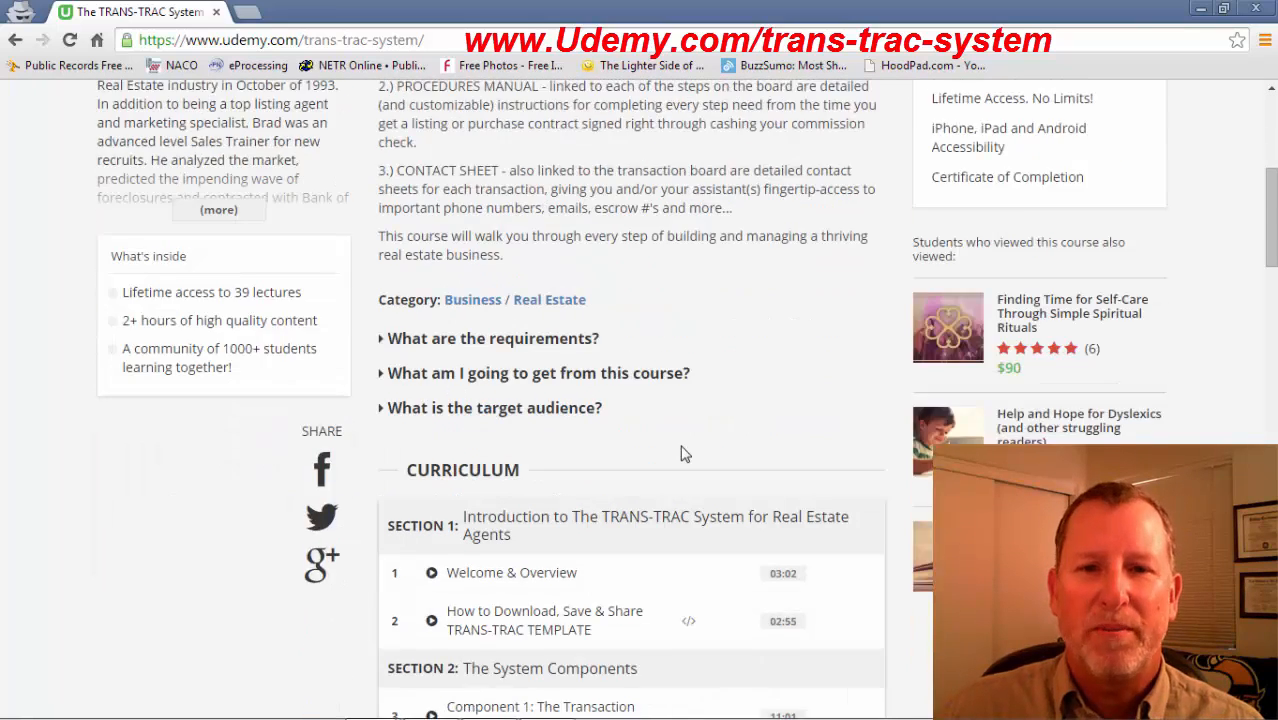
pyautogui.scroll(-3)
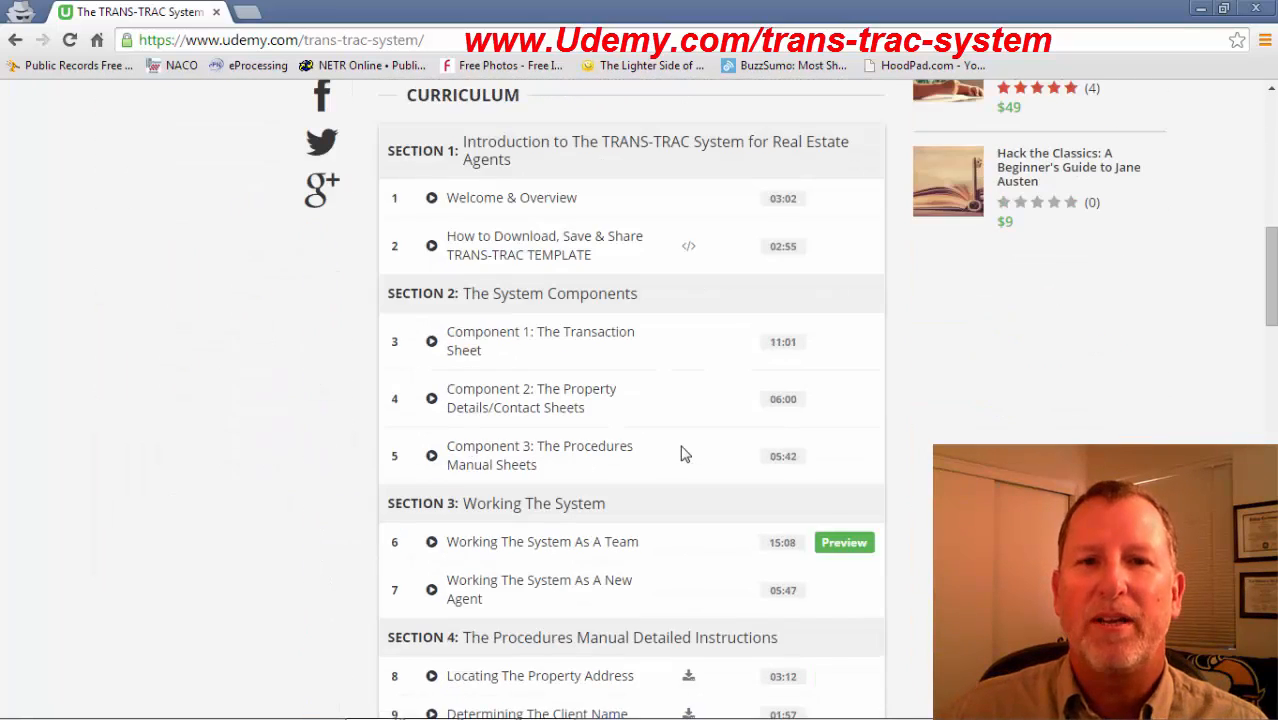
pyautogui.moveTo(652, 328)
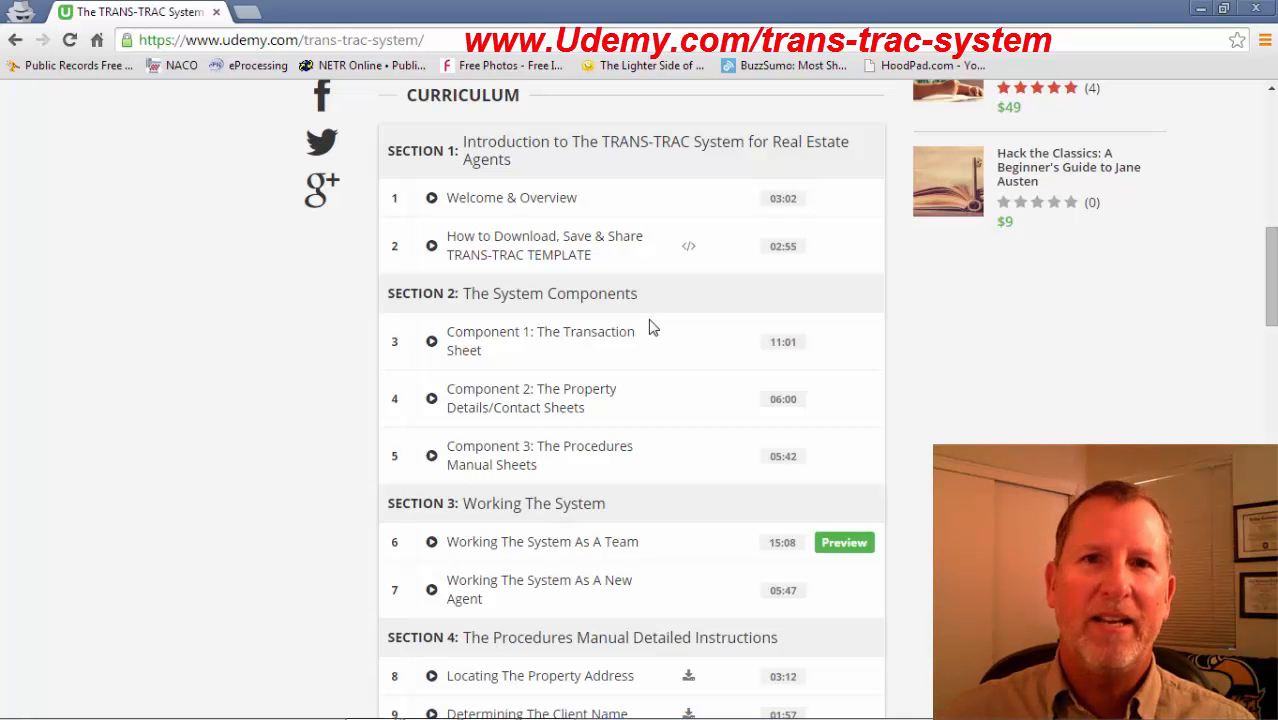
pyautogui.scroll(-3)
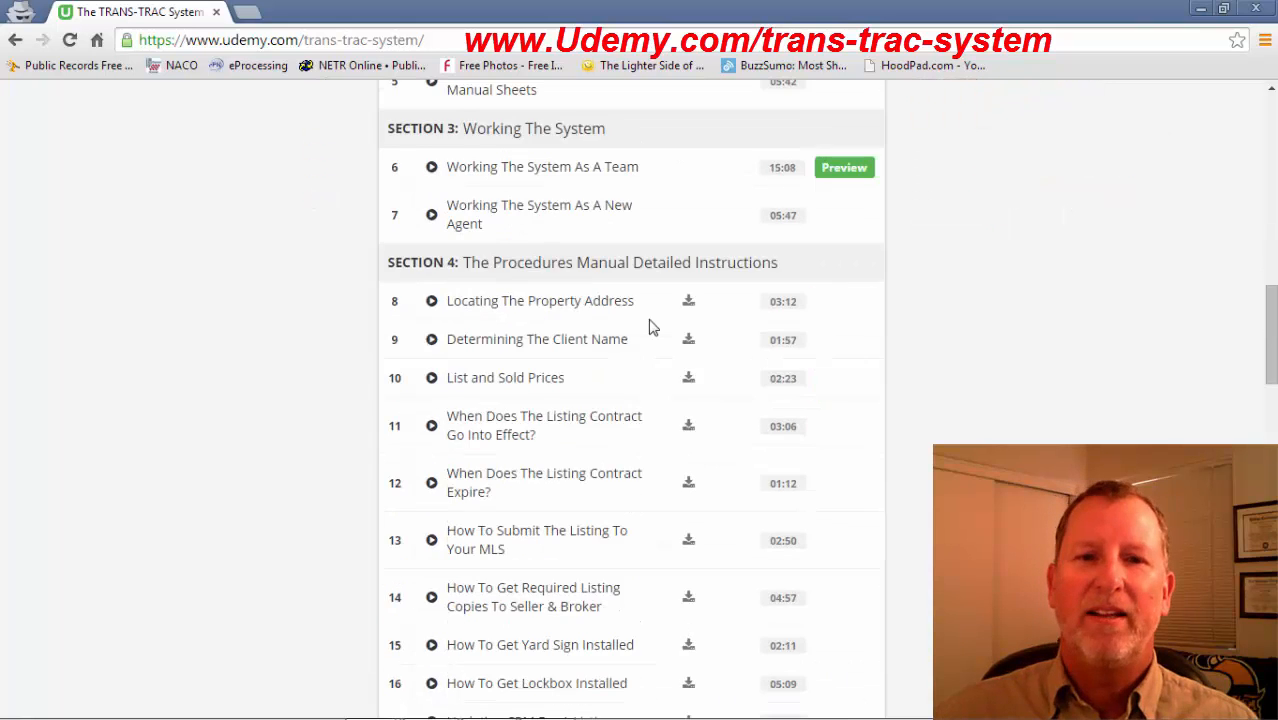
pyautogui.scroll(-3)
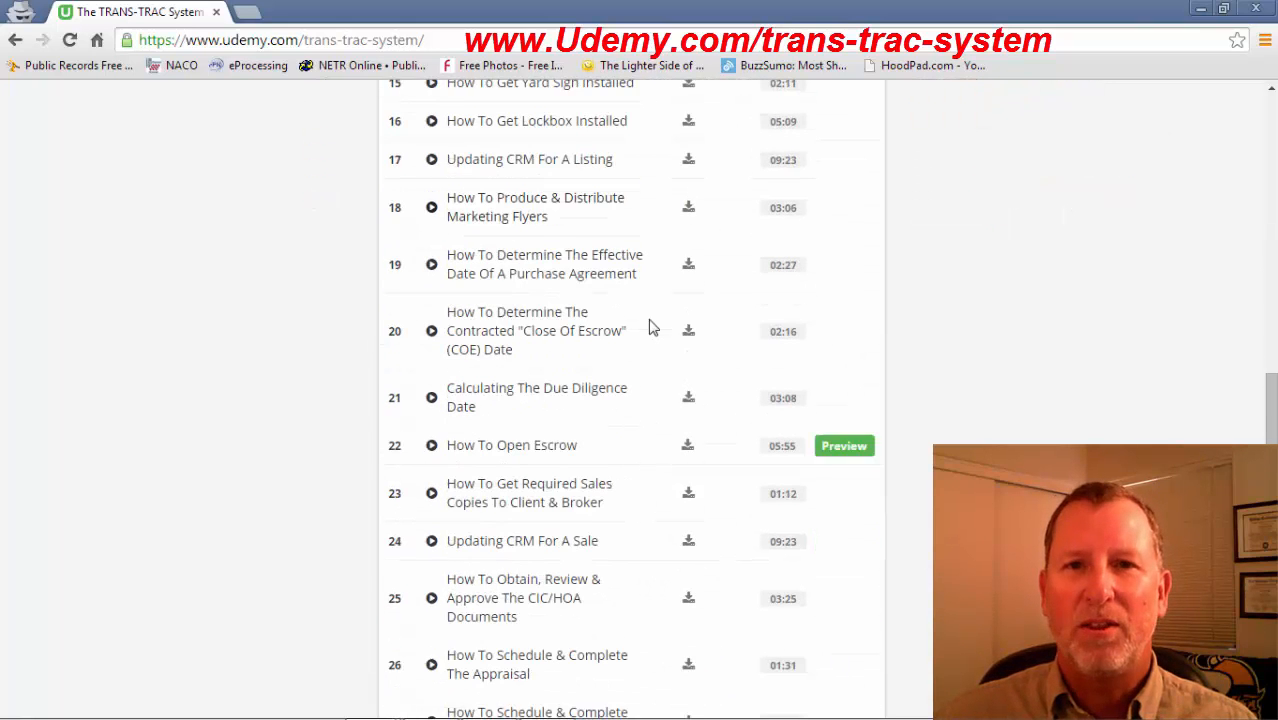
pyautogui.scroll(-3)
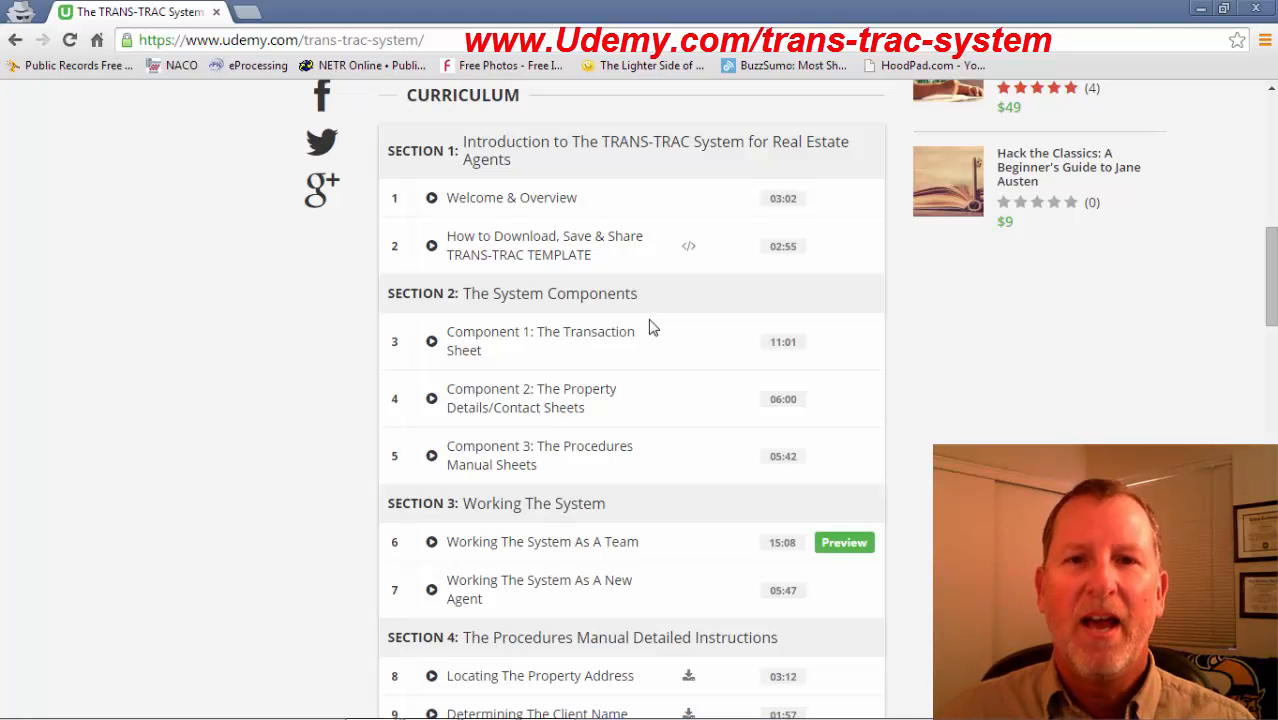
pyautogui.scroll(-3)
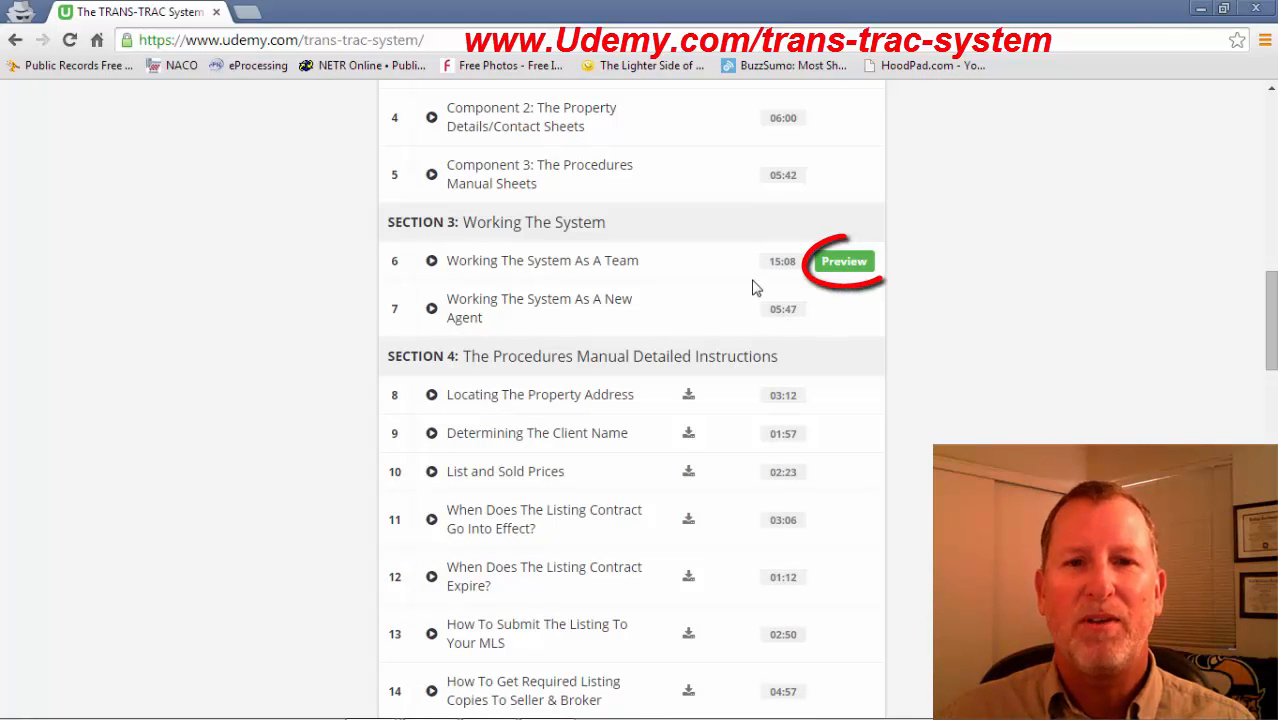
pyautogui.moveTo(605, 285)
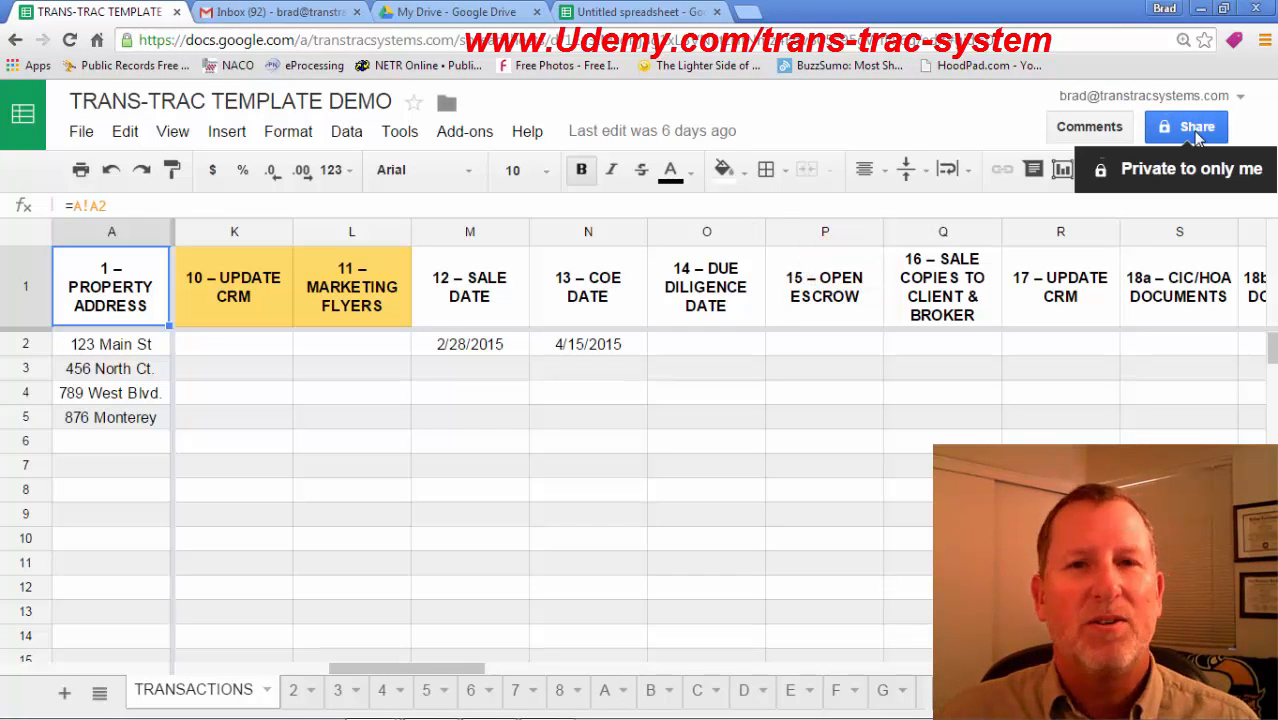
# Step: Switch invited people's sharing access from Can edit to Can view, then to Can comment, and confirm
pyautogui.click(1186, 126)
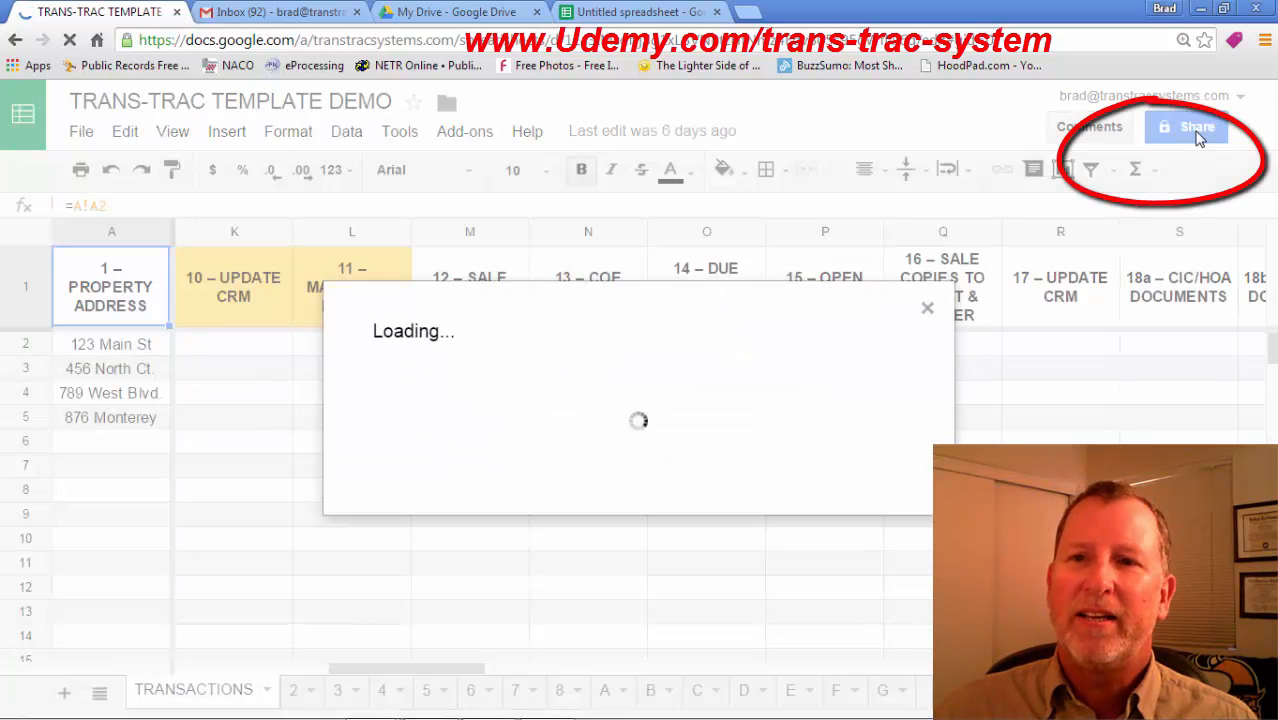
pyautogui.click(1186, 127)
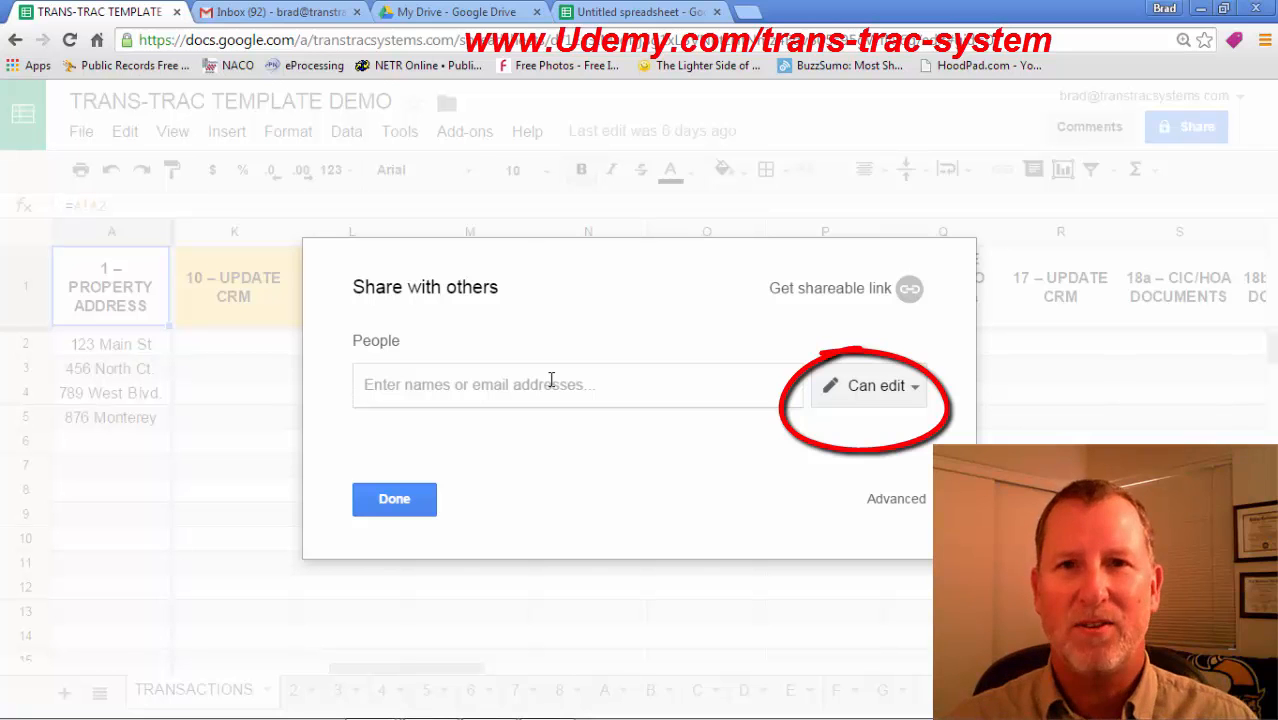
pyautogui.click(876, 385)
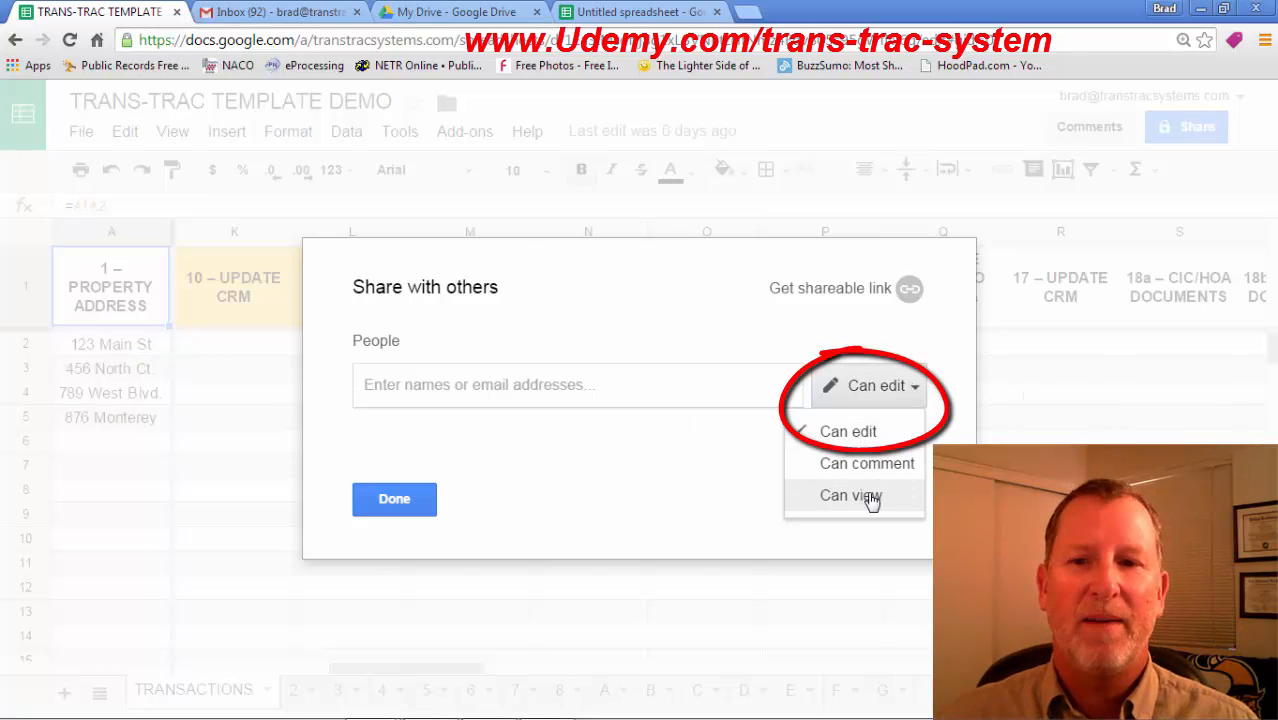
pyautogui.click(850, 496)
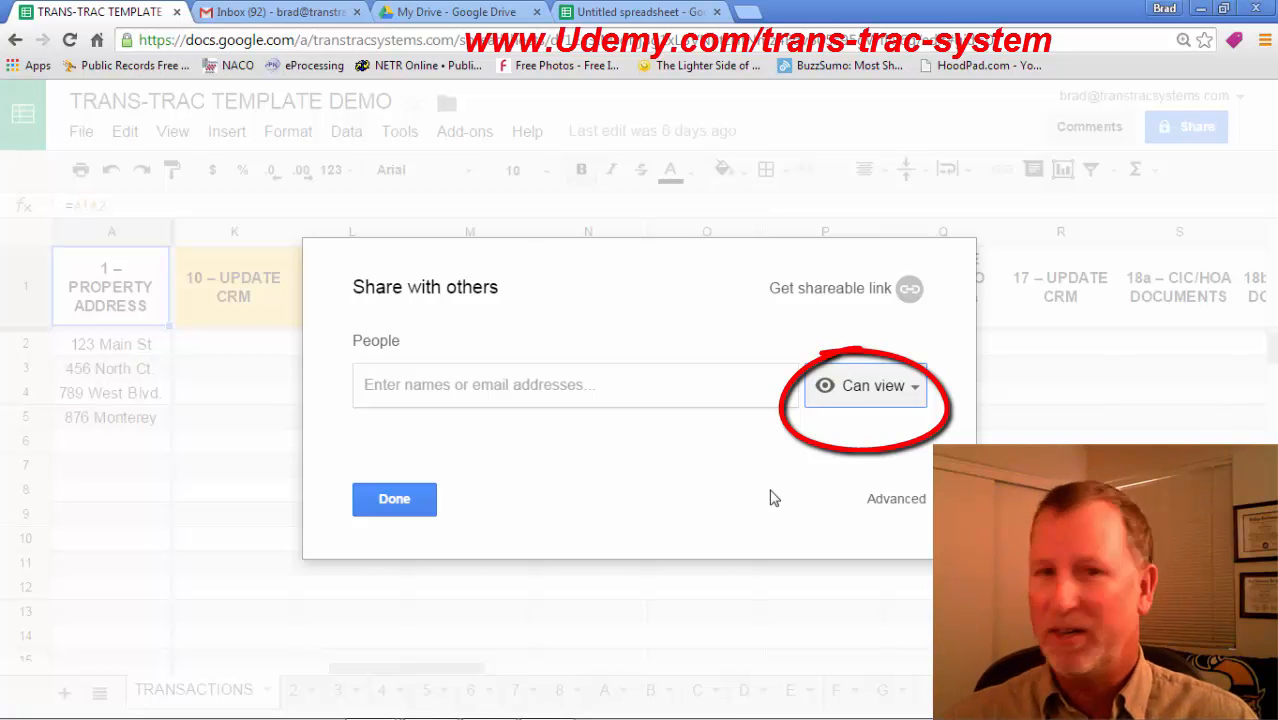
pyautogui.click(865, 385)
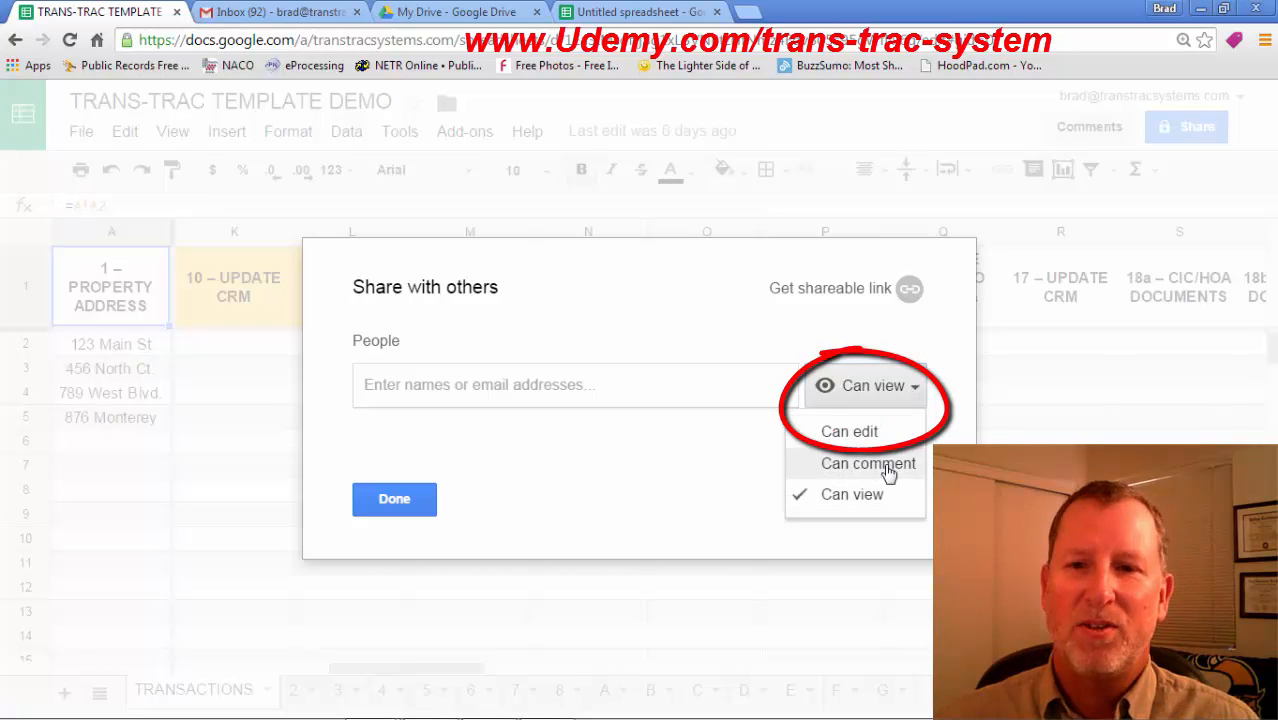
pyautogui.click(867, 463)
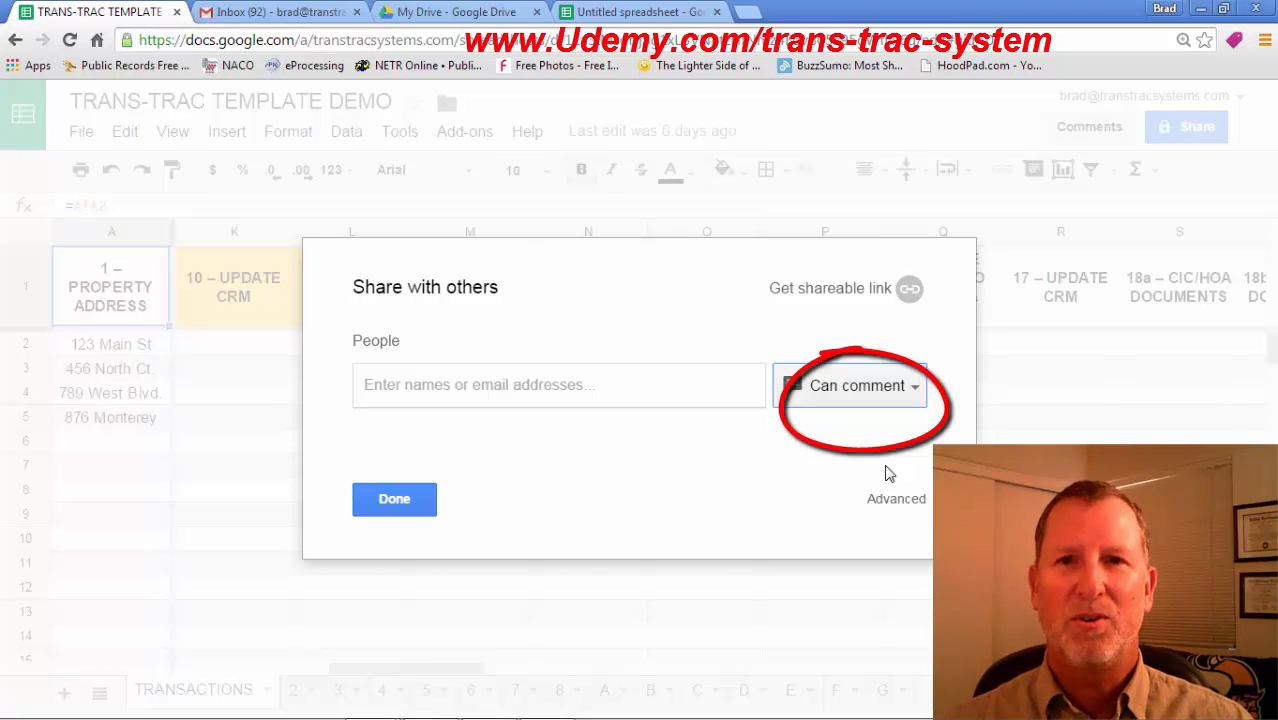
pyautogui.moveTo(512, 525)
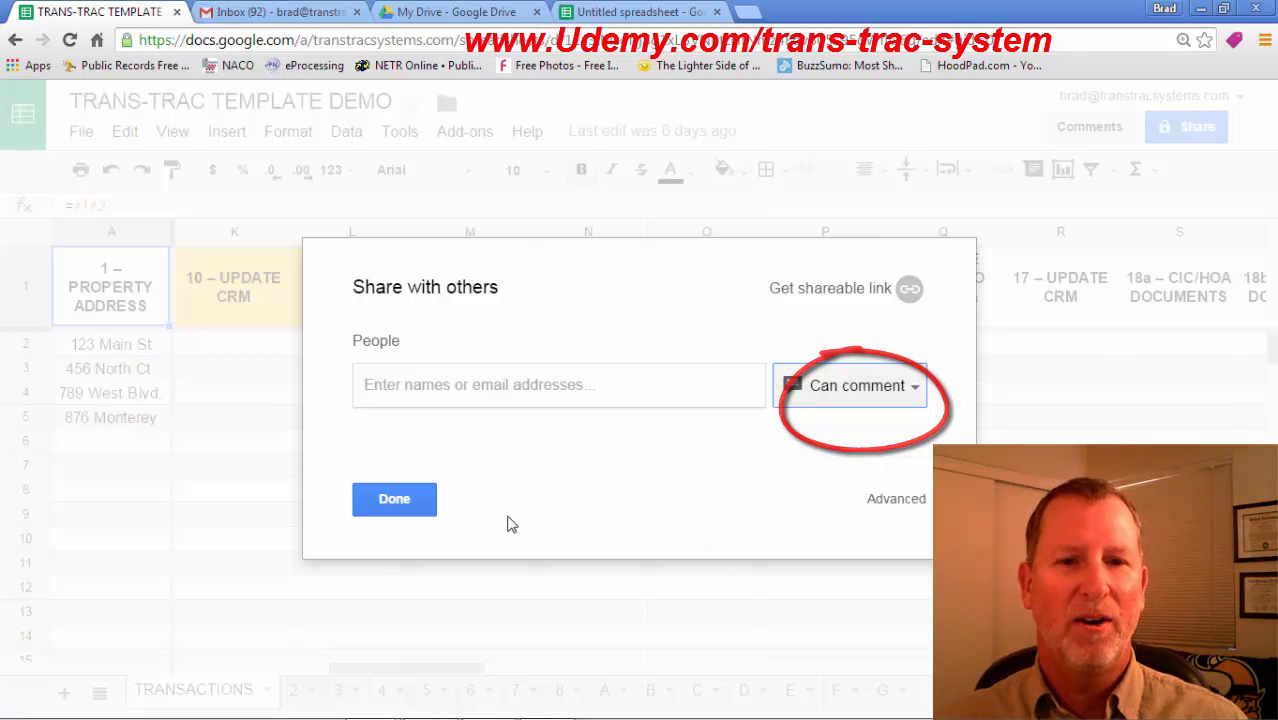
pyautogui.click(394, 499)
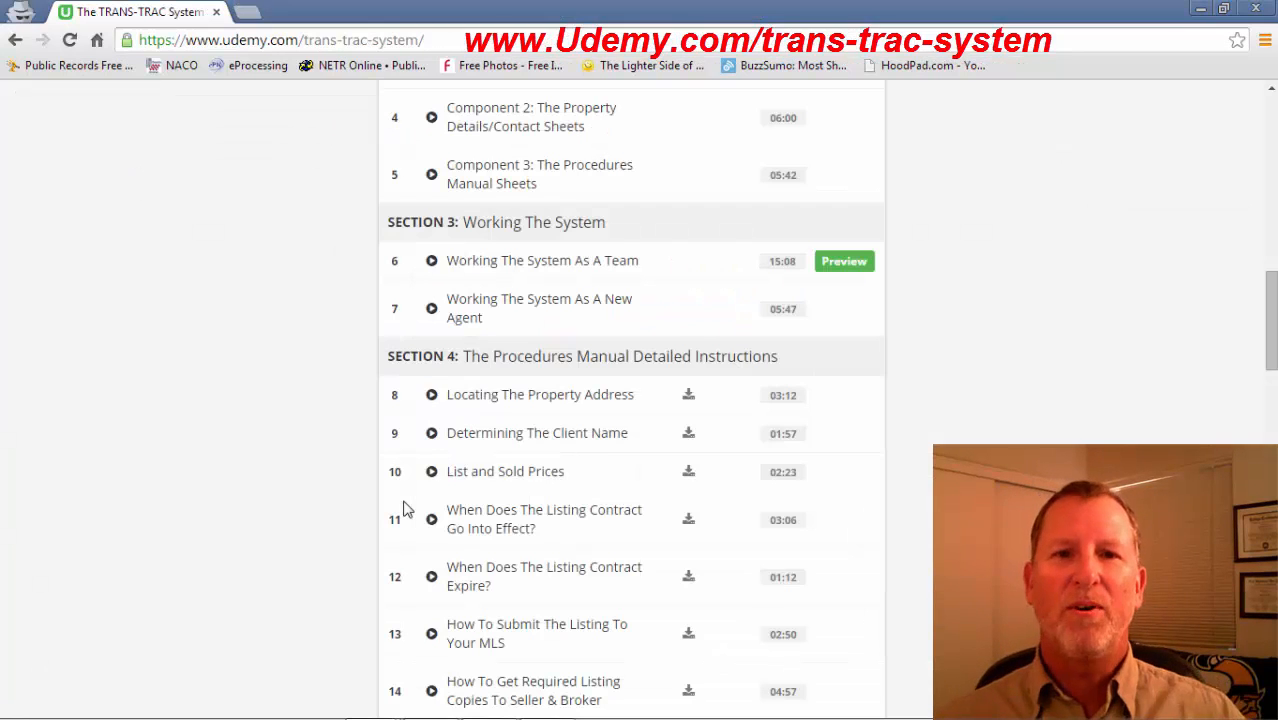
pyautogui.scroll(3)
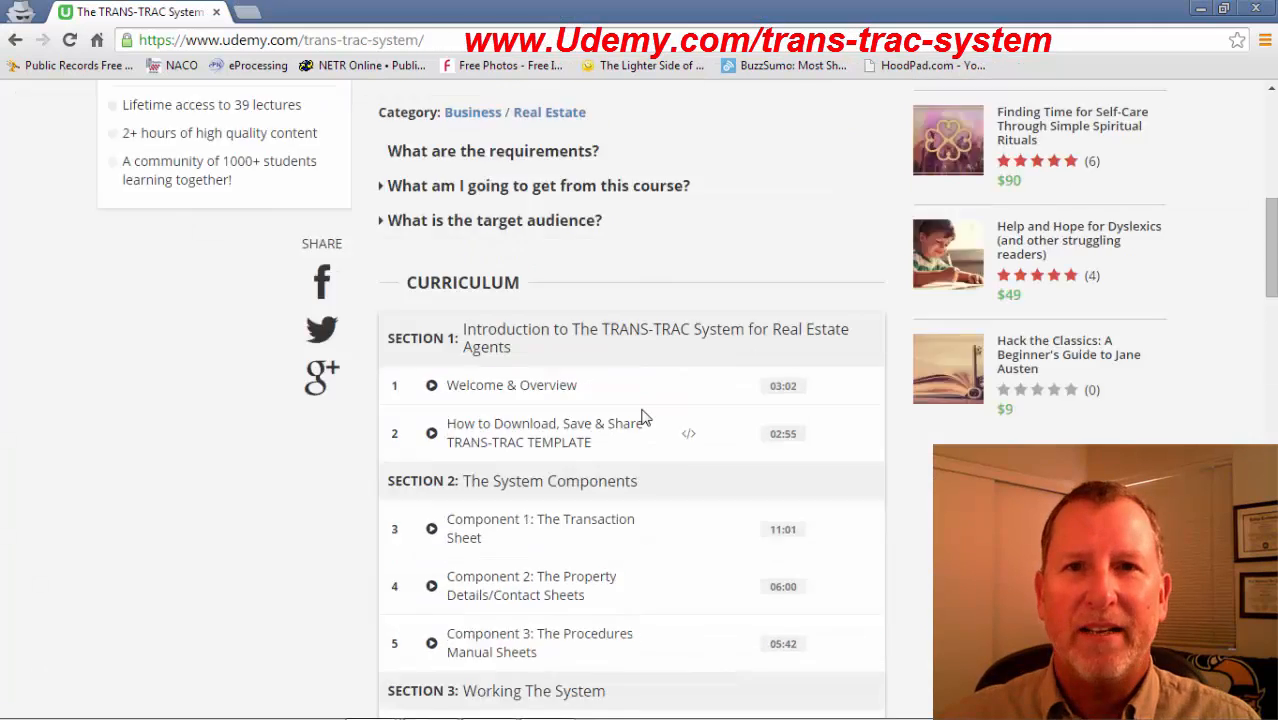